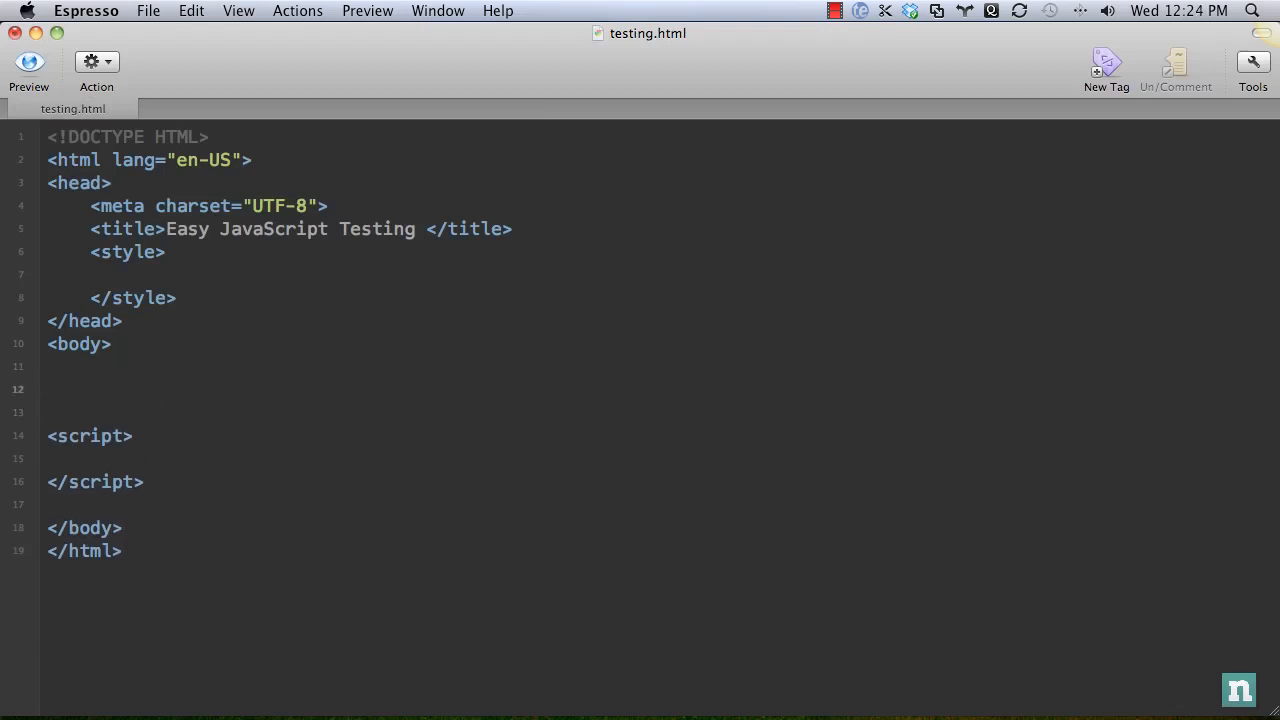
# Step: Insert an empty <ul id="output"></ul> in the body using the ul#output abbreviation
pyautogui.click(47, 389)
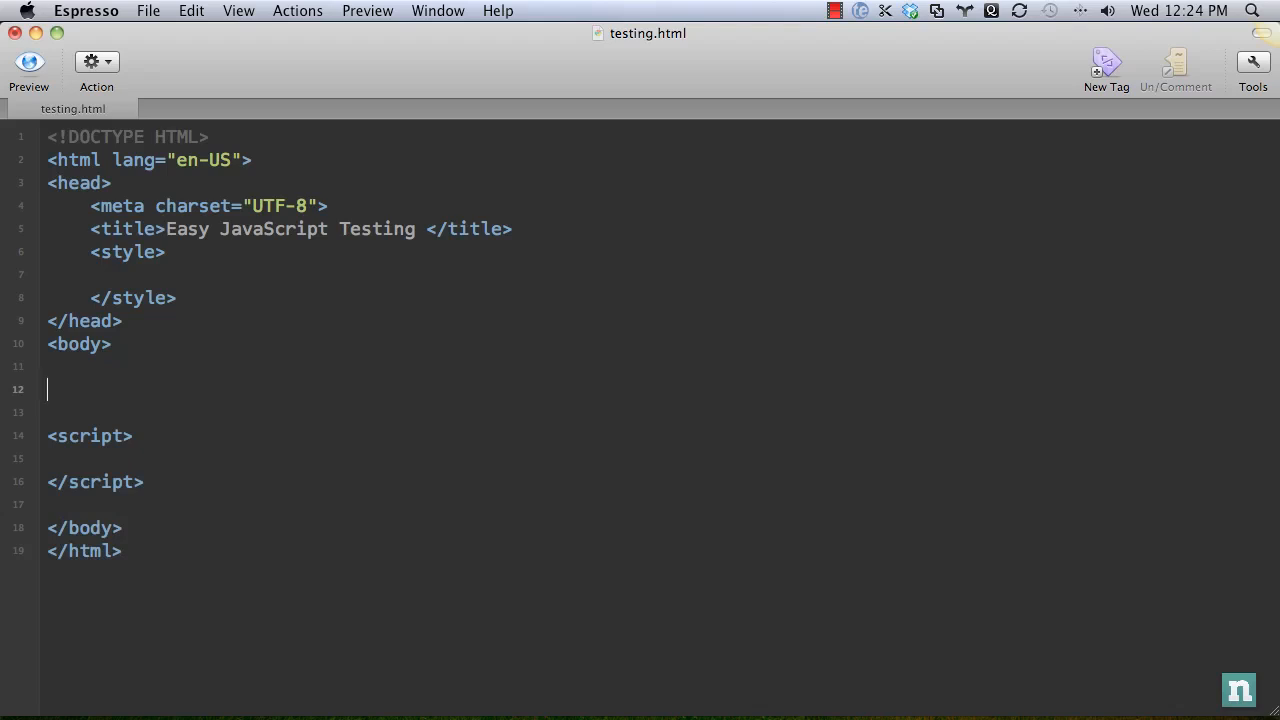
pyautogui.write('<u;')
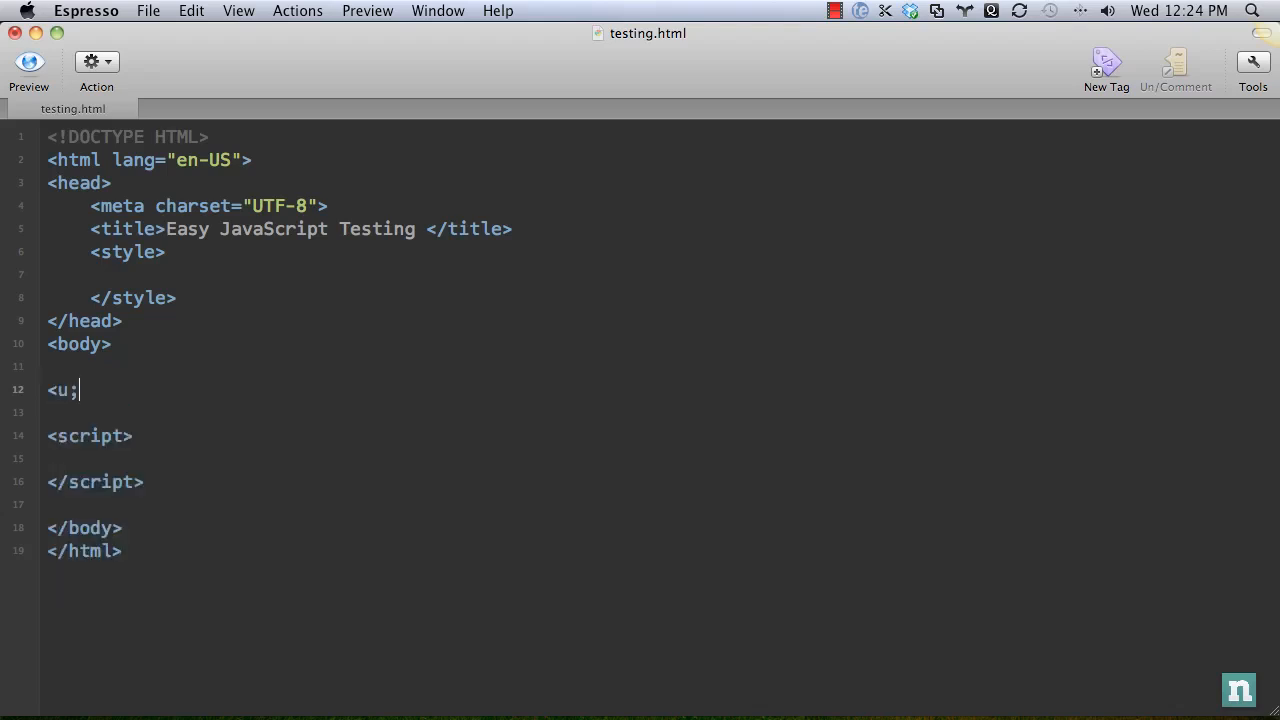
pyautogui.write('ul#')
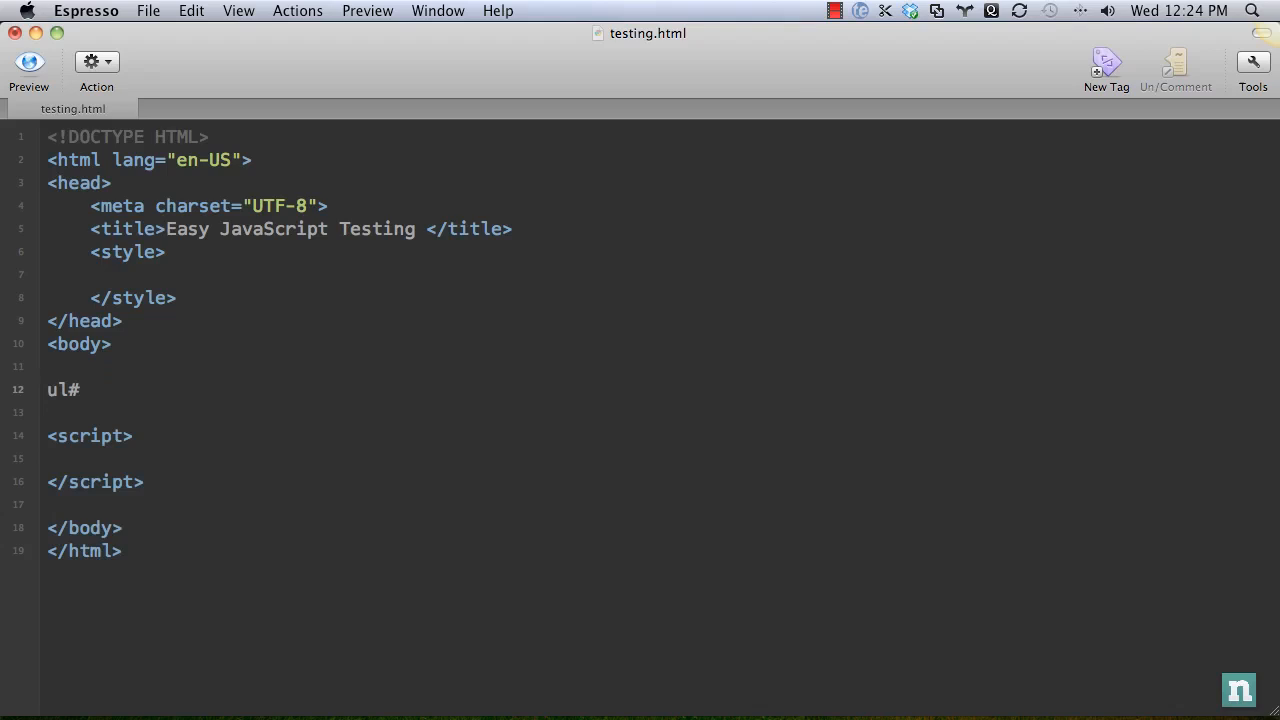
pyautogui.write('output"></ul>')
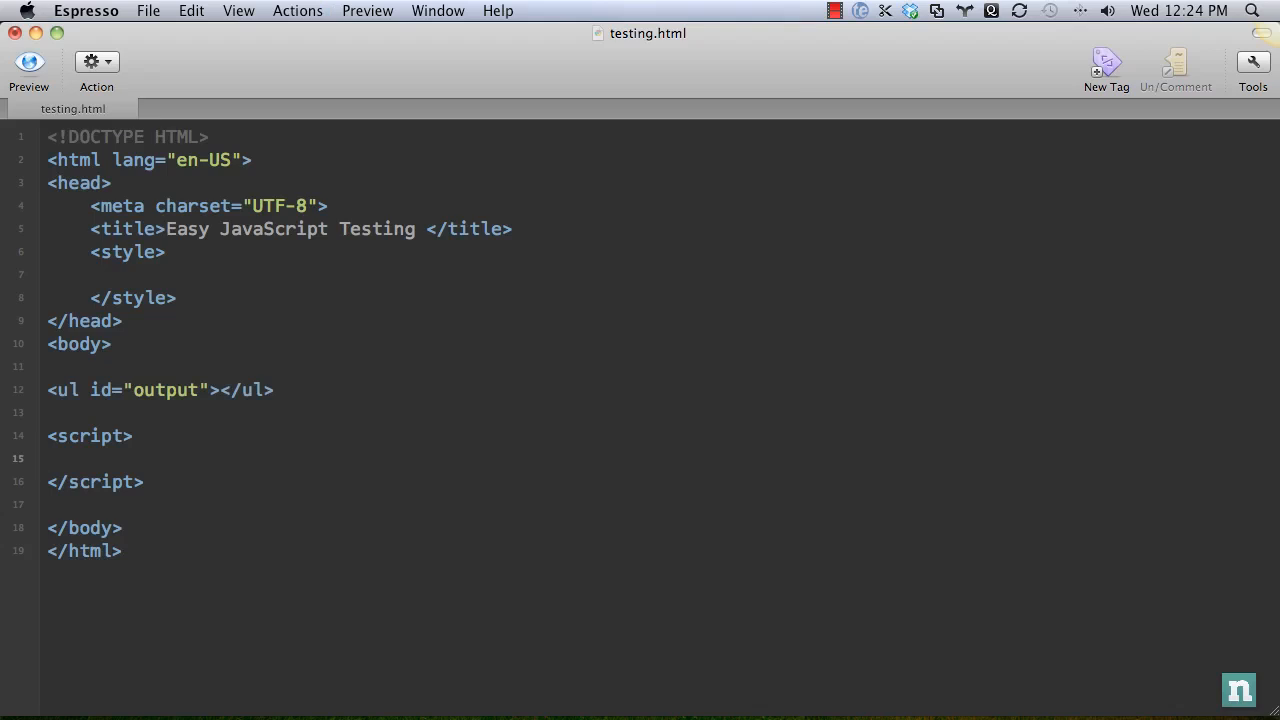
pyautogui.click(48, 458)
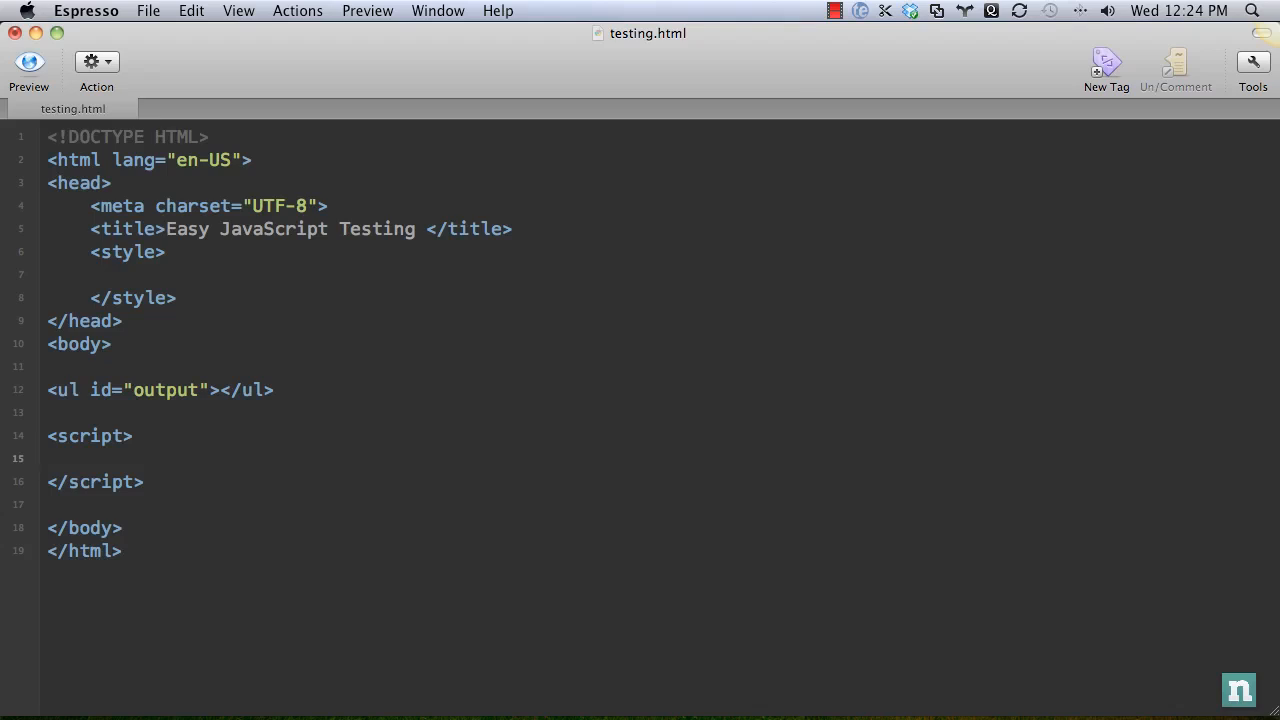
# Step: Declare var output = document.getElementById('output') in the script block
pyautogui.press('enter')
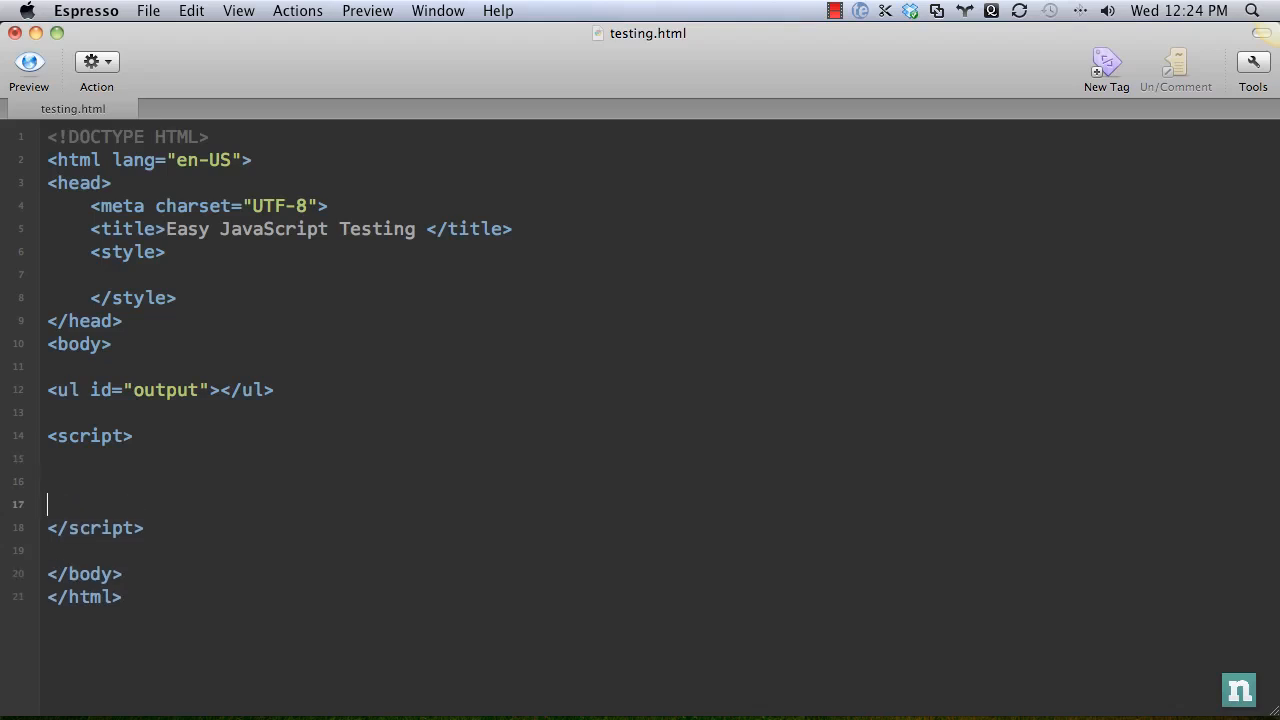
pyautogui.write('var o')
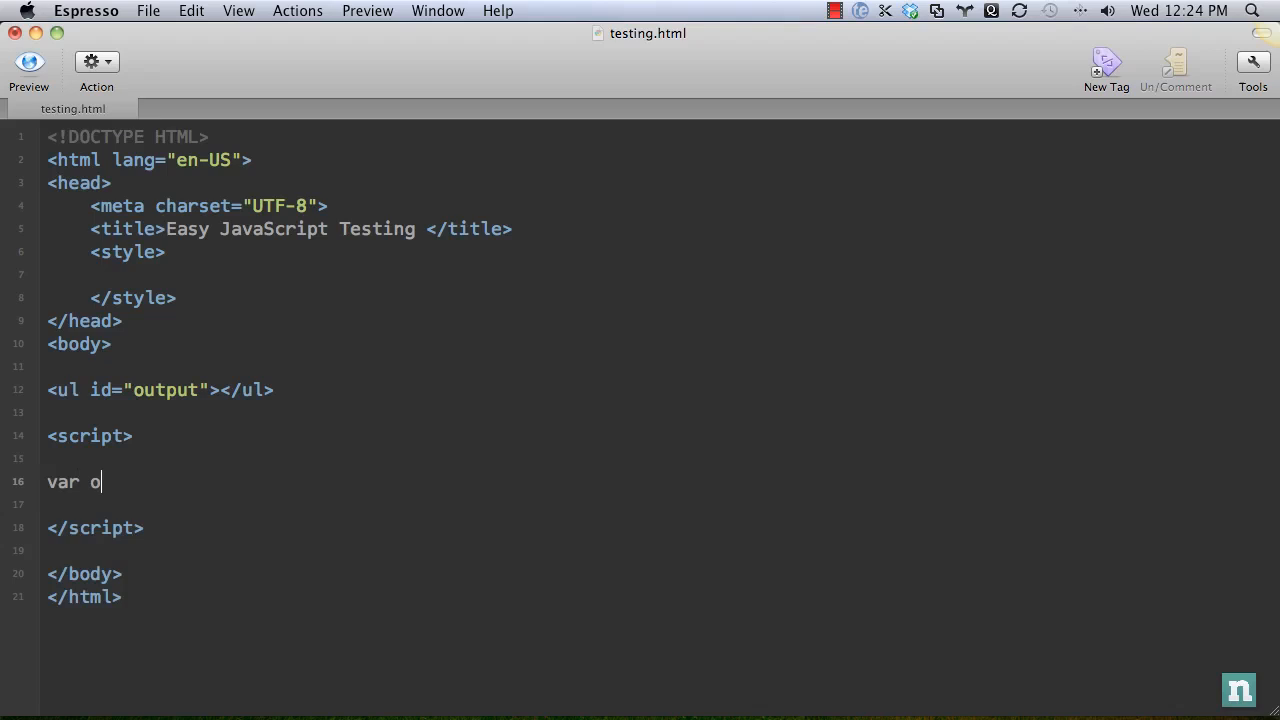
pyautogui.write('utput = document.get')
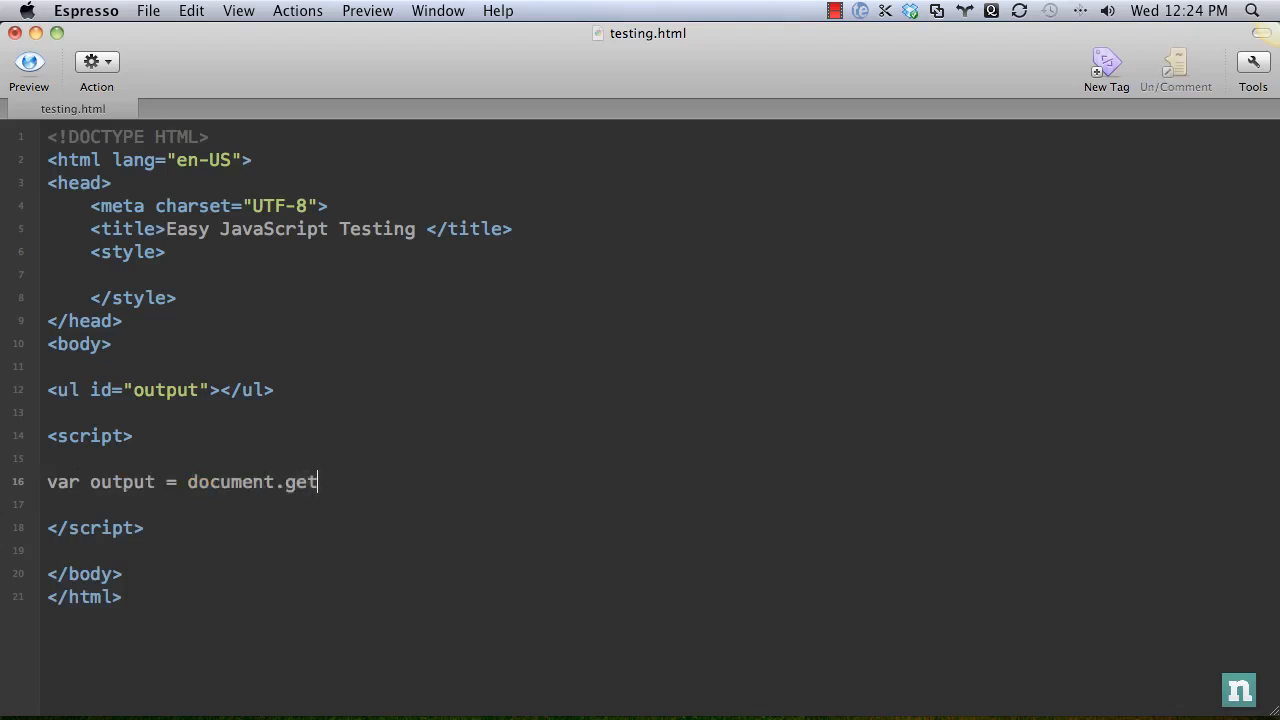
pyautogui.write("ElementById('ou")
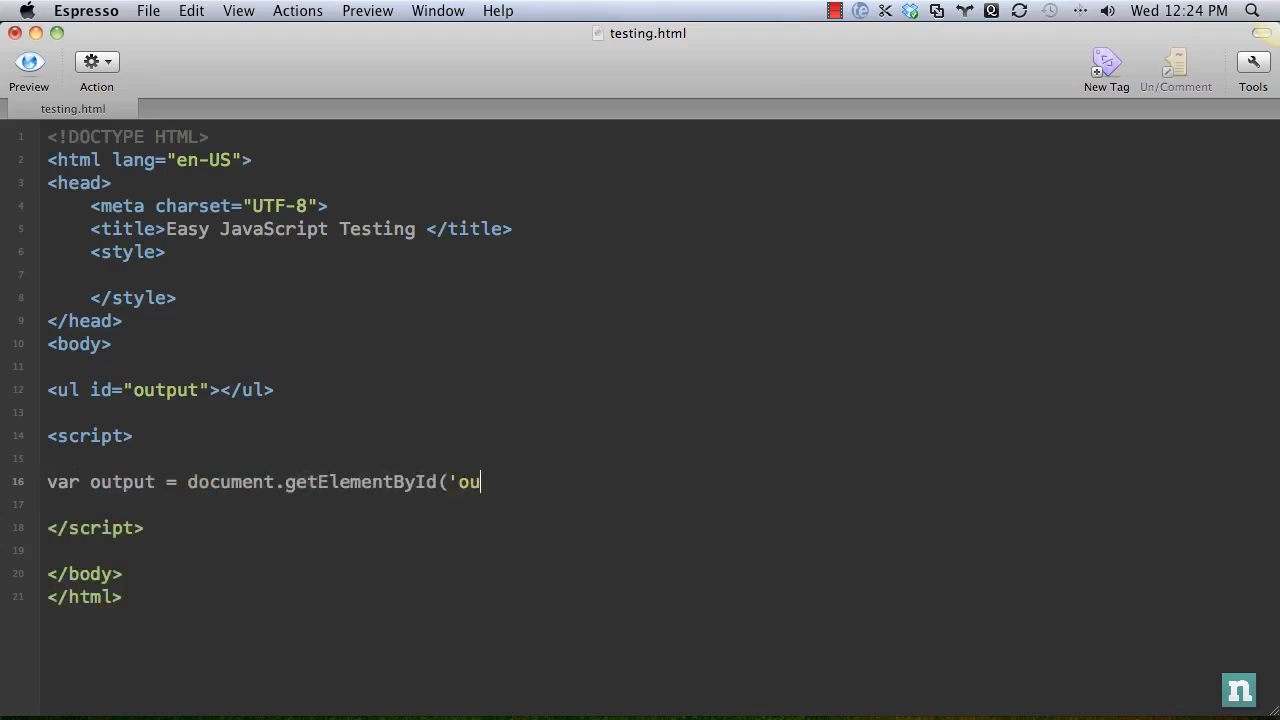
pyautogui.write("tput');")
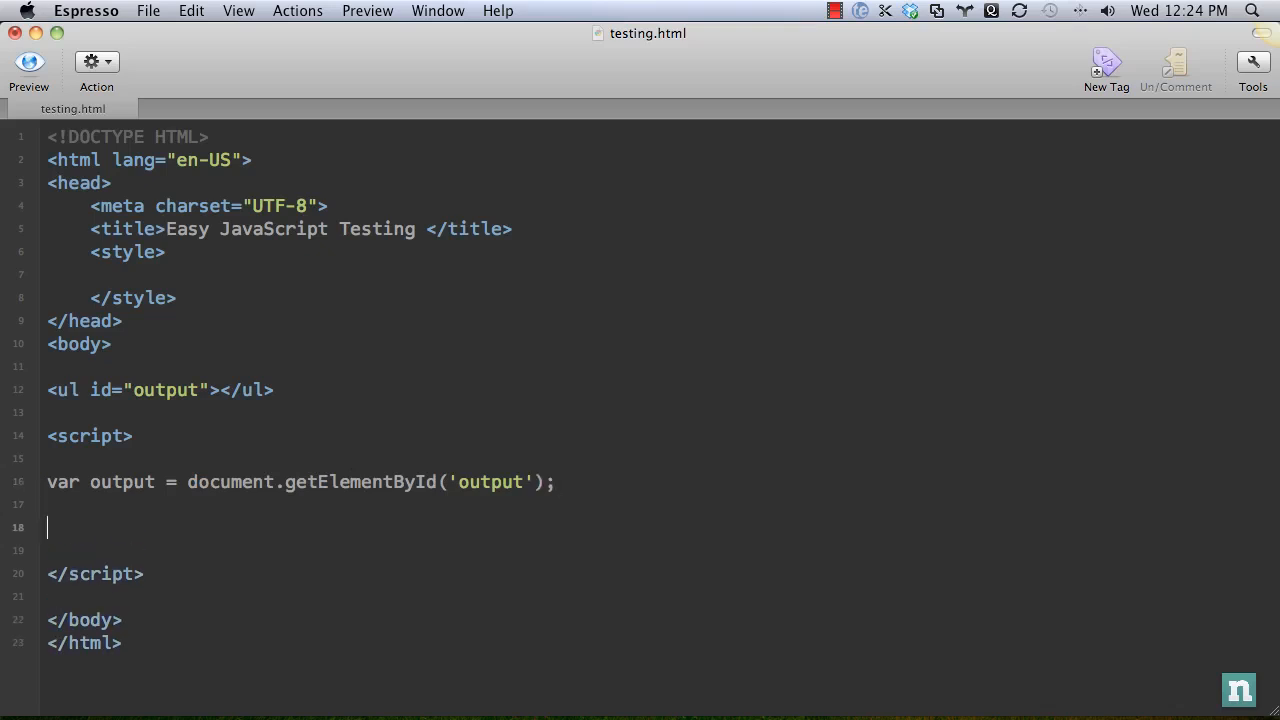
# Step: Start function assert(outcome, description) and create an li element inside it
pyautogui.write('function asse')
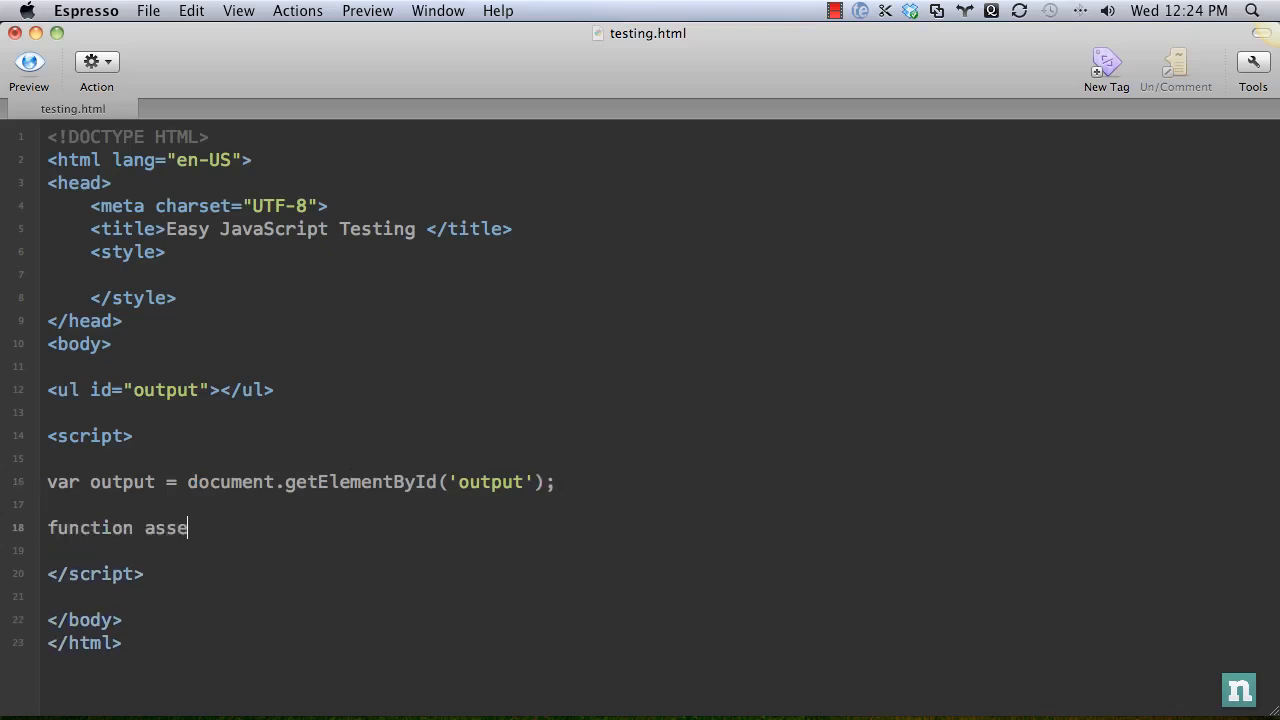
pyautogui.write('rt() {')
pyautogui.write('};')
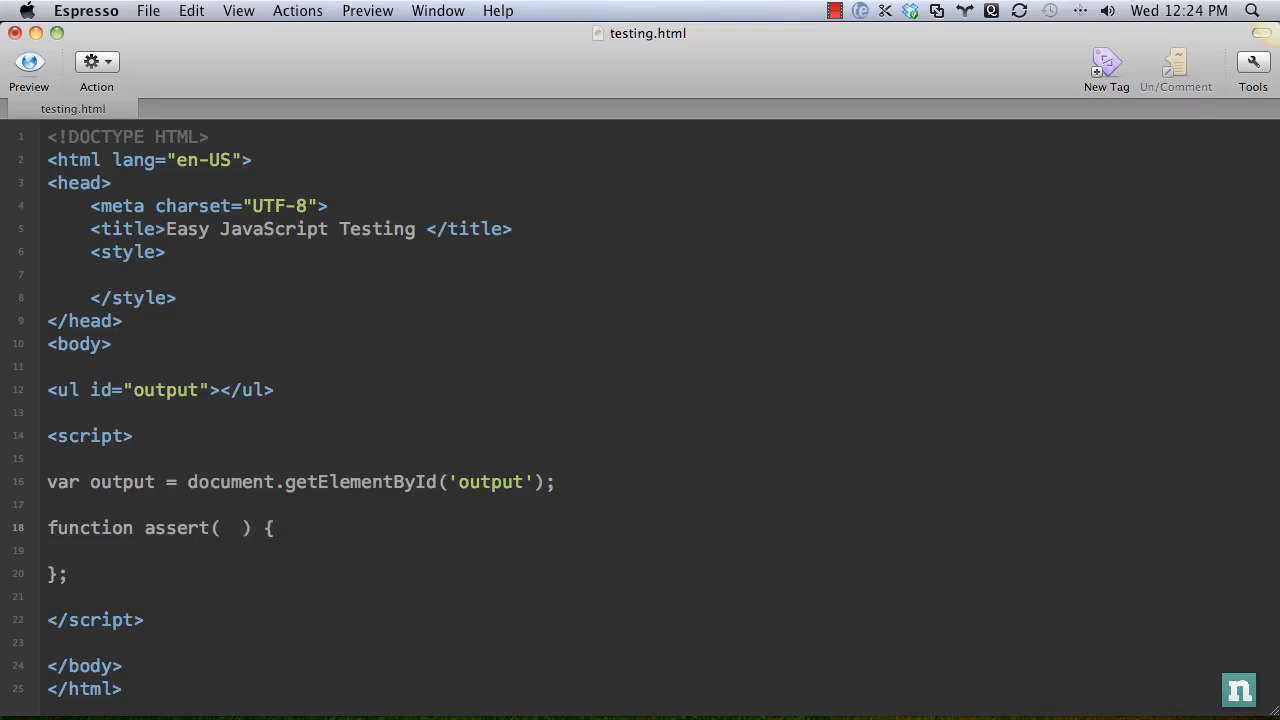
pyautogui.write('outcome')
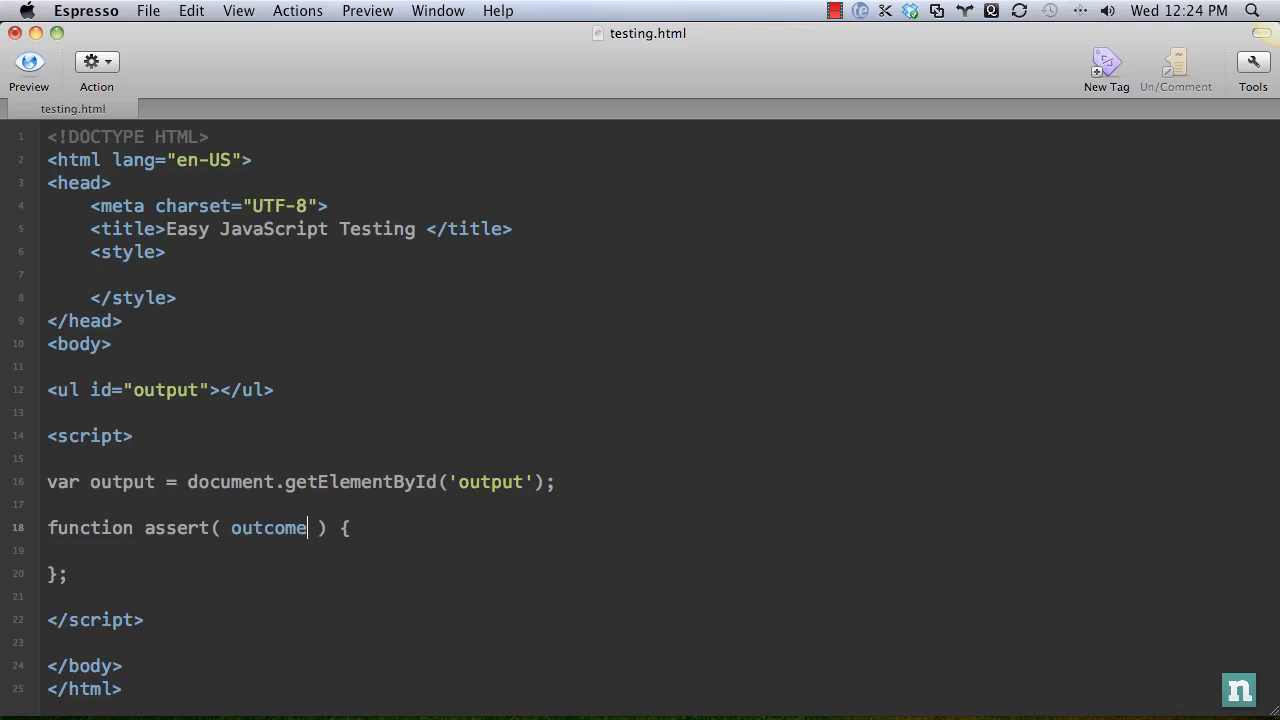
pyautogui.write(',')
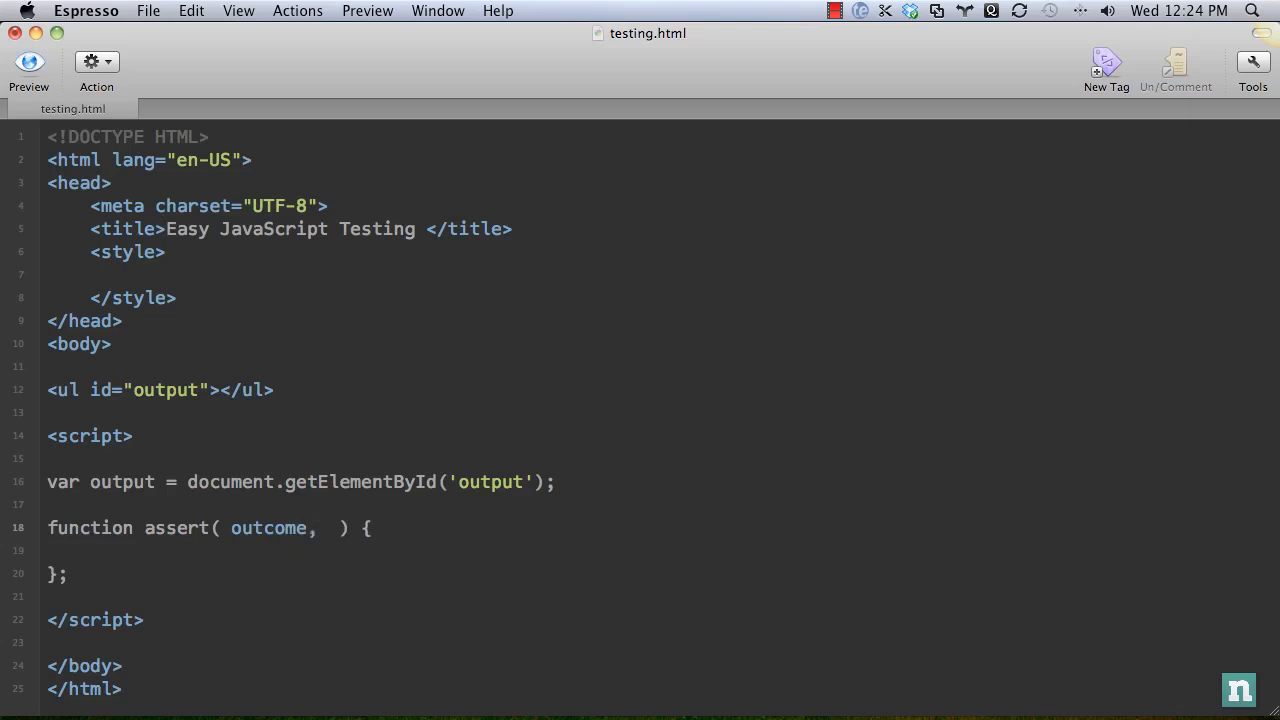
pyautogui.write('descr')
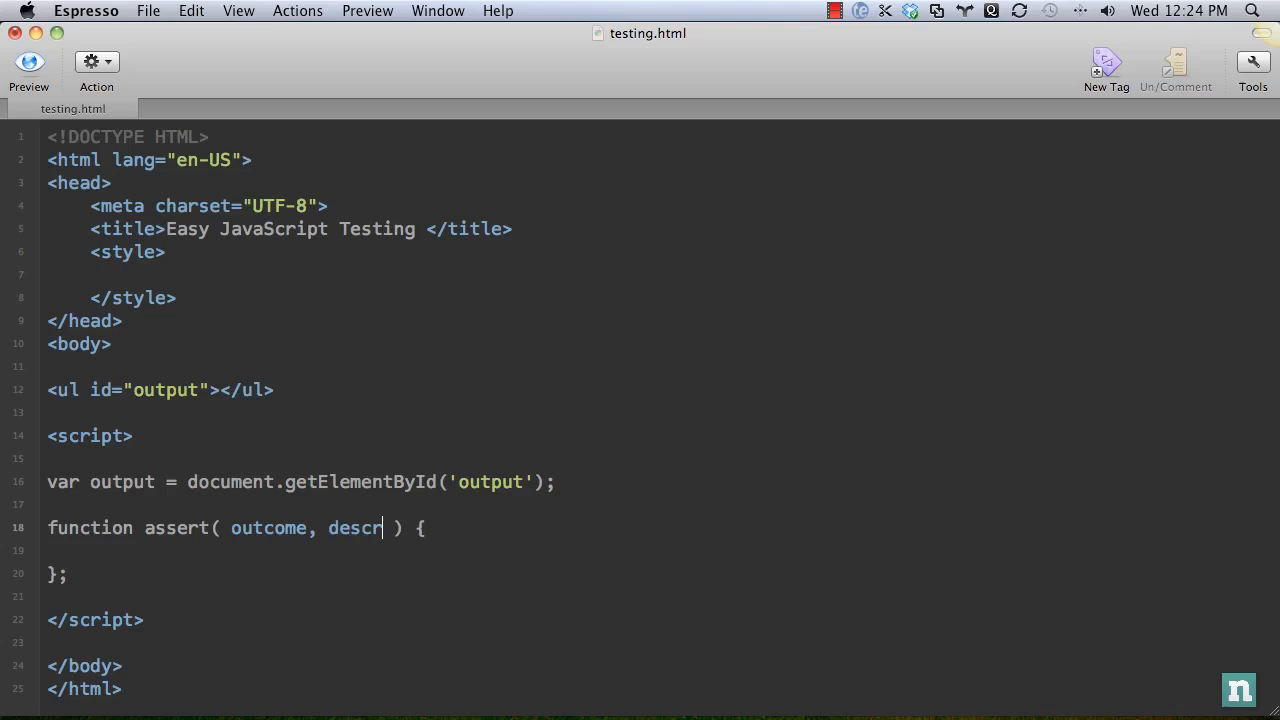
pyautogui.write('iption')
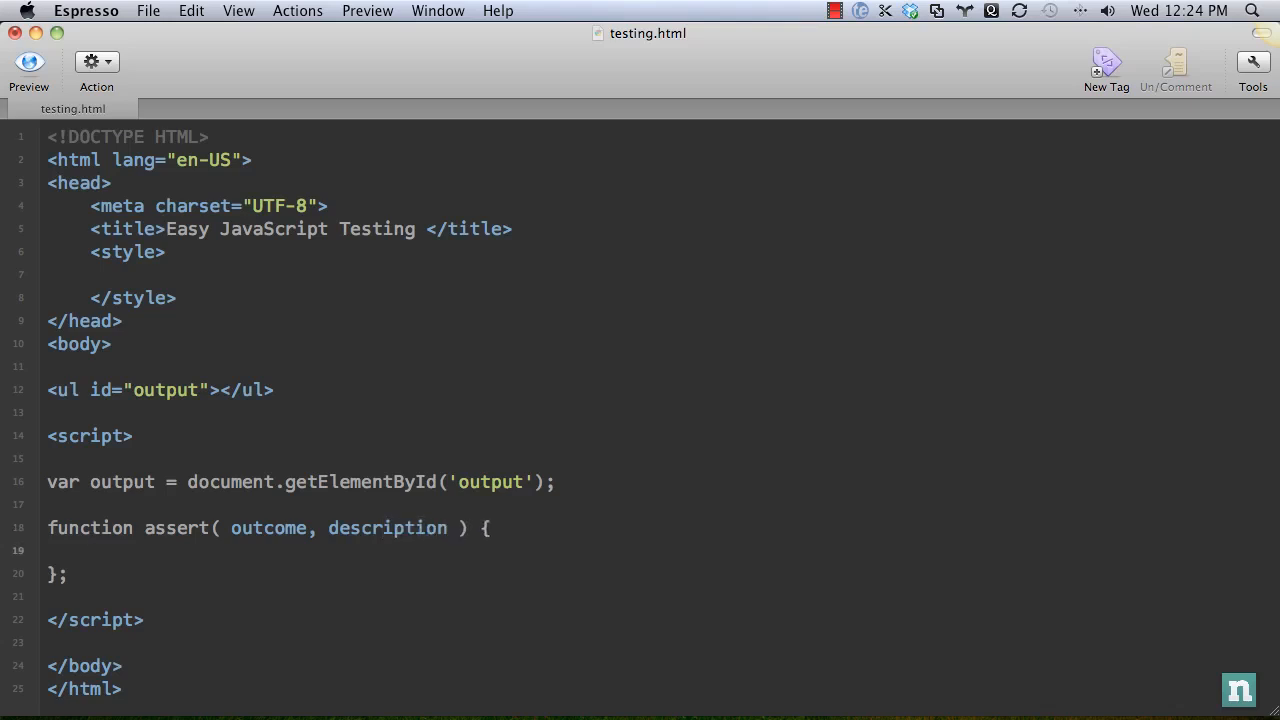
pyautogui.write('var li =')
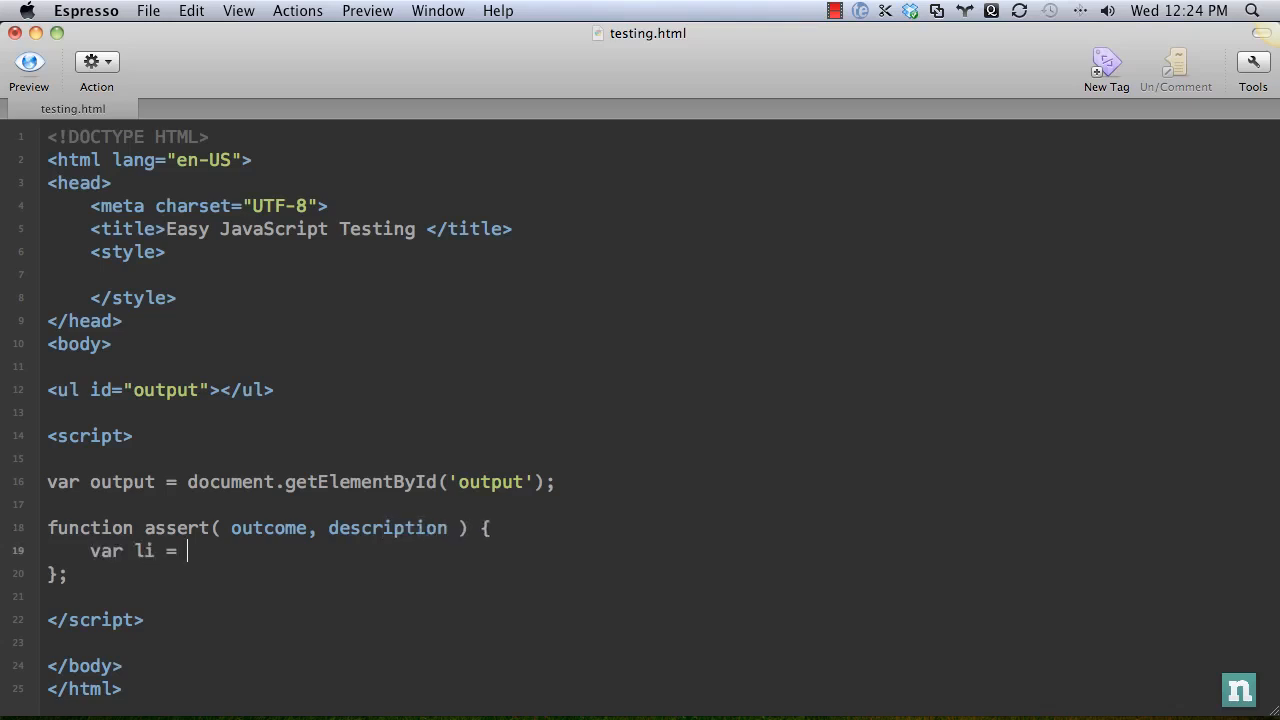
pyautogui.write('createElemen')
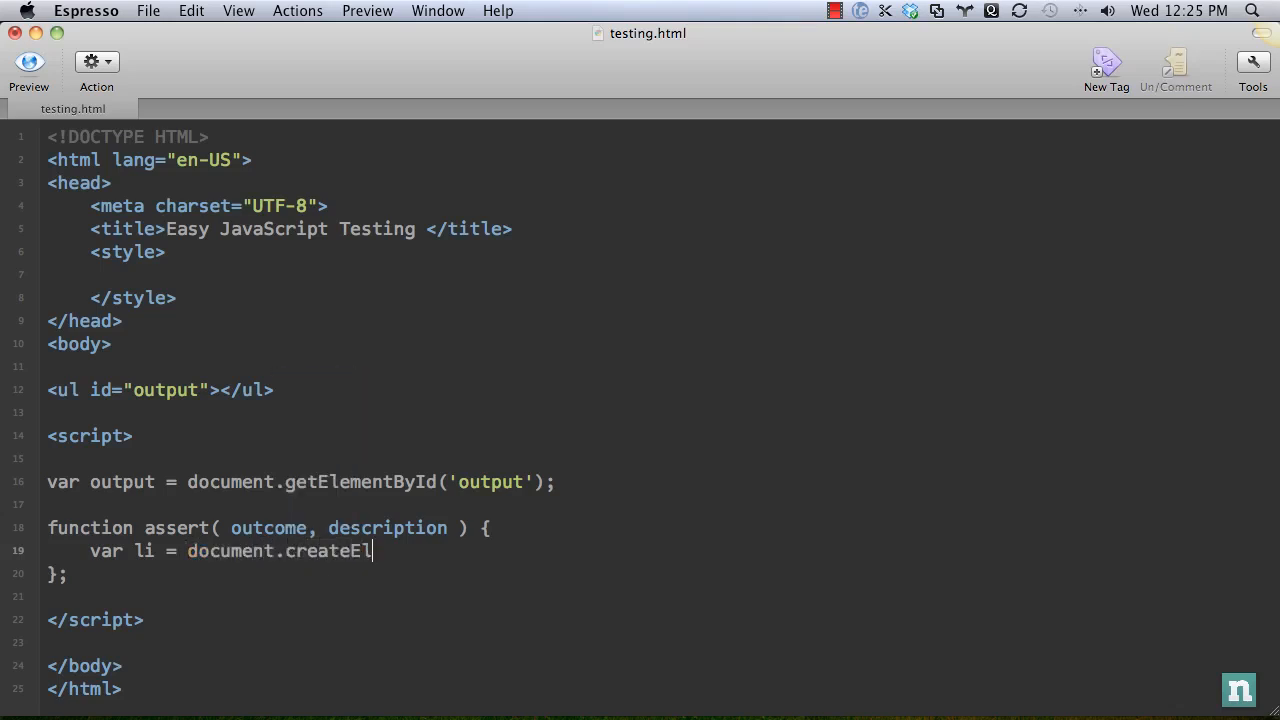
pyautogui.write("ement('li');")
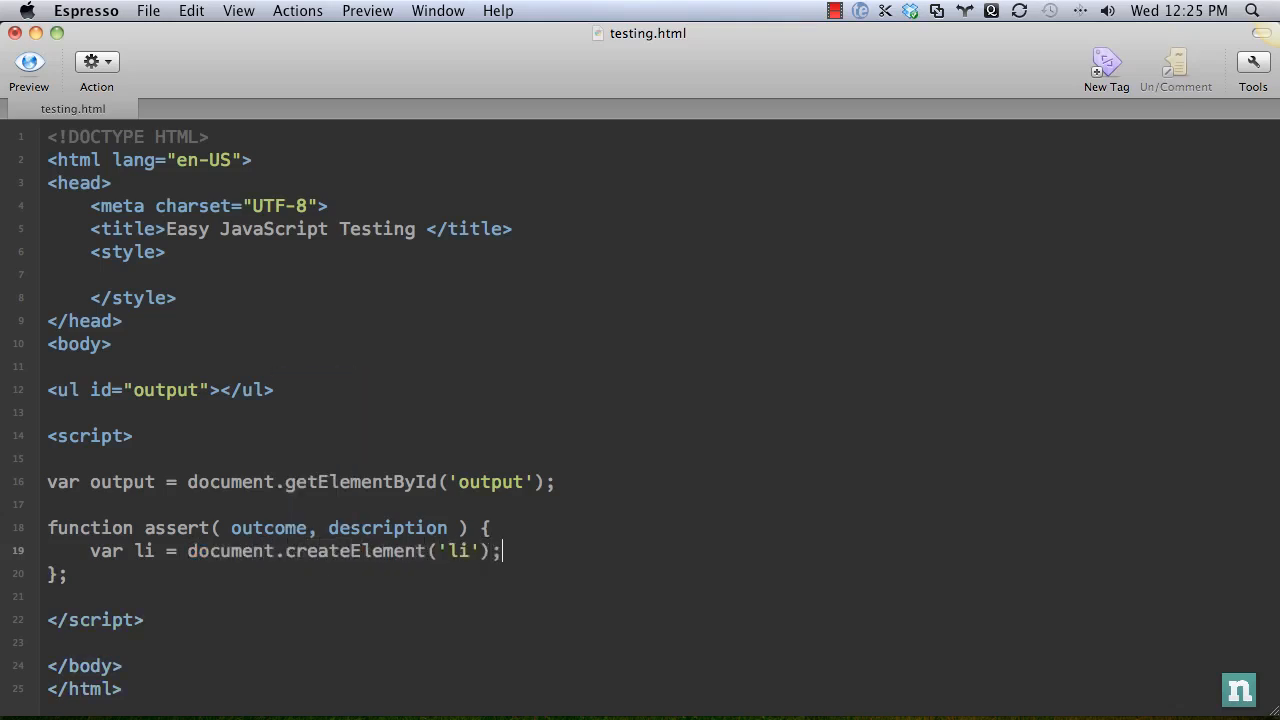
# Step: Set li.className to outcome ? 'pass' : 'fail'
pyautogui.write('li')
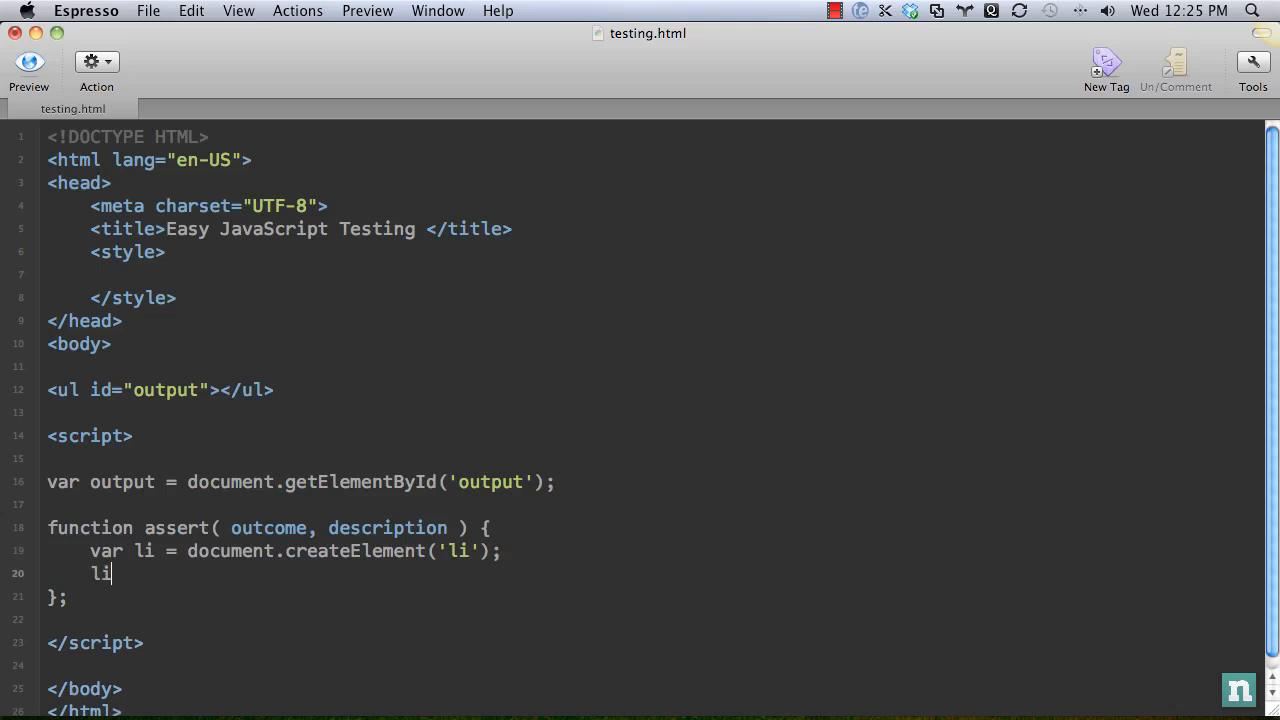
pyautogui.write('.classNamew')
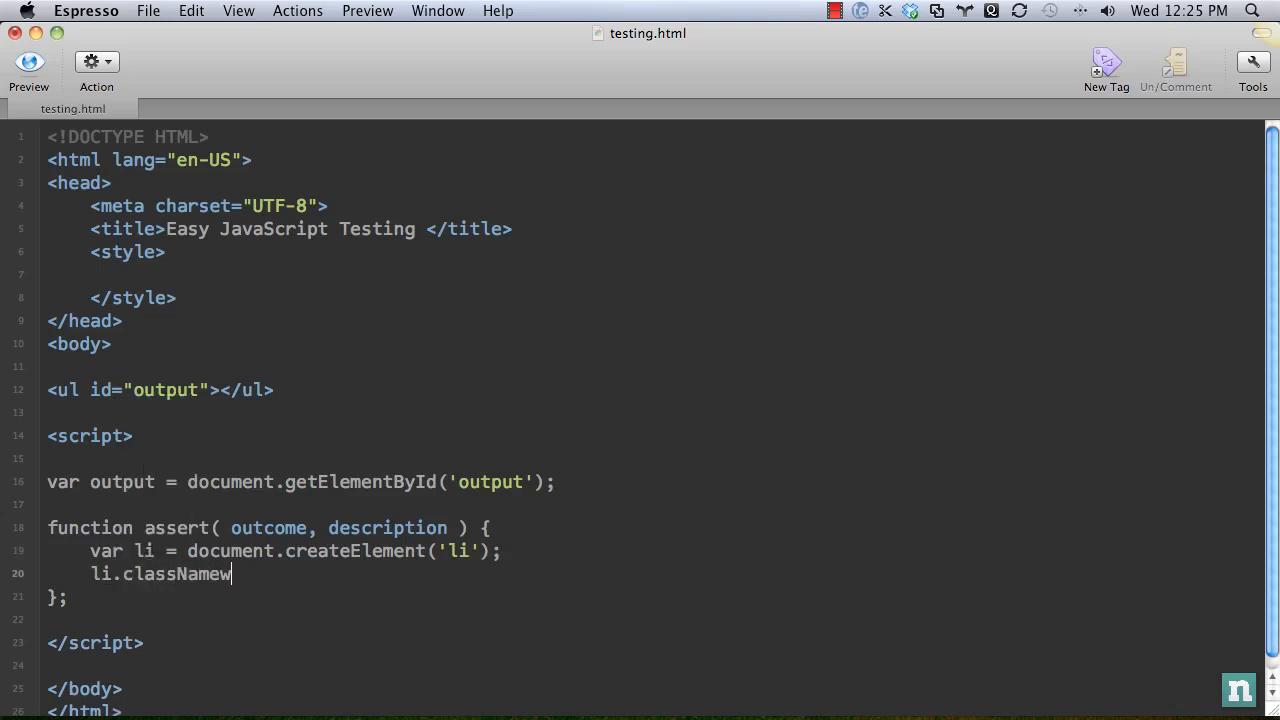
pyautogui.write('=')
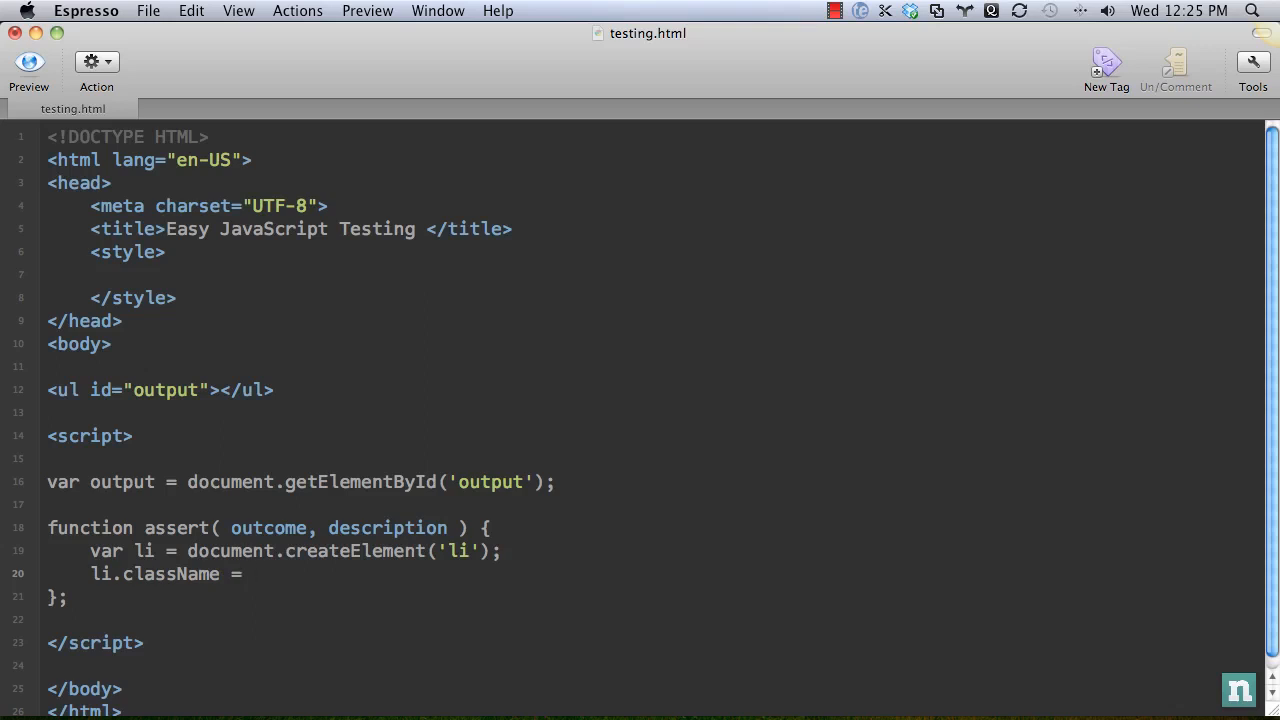
pyautogui.click(252, 574)
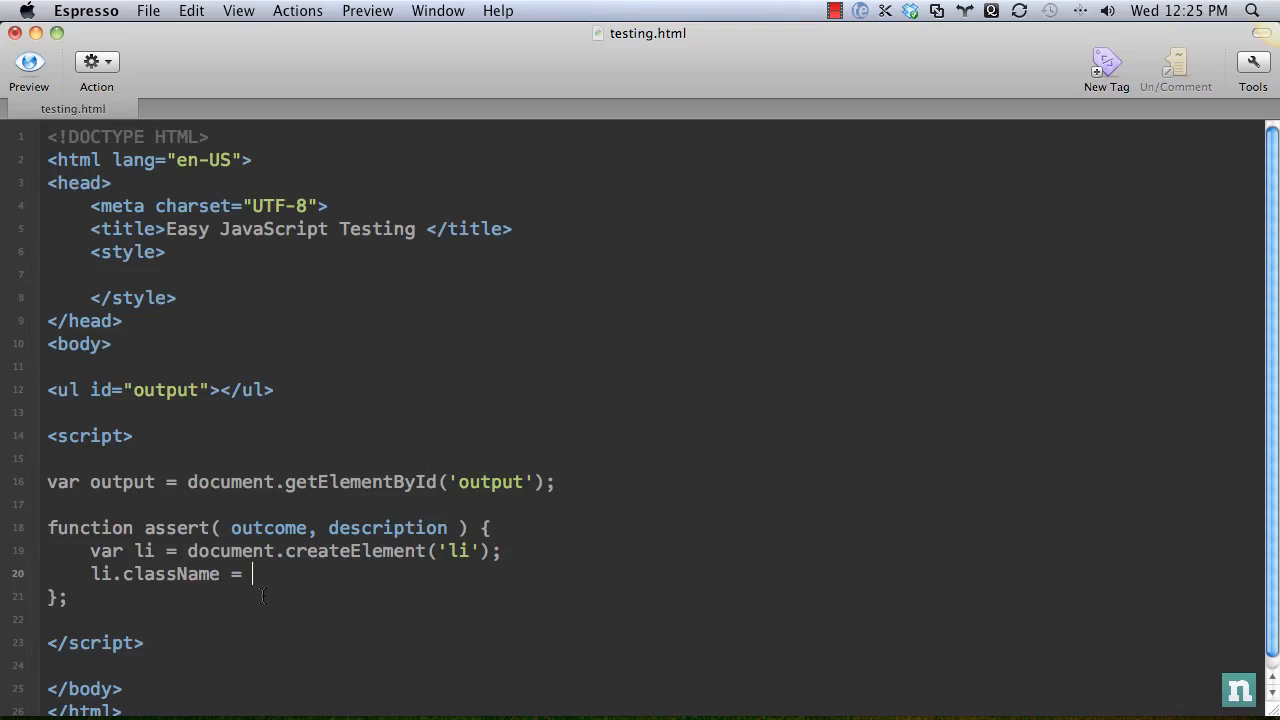
pyautogui.write("outcome ? '")
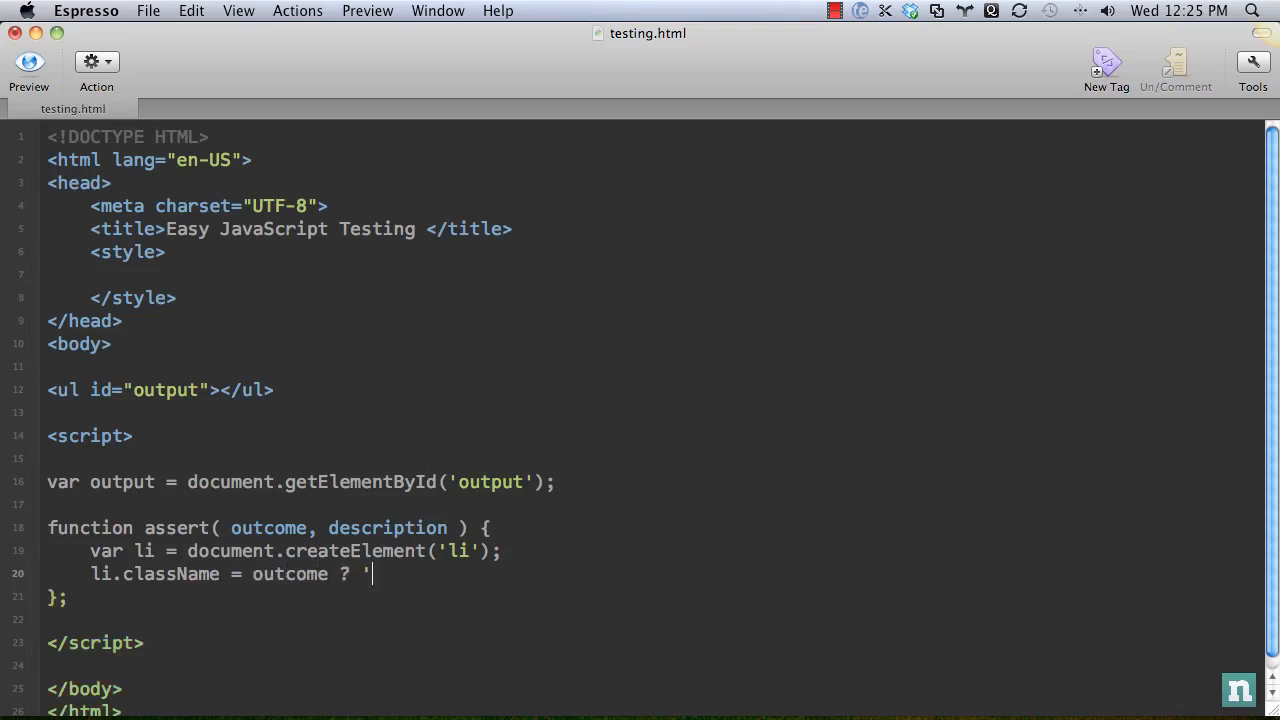
pyautogui.write("pass' : '")
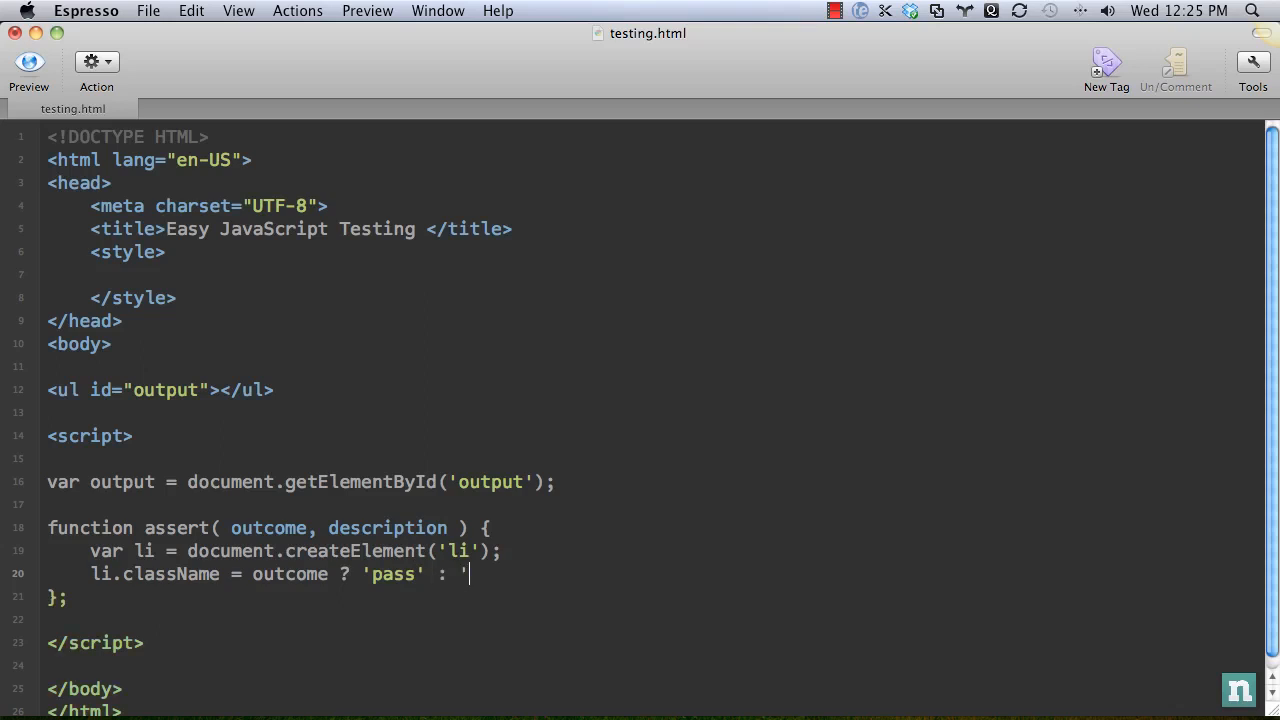
pyautogui.write("fail'")
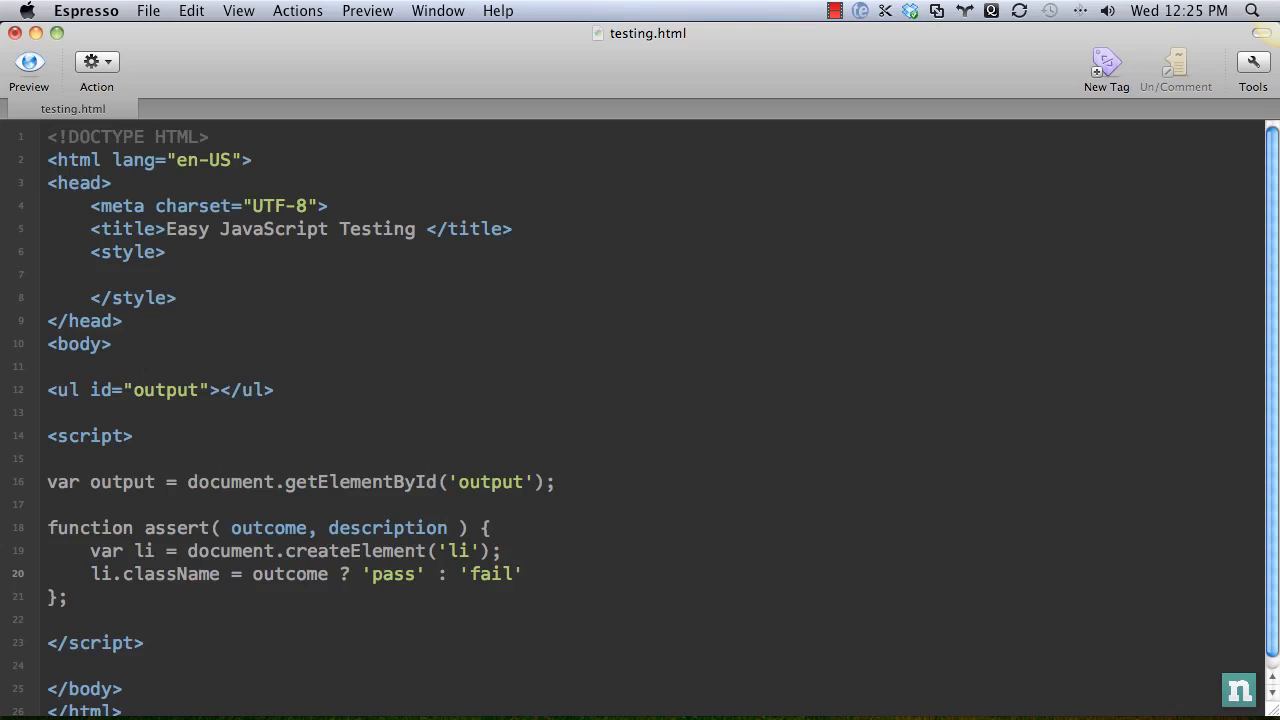
# Step: Append a description text node to li, then append li to output
pyautogui.write('li.append')
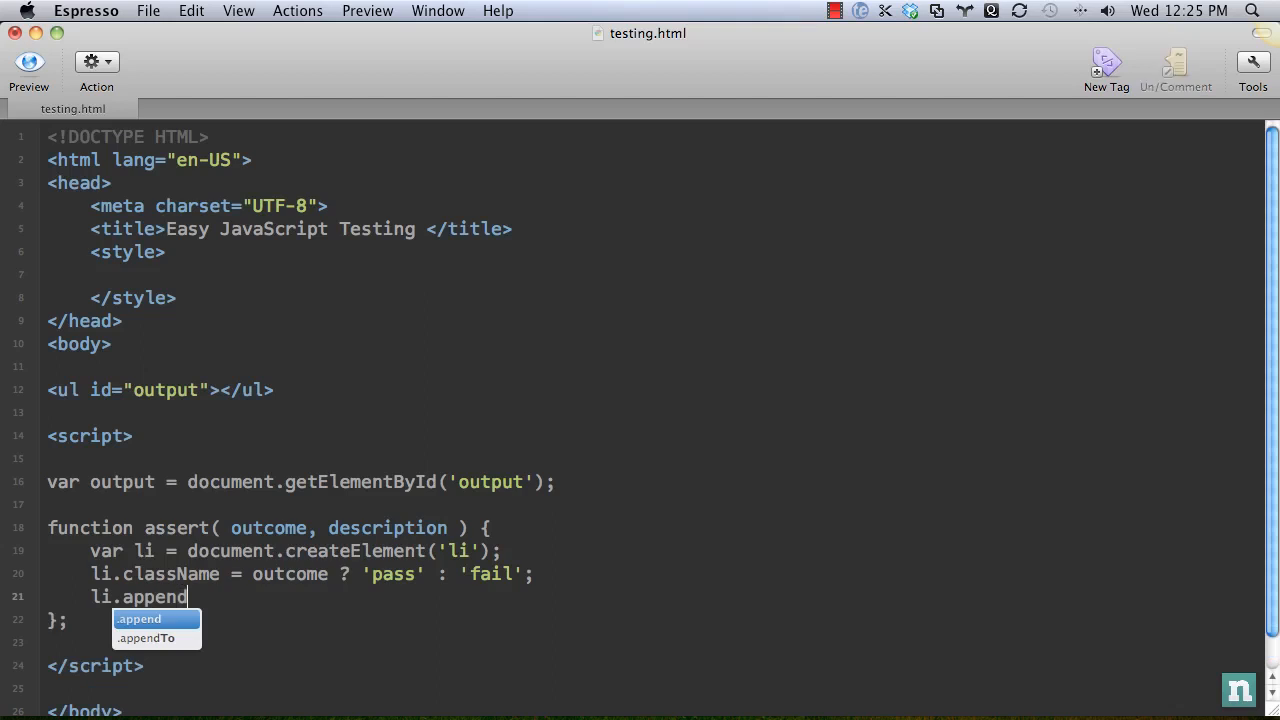
pyautogui.write('Child( doc')
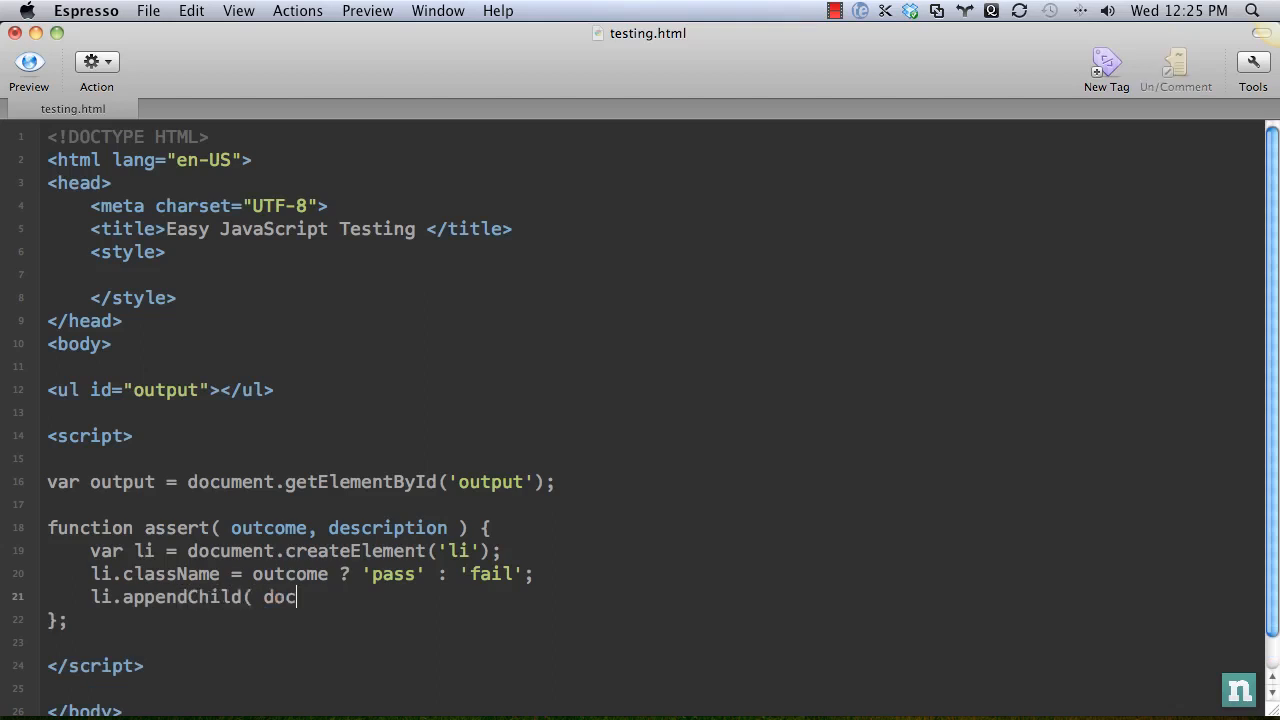
pyautogui.write('ument.createTextNode( description')
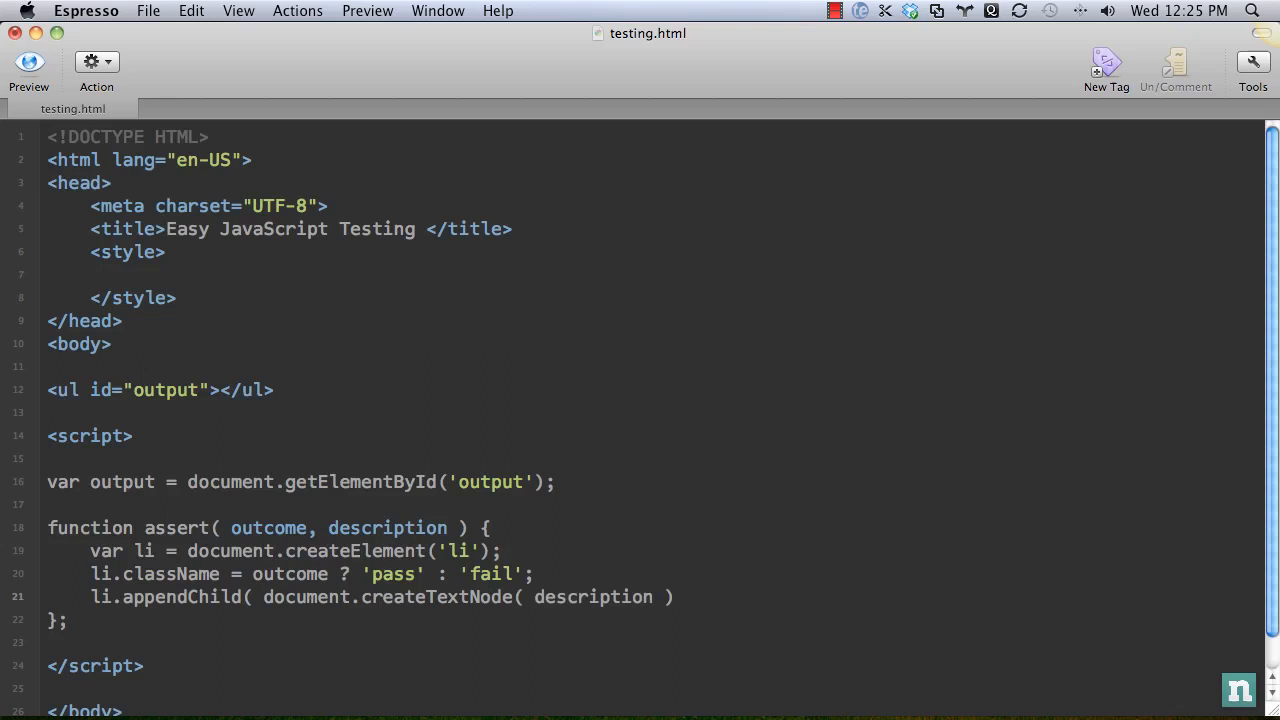
pyautogui.write(') ;')
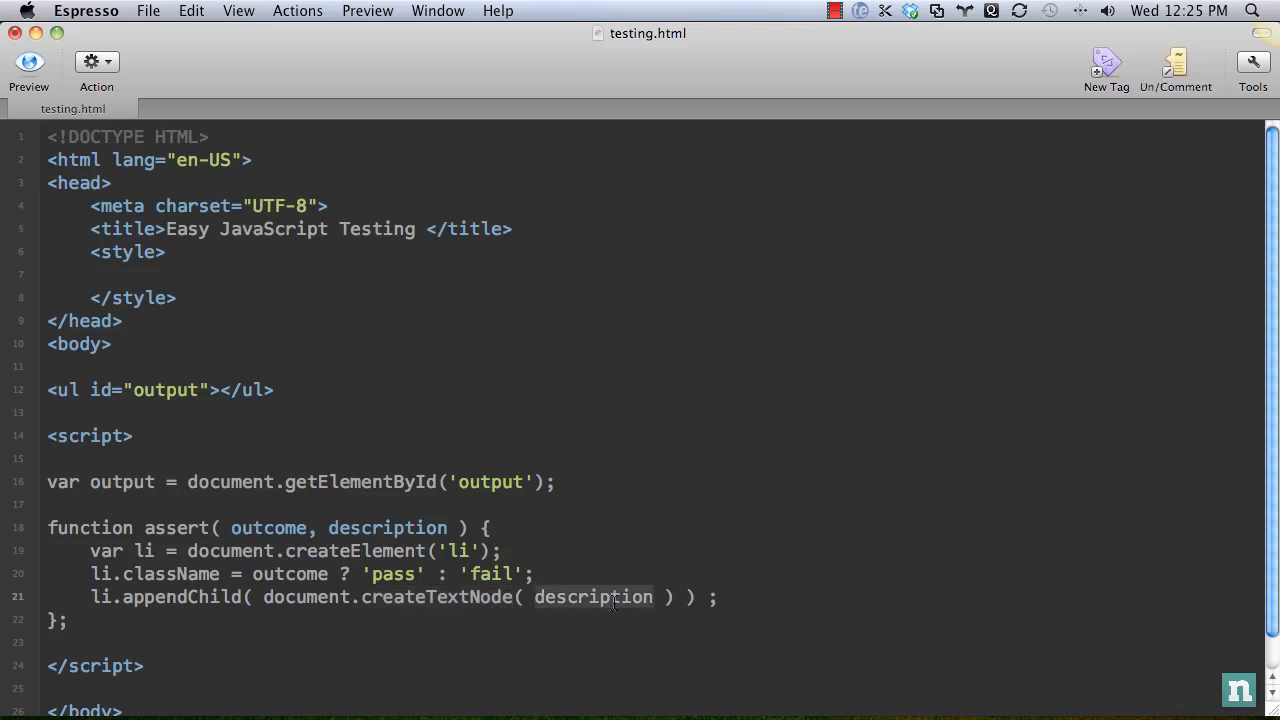
pyautogui.moveTo(735, 597)
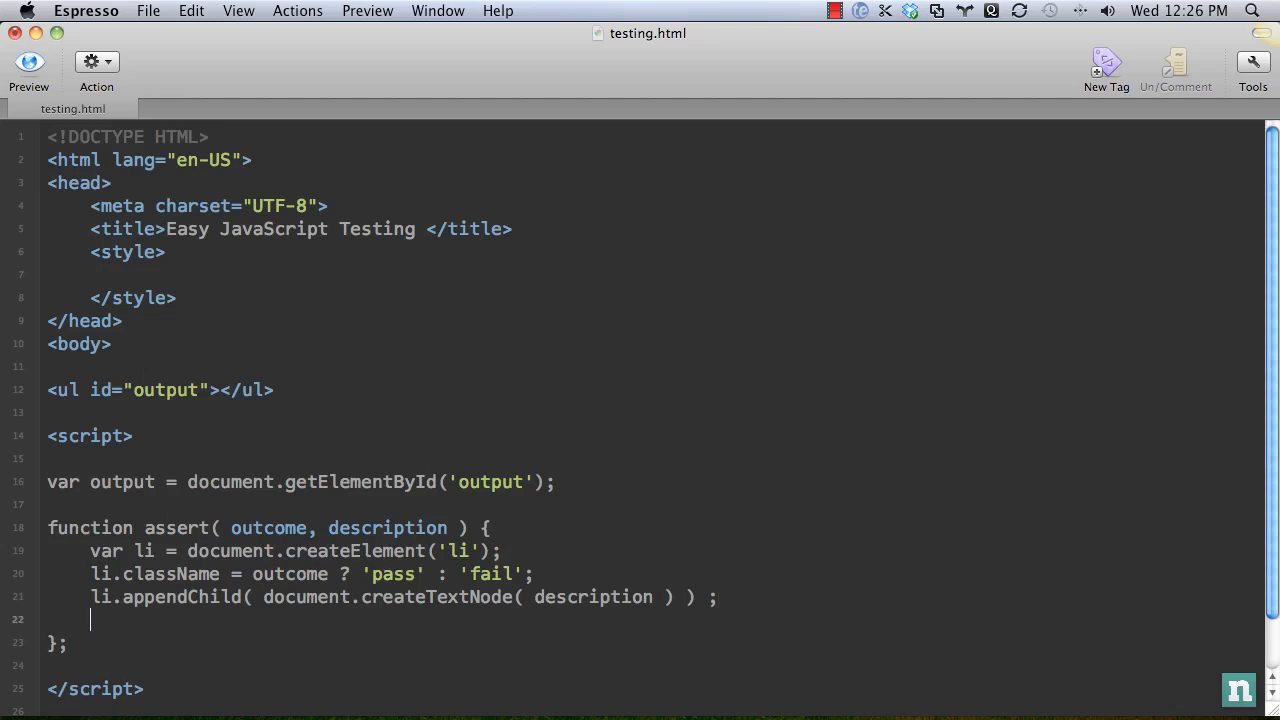
pyautogui.write('output.append')
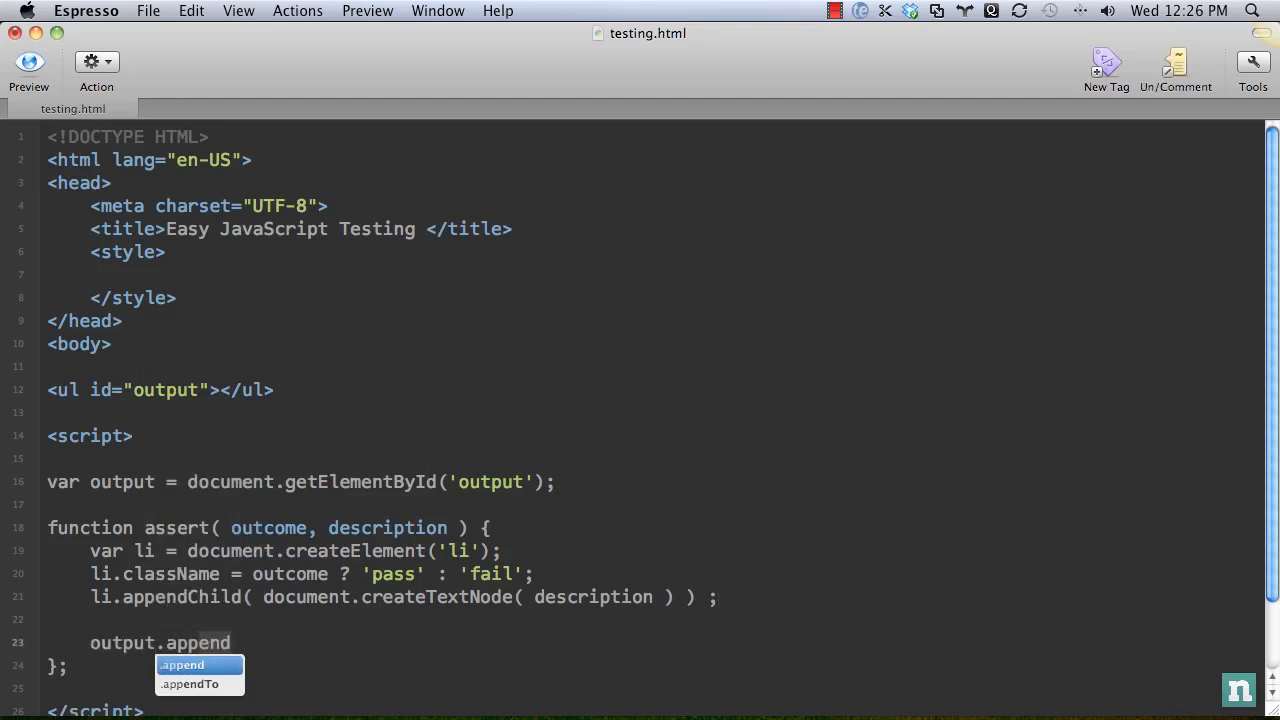
pyautogui.write('Child(li0')
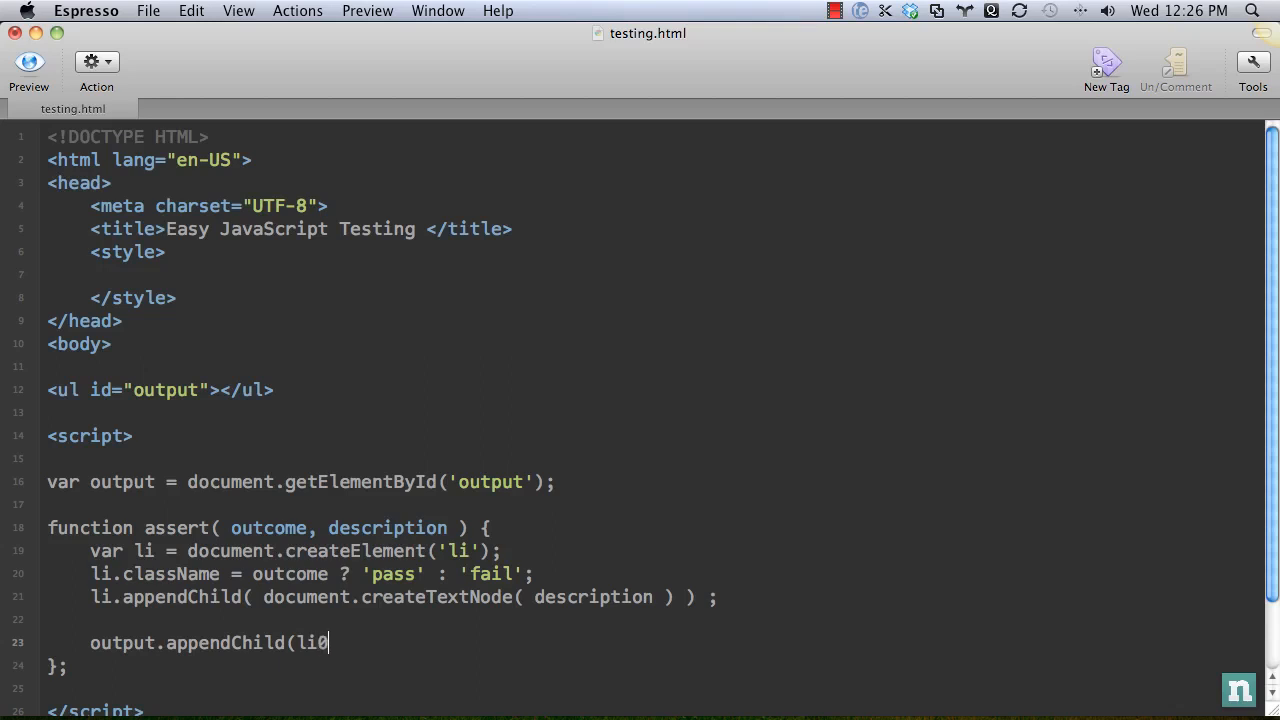
pyautogui.write(');')
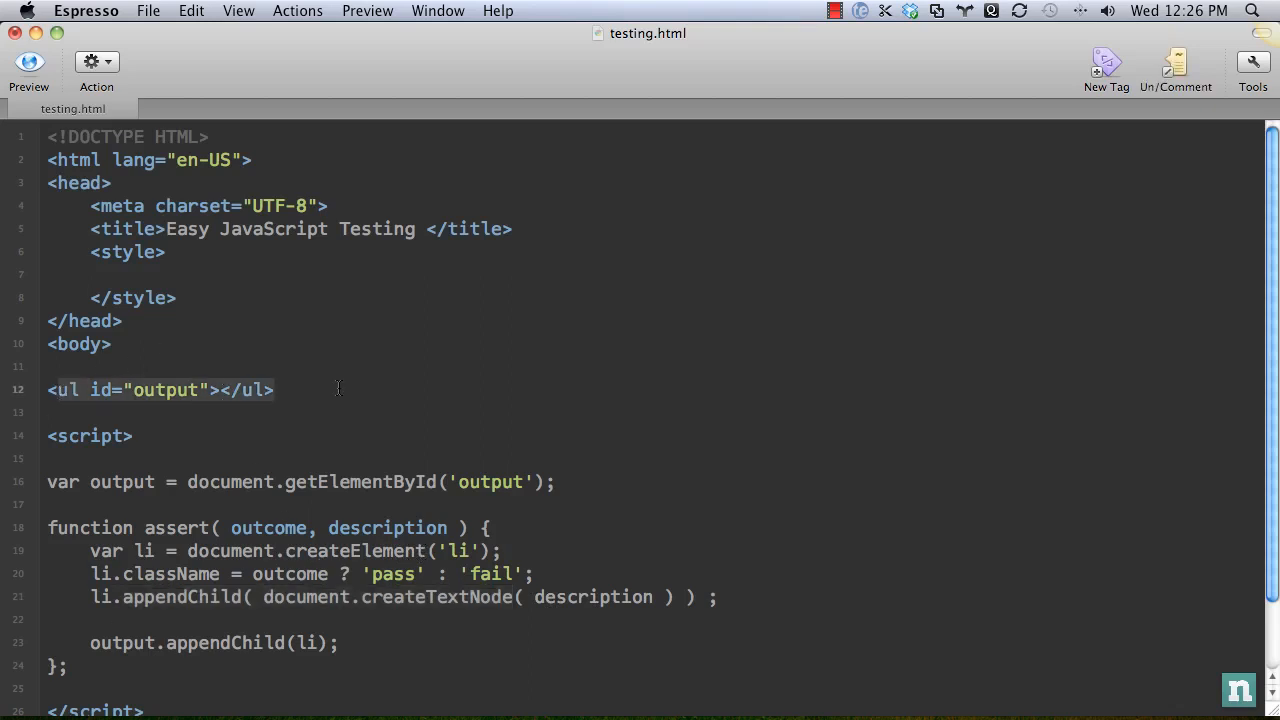
# Step: Add a new script declaring someArray = [1,2,3,4,5], len = someArray.length and i = 0
pyautogui.scroll(-3)
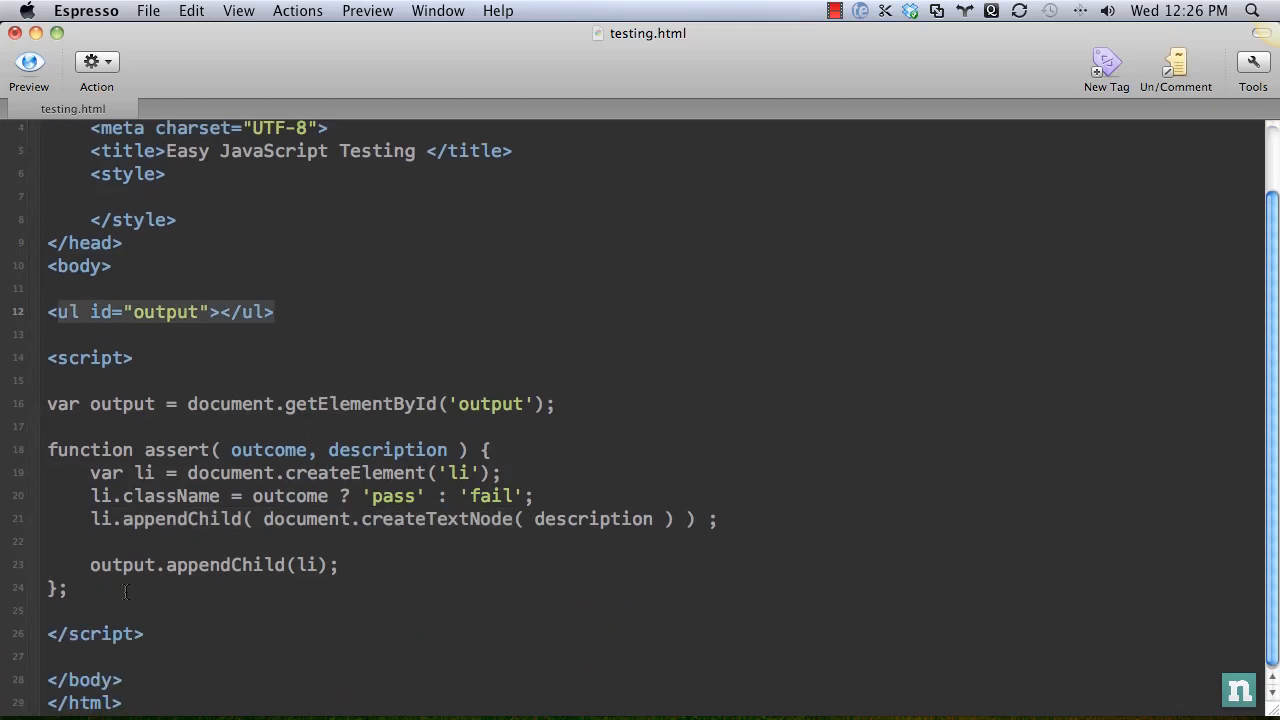
pyautogui.scroll(3)
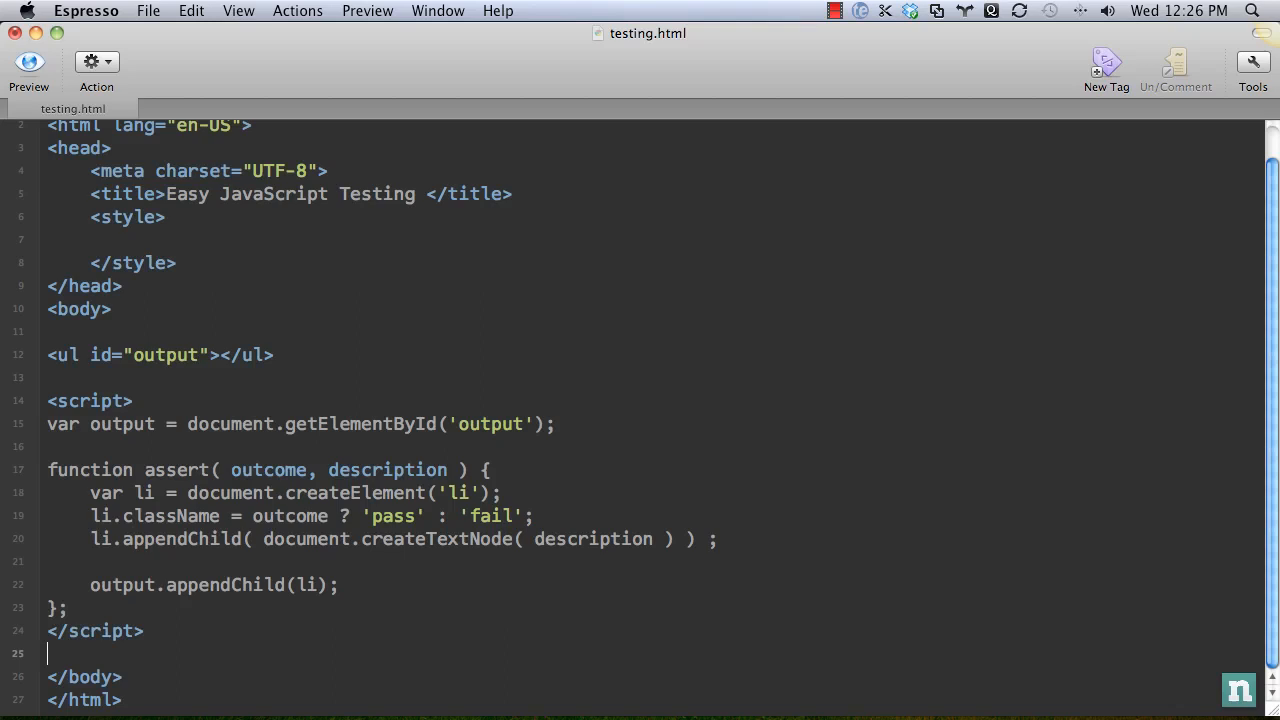
pyautogui.write('<script>')
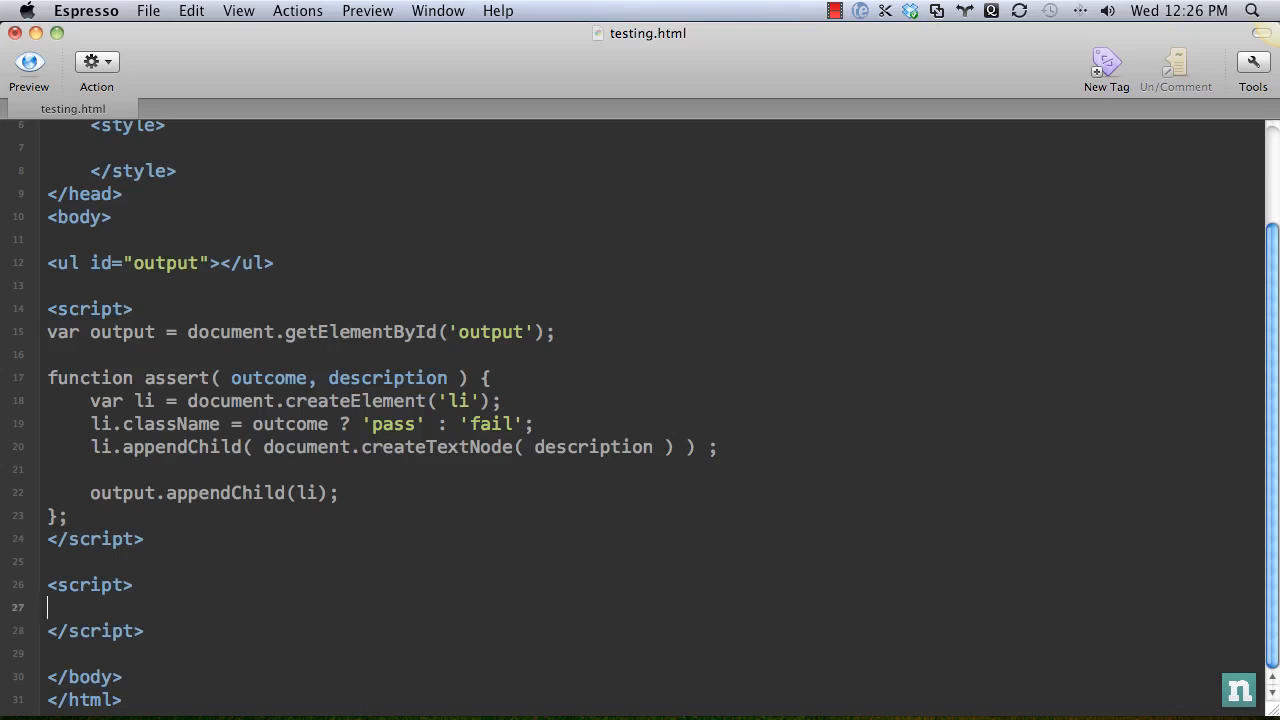
pyautogui.write('var')
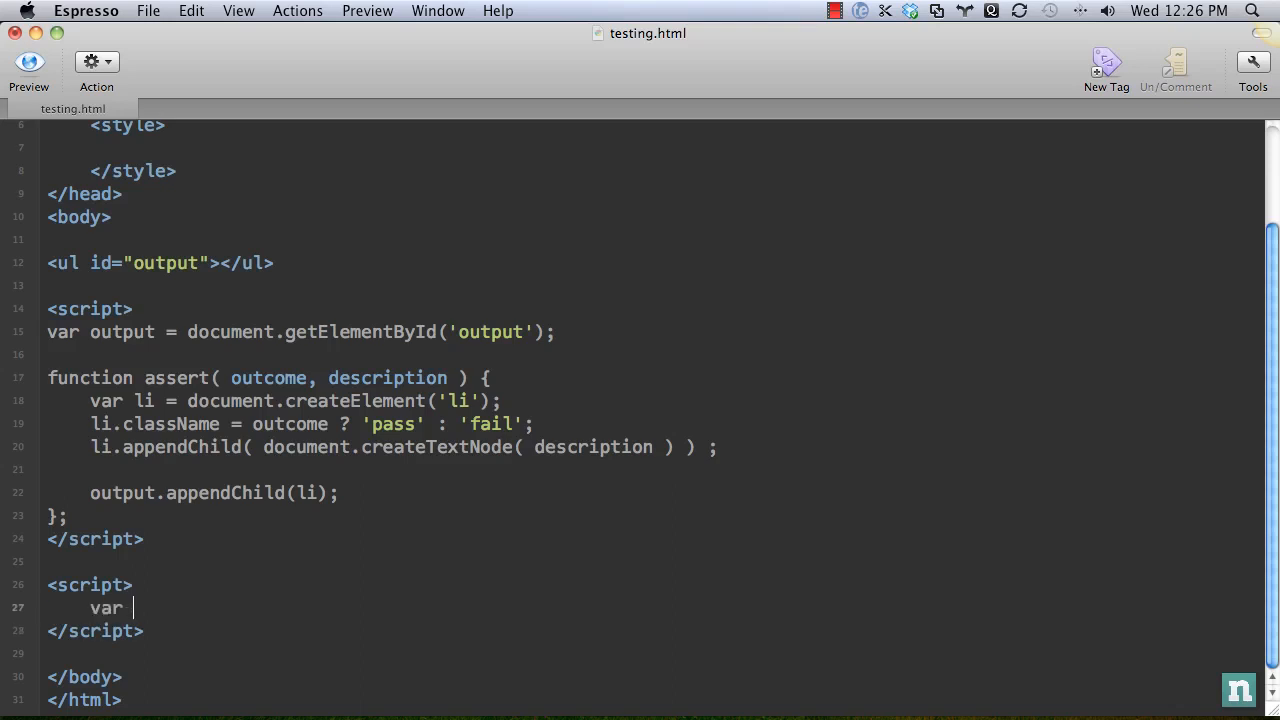
pyautogui.write('someArray = p')
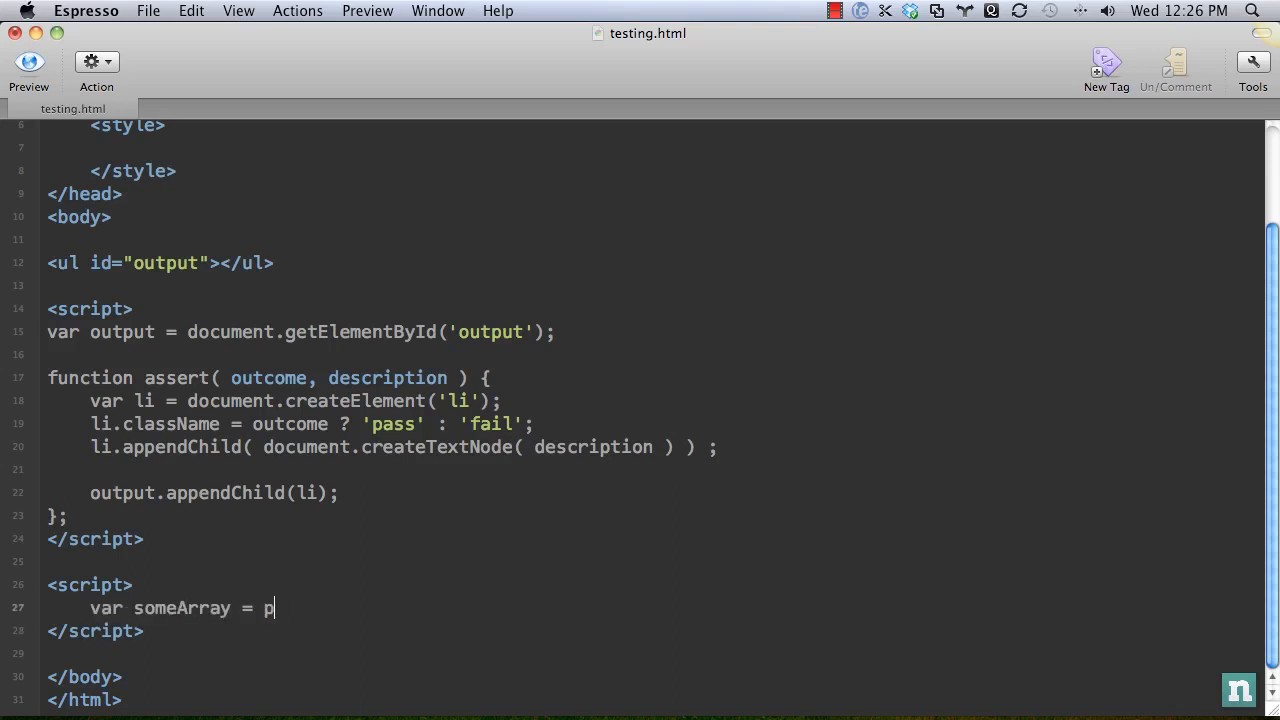
pyautogui.write('[1,2,3')
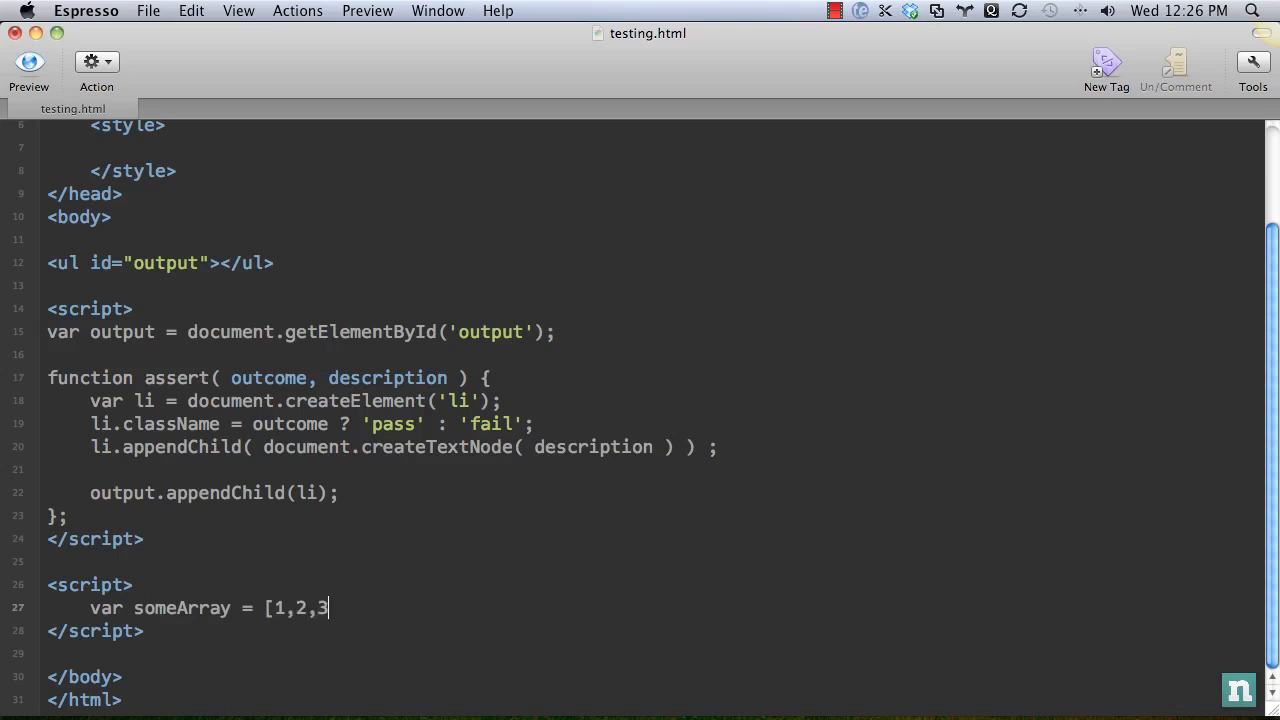
pyautogui.write(',4,5];')
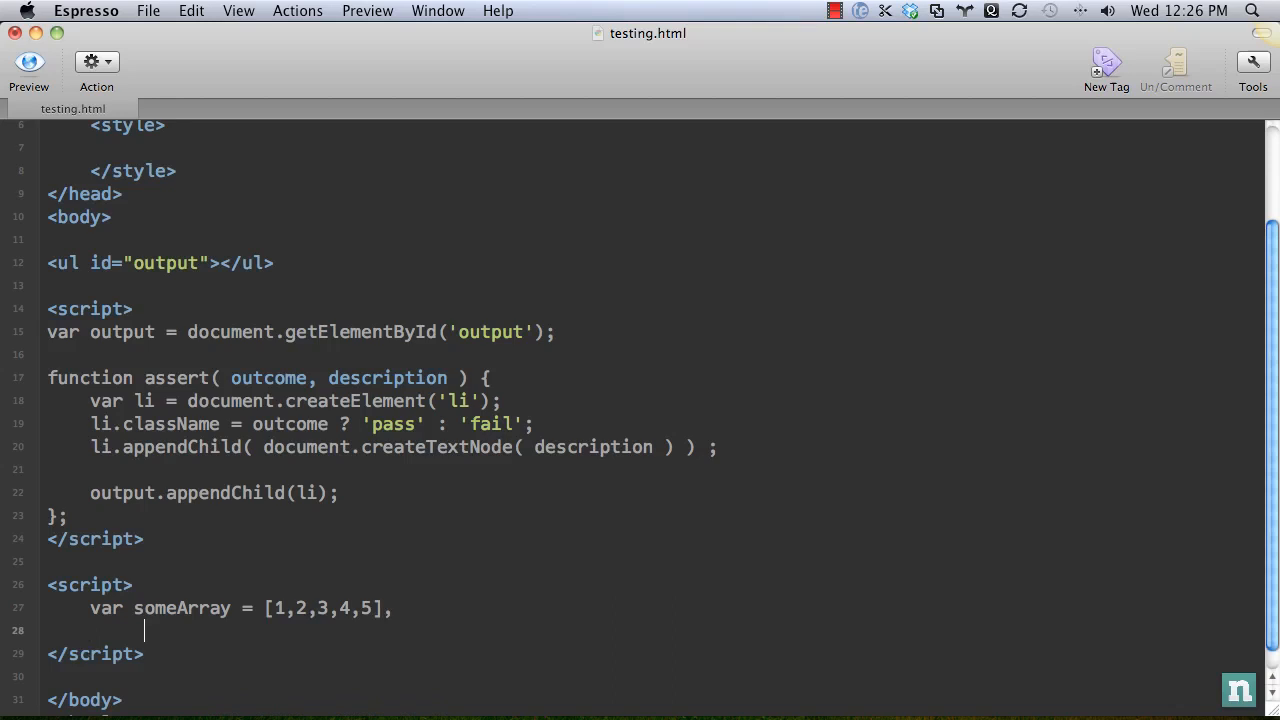
pyautogui.write('len =  someArray/el')
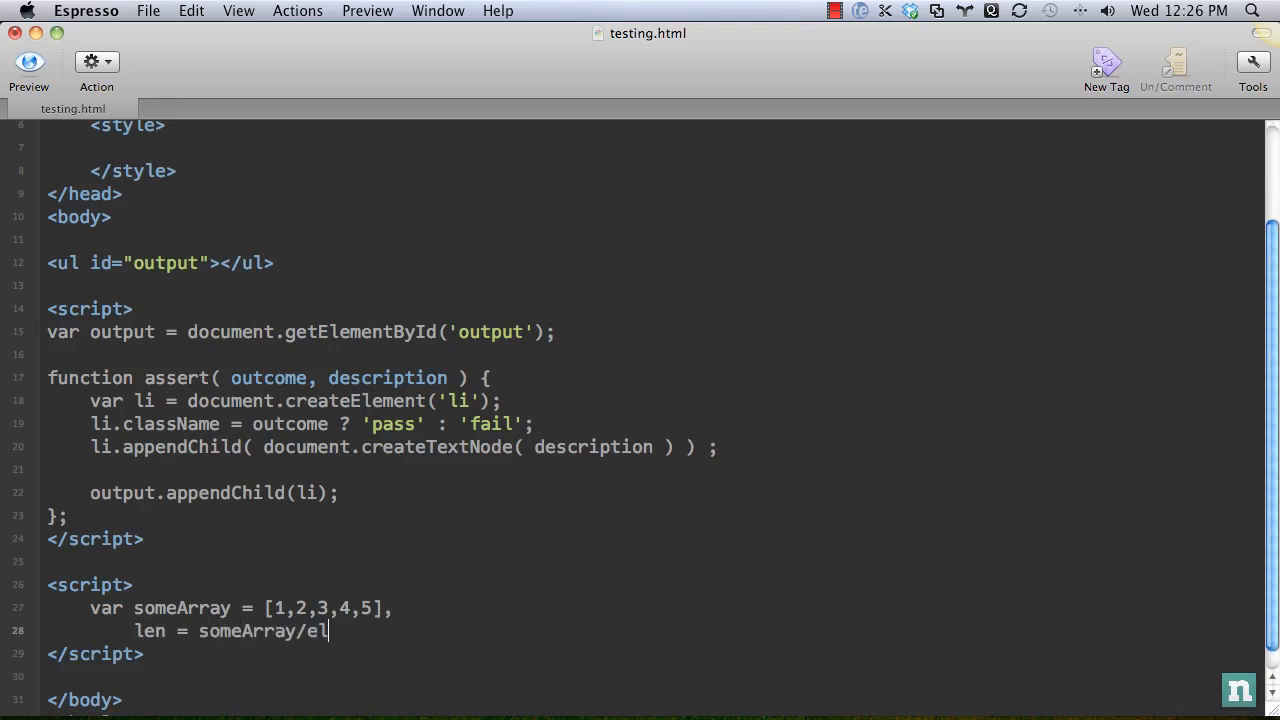
pyautogui.write('.e')
pyautogui.write('i')
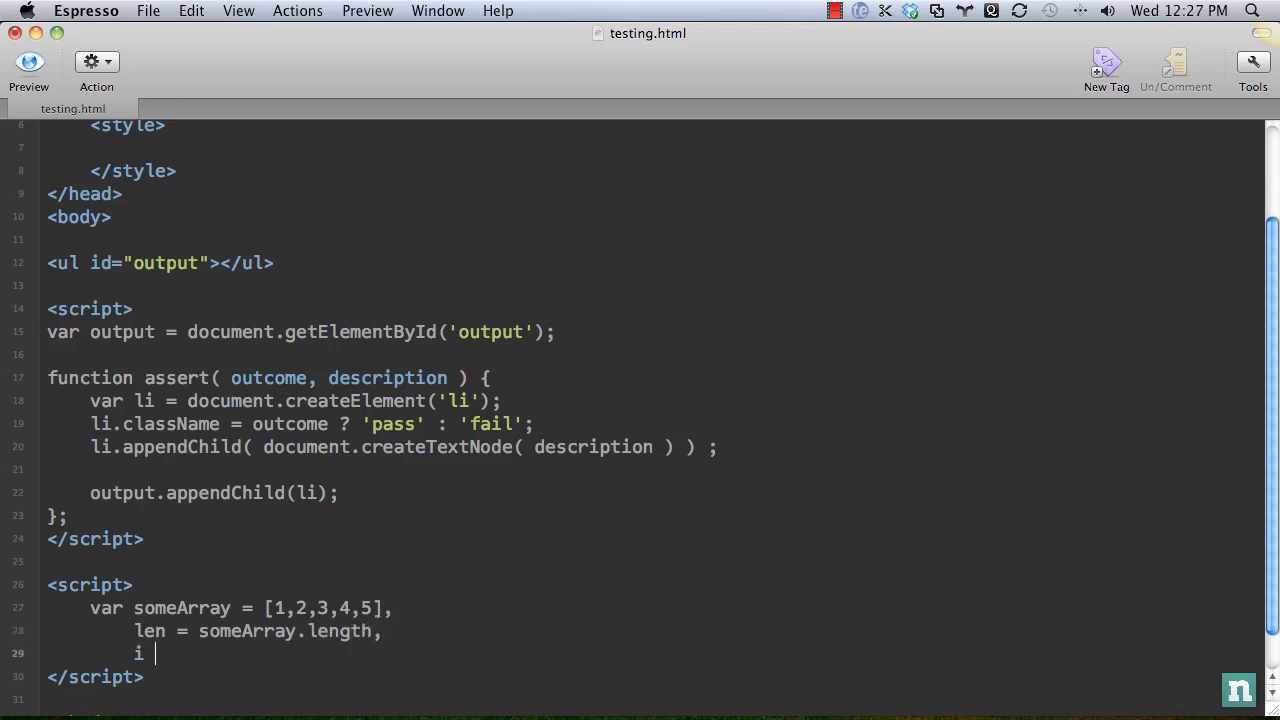
pyautogui.write('= 0;')
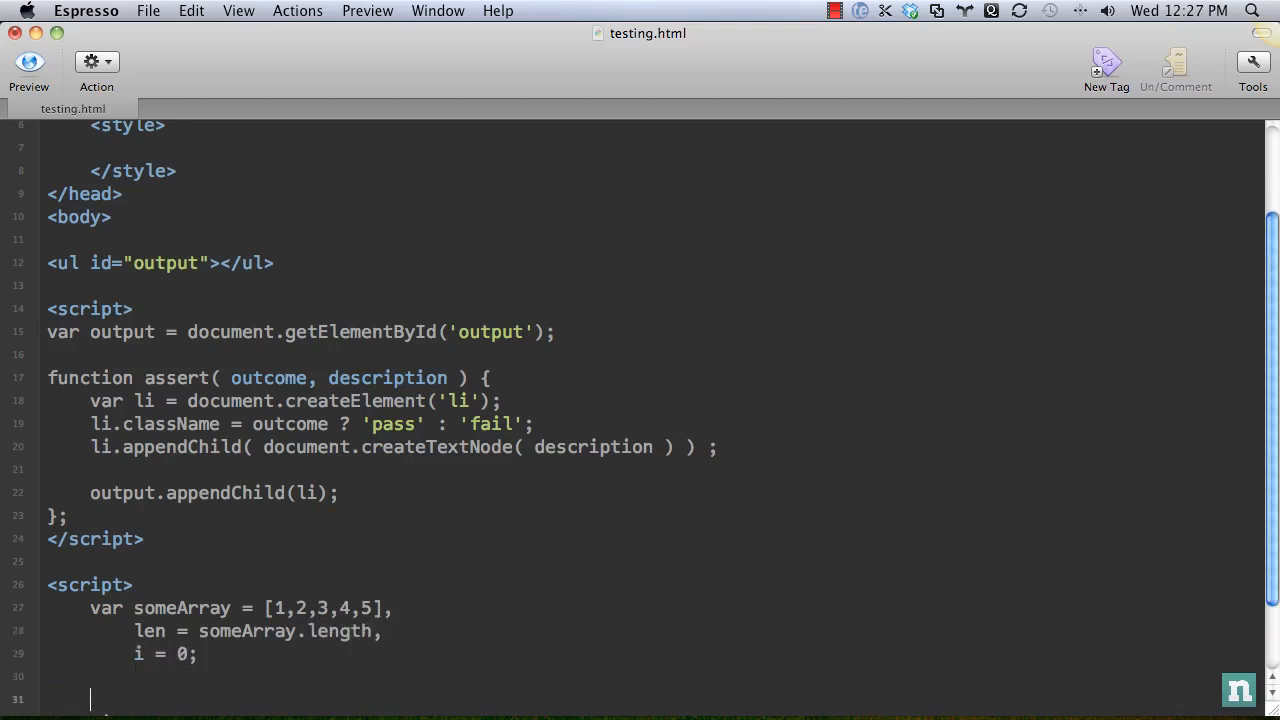
# Step: Add an empty for ( ; i < len; i++ ) loop
pyautogui.scroll(-3)
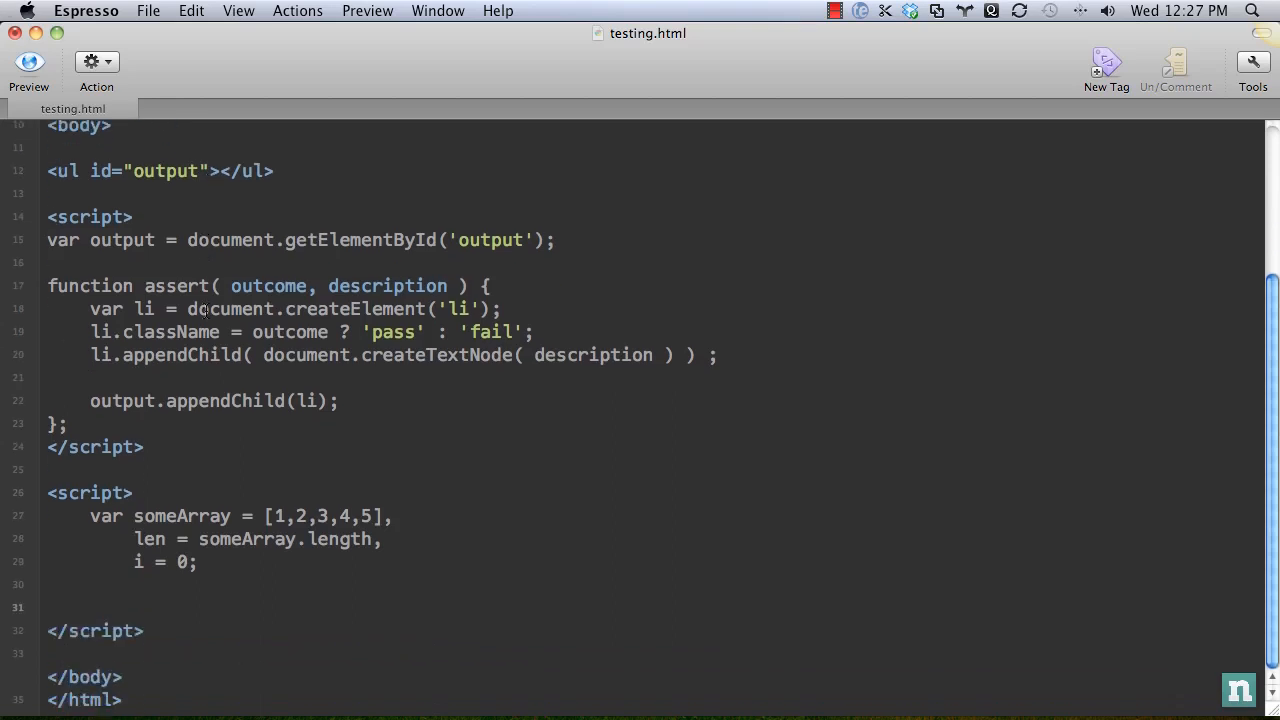
pyautogui.write('for ( ;')
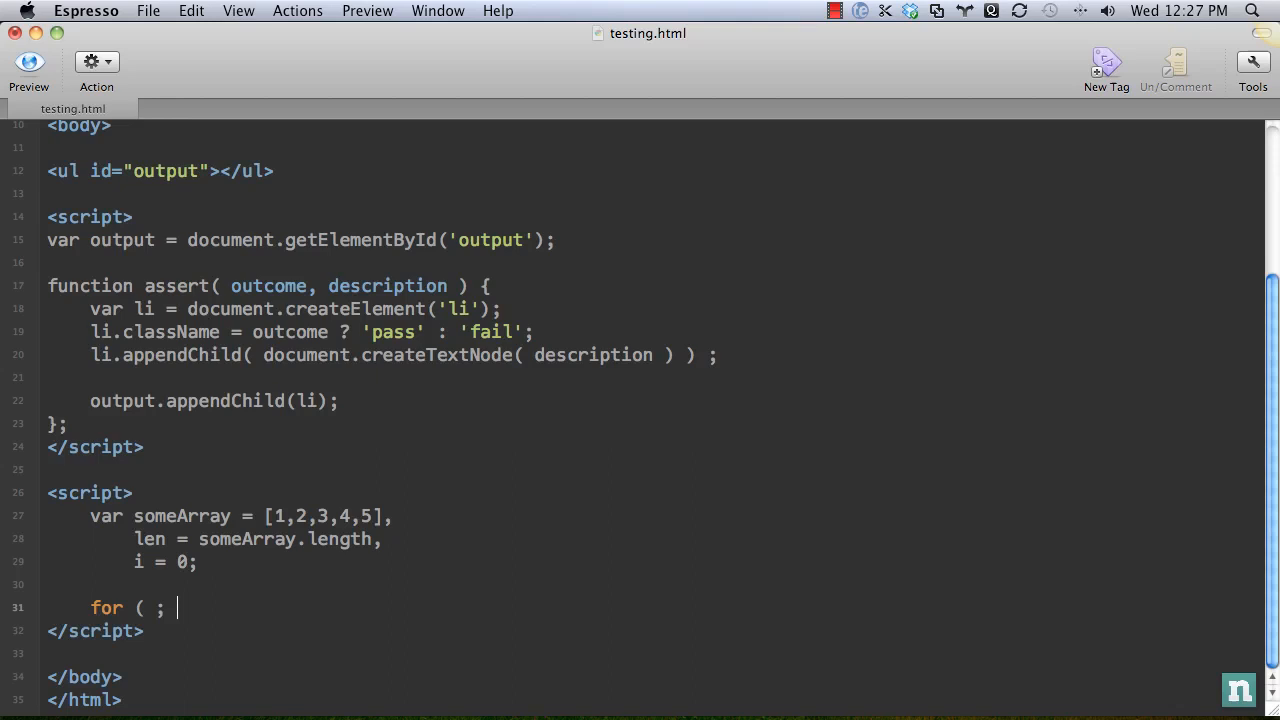
pyautogui.write('i < len; i')
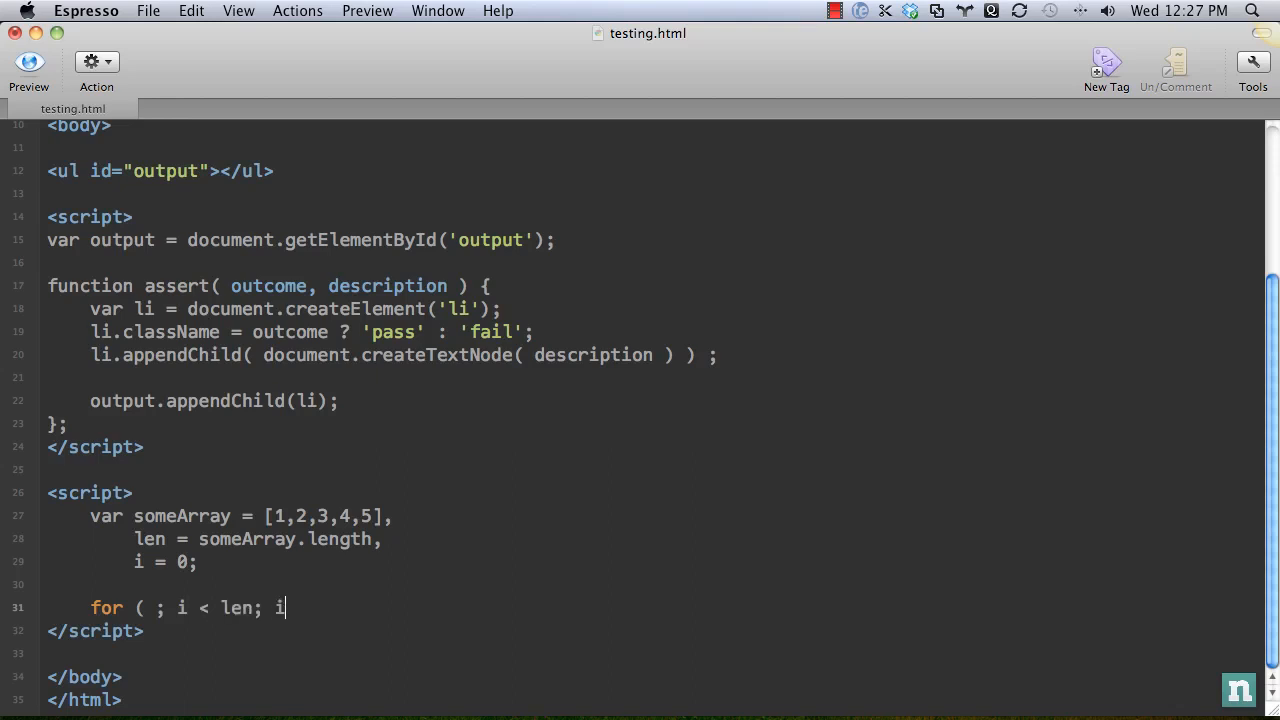
pyautogui.write('++ ) {')
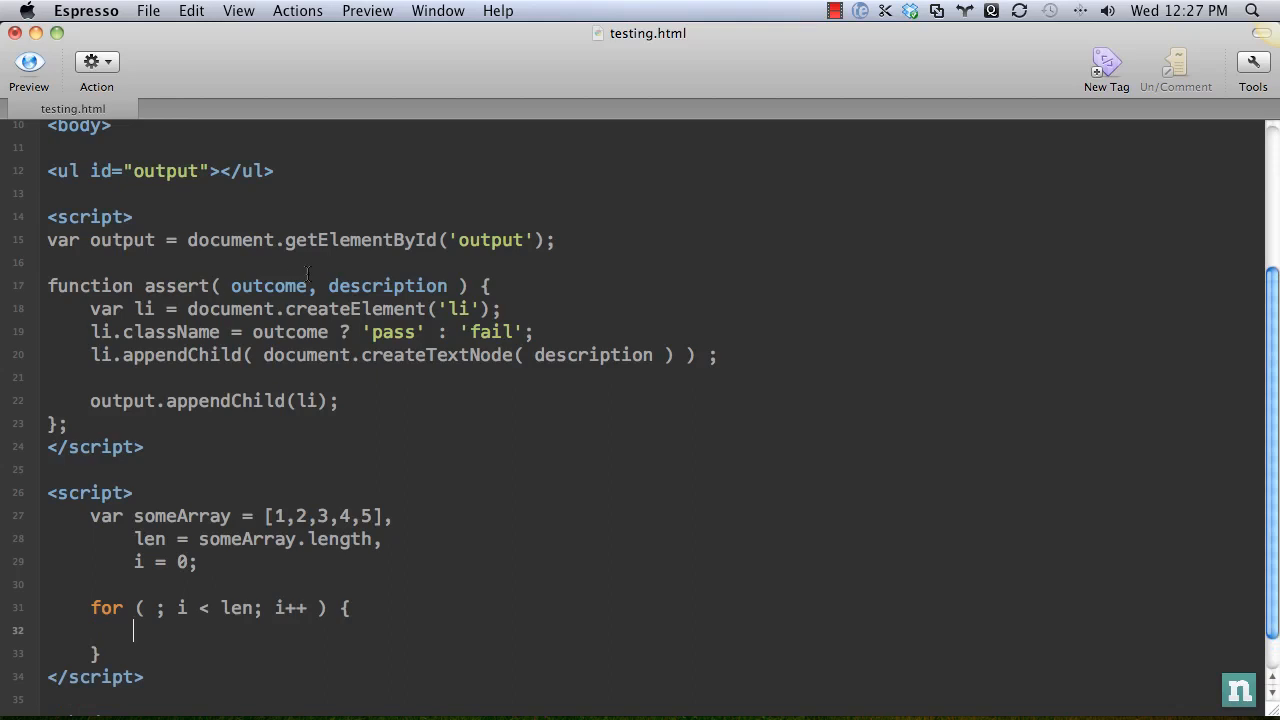
pyautogui.scroll(-3)
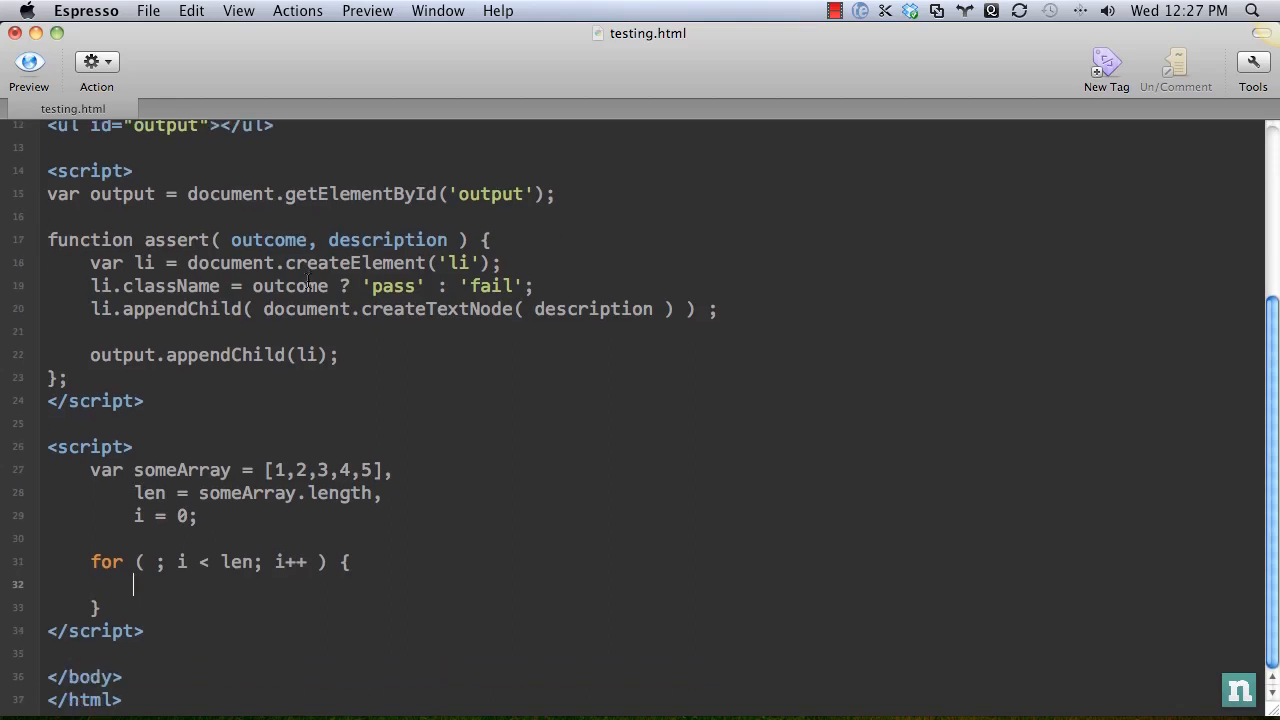
# Step: Inside the loop, add a setTimeout callback delayed by i * 300
pyautogui.write('s')
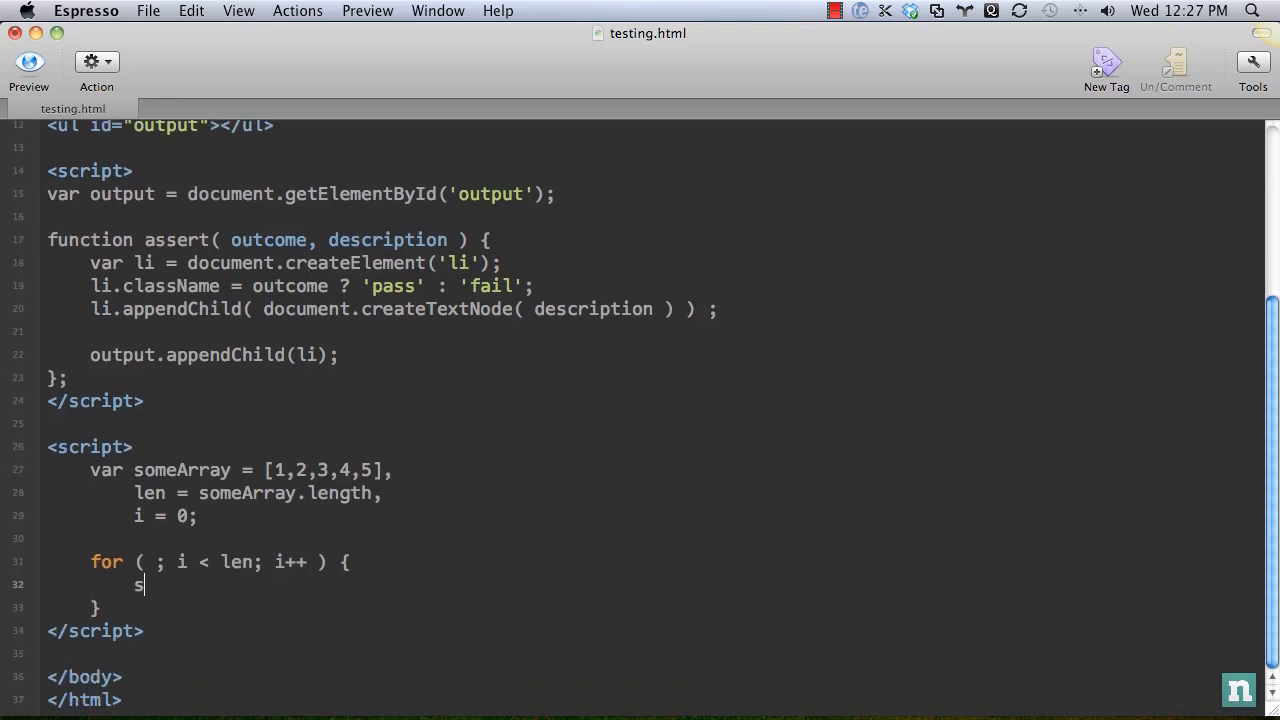
pyautogui.write('etTimeout(funnc')
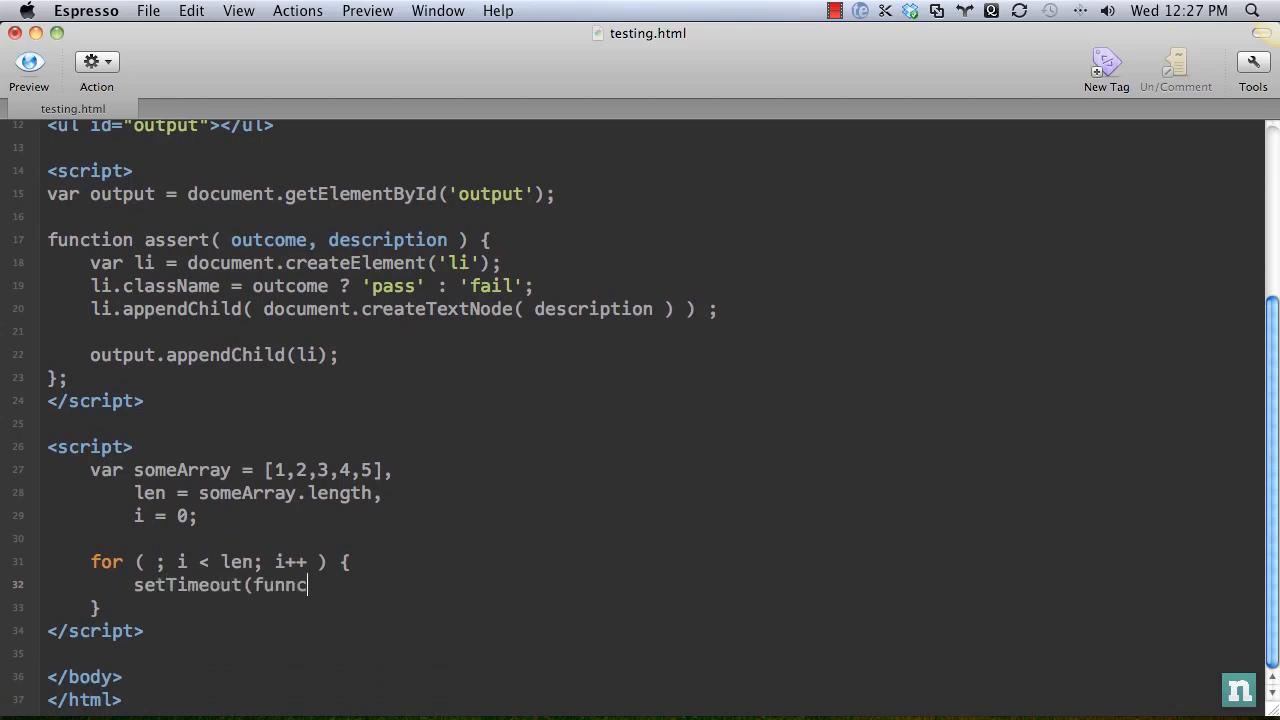
pyautogui.write('tion()')
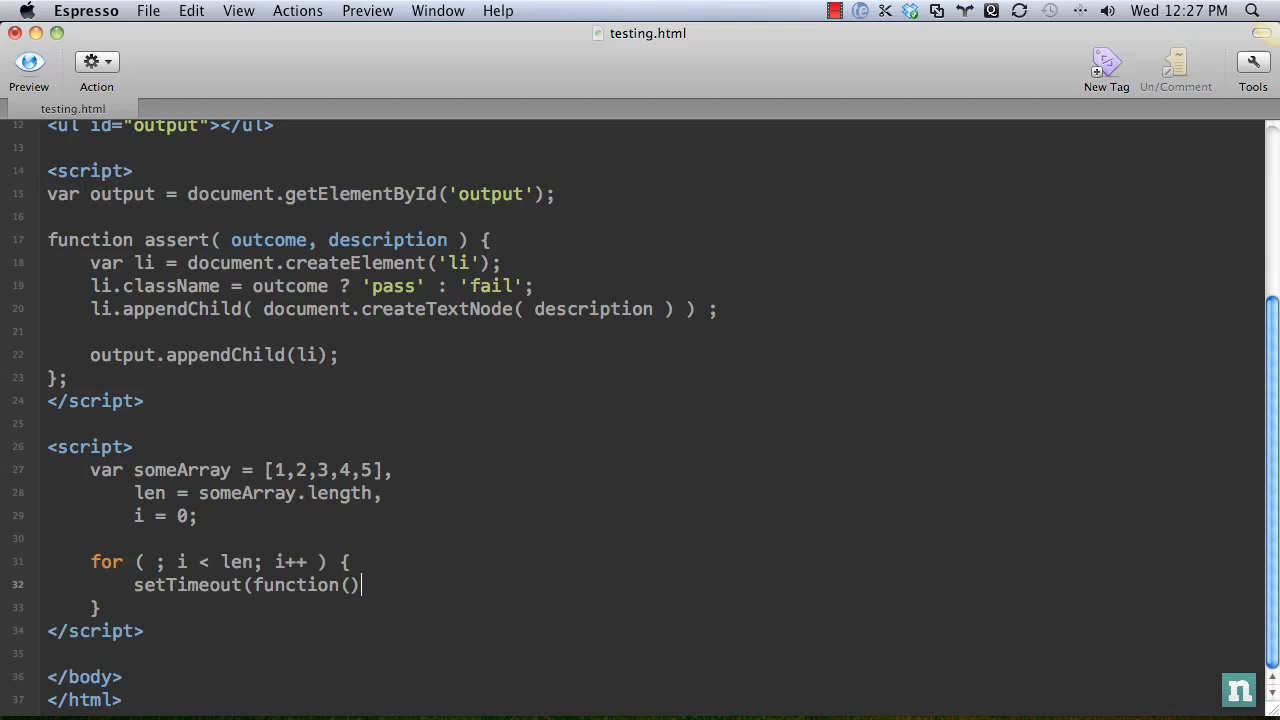
pyautogui.write('{')
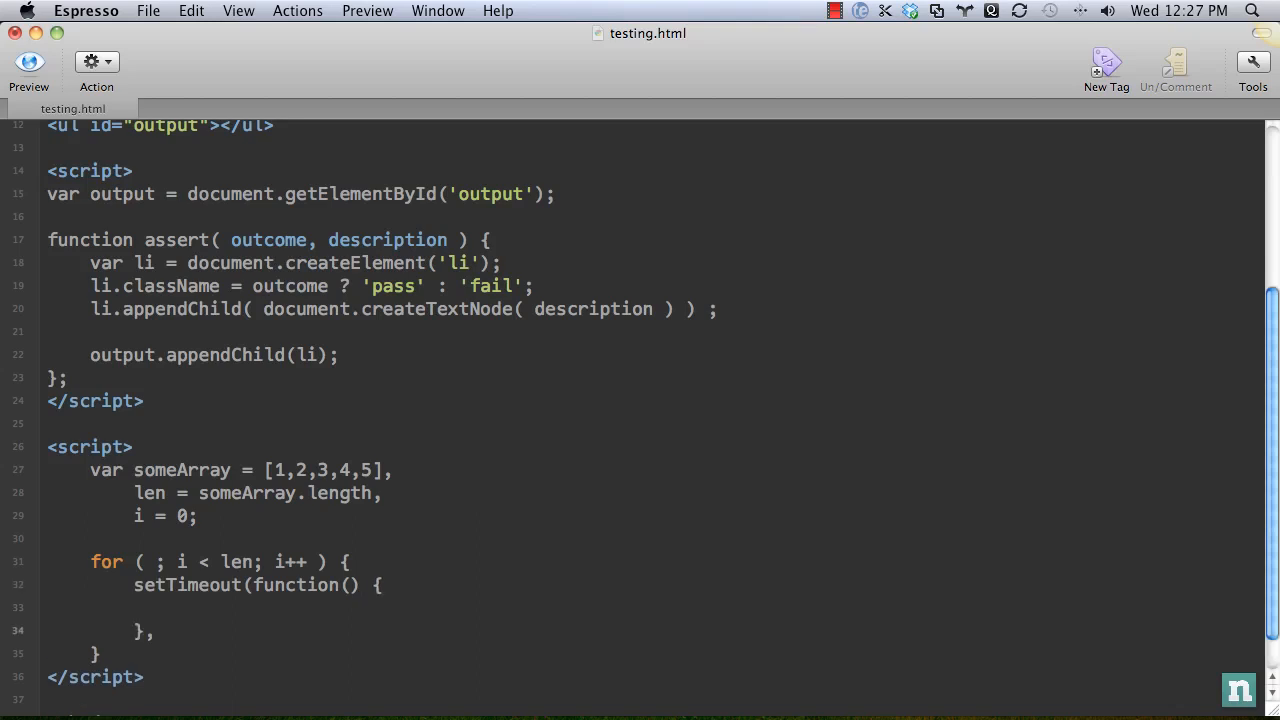
pyautogui.write('i * 3')
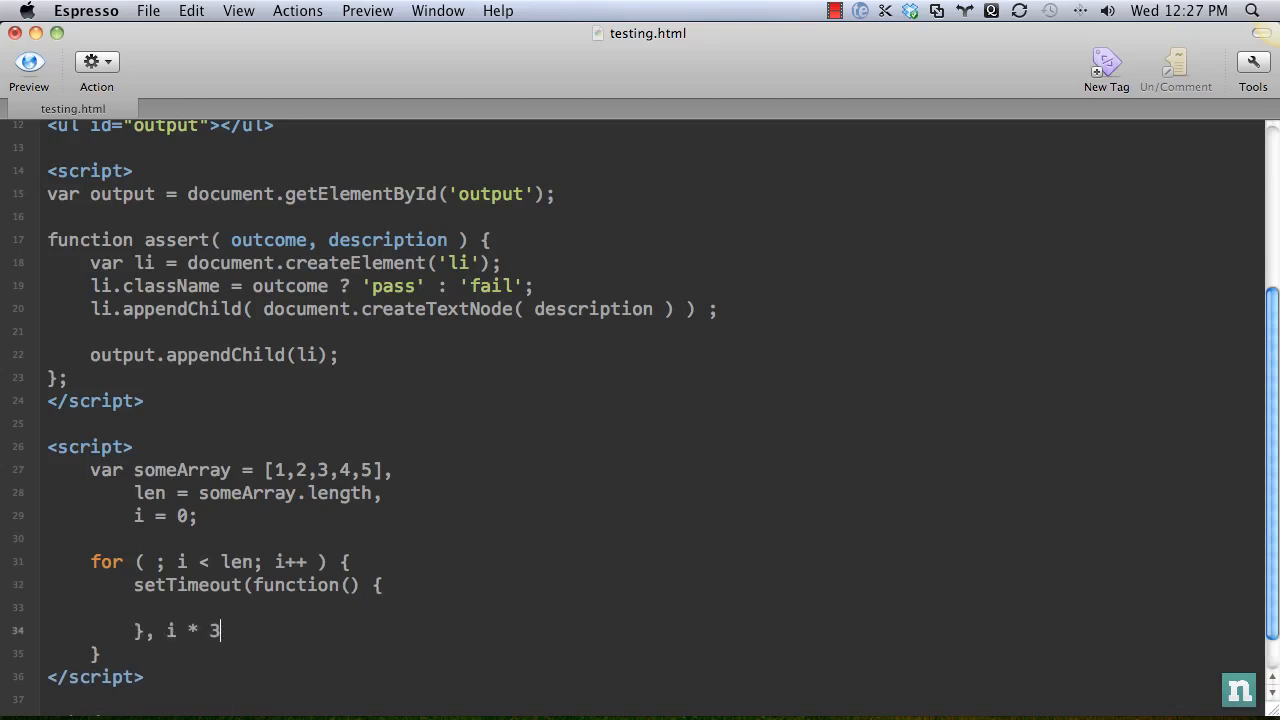
pyautogui.write('00);')
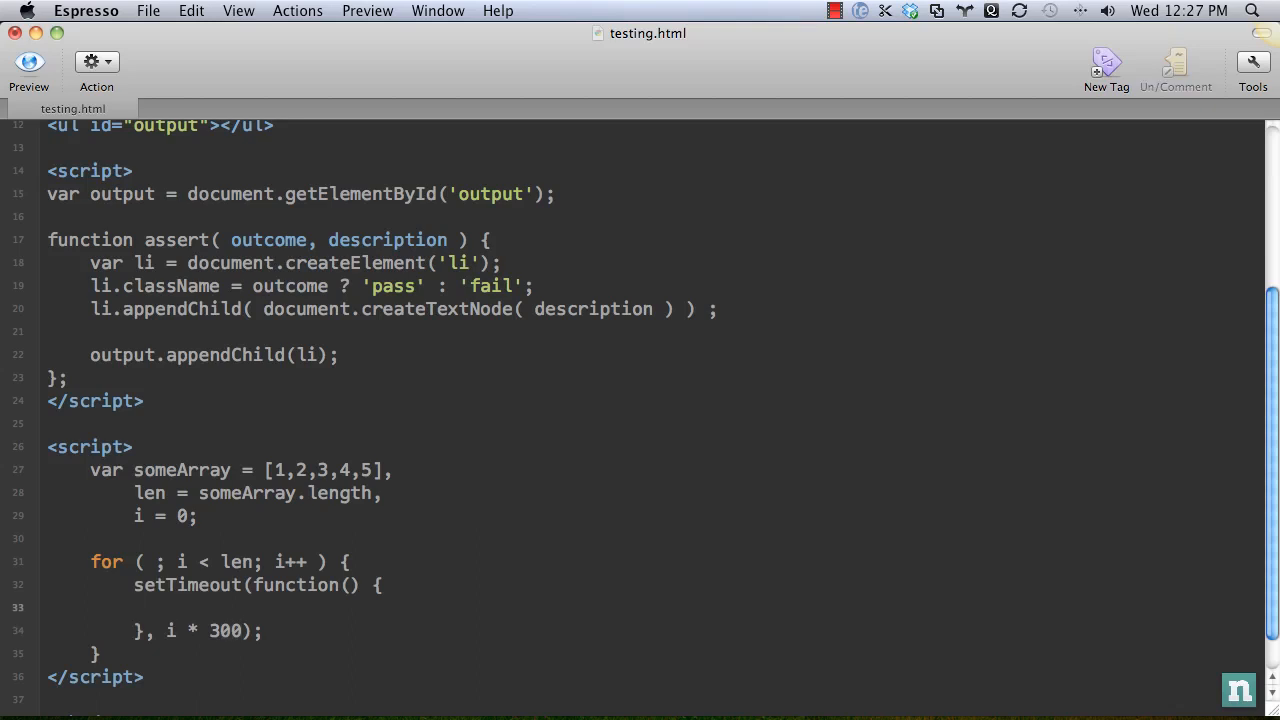
# Step: Call assert(true, 'Checking the value of: ' + i) inside the timeout callback
pyautogui.write('assert')
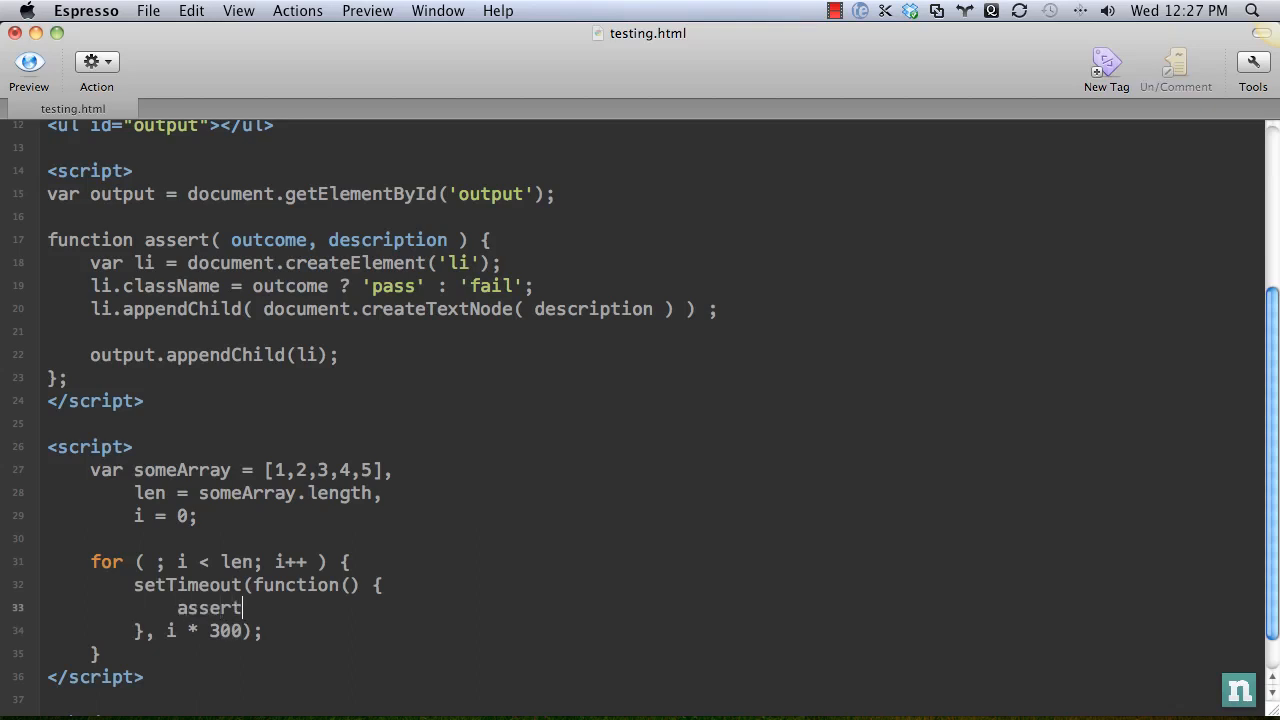
pyautogui.write('();')
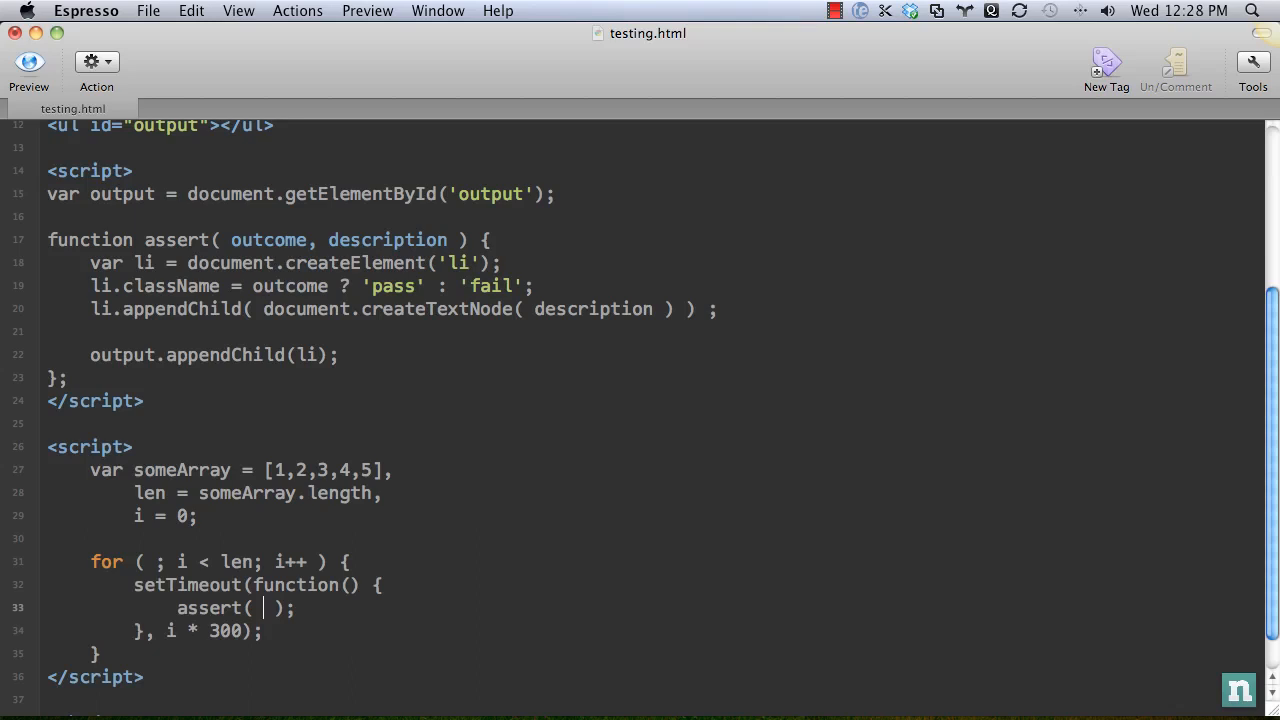
pyautogui.write('tru')
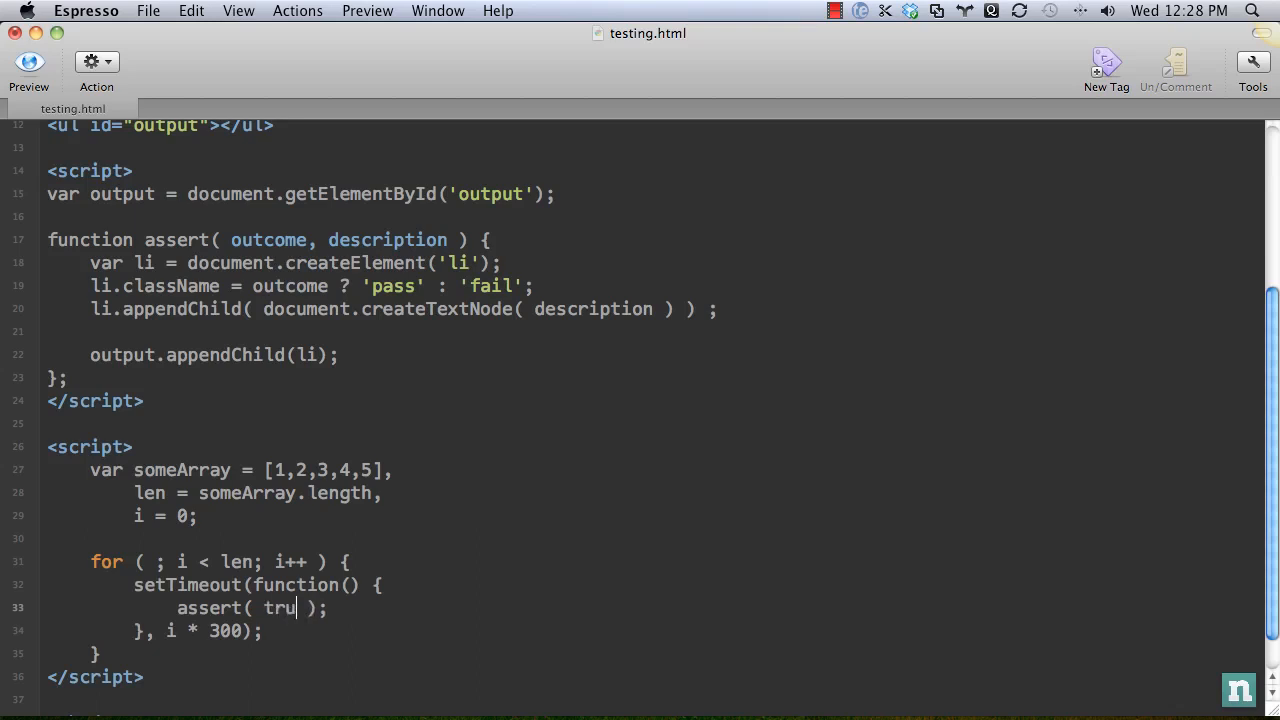
pyautogui.write('e')
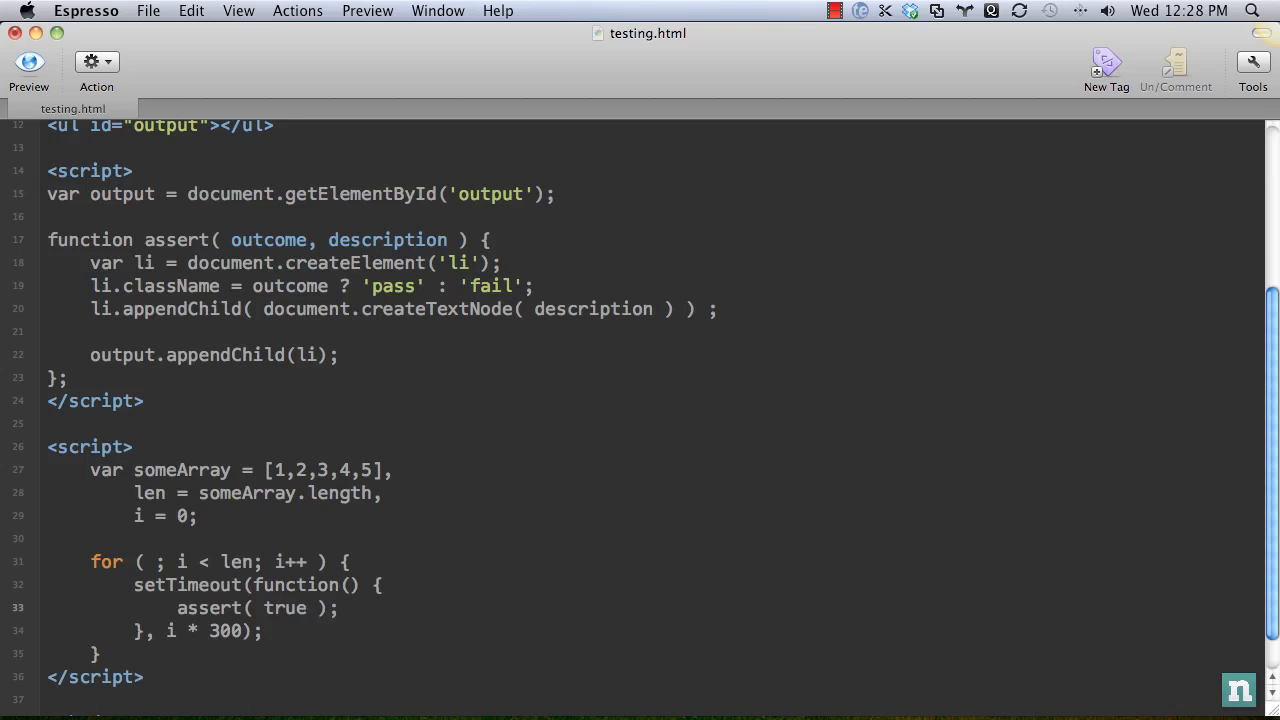
pyautogui.write(", 'Checking the value of: ' + i")
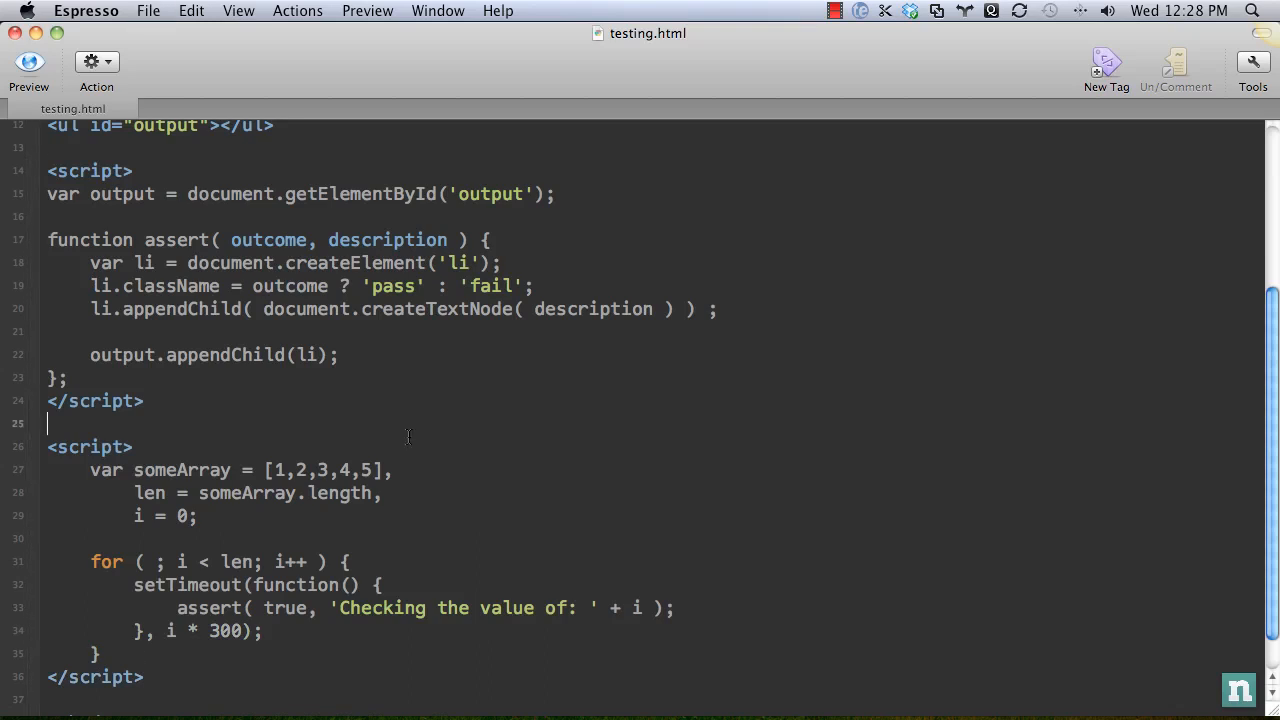
# Step: Place the cursor after i = 0; to open blank lines before the for loop
pyautogui.scroll(-3)
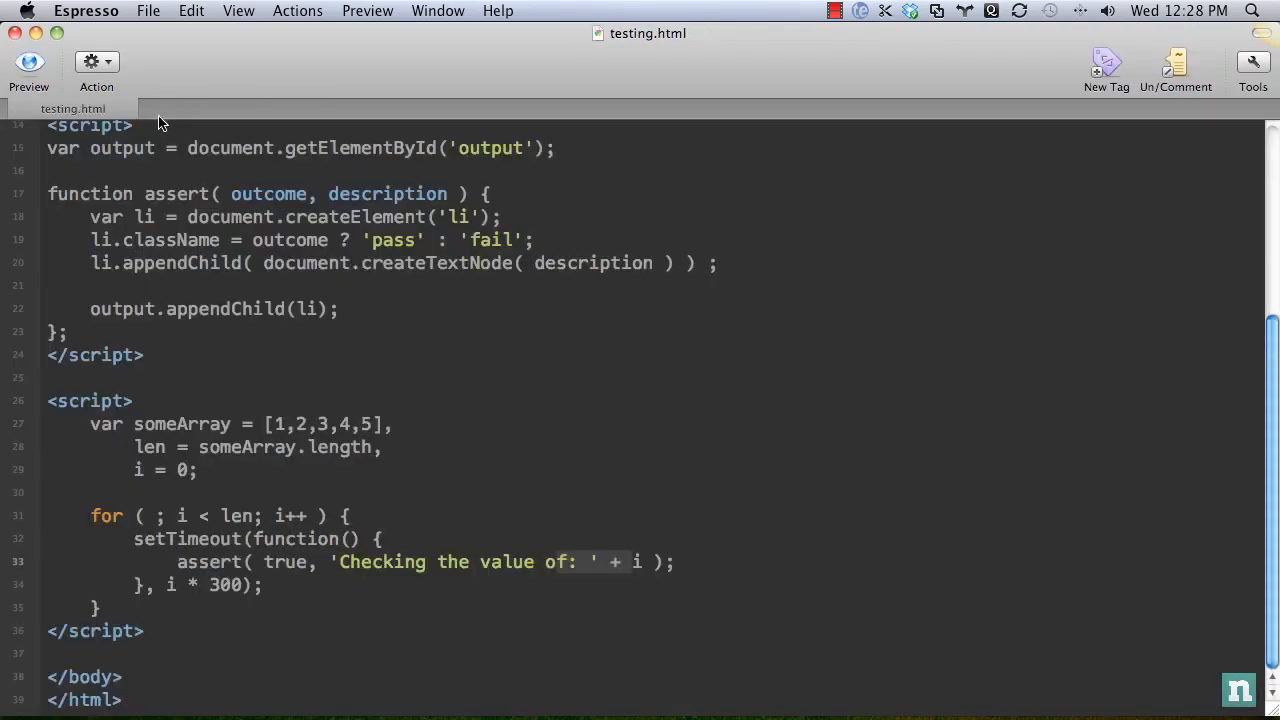
pyautogui.moveTo(174, 533)
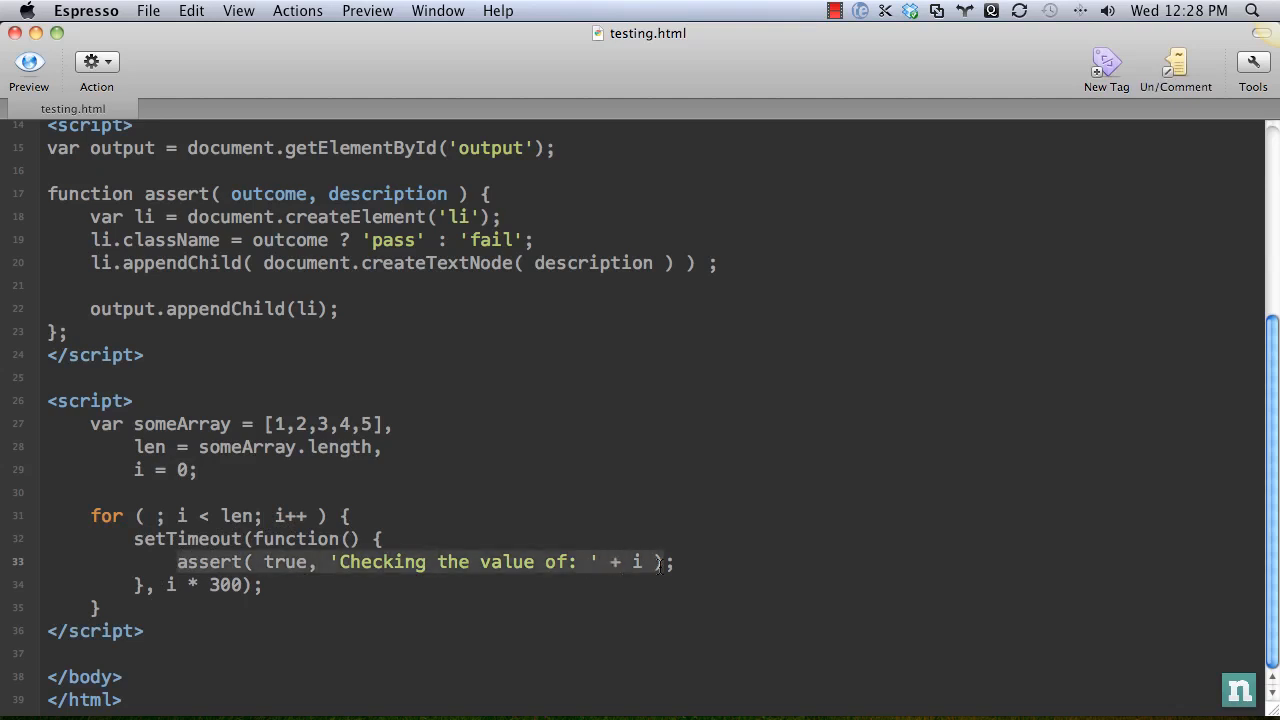
pyautogui.moveTo(35, 155)
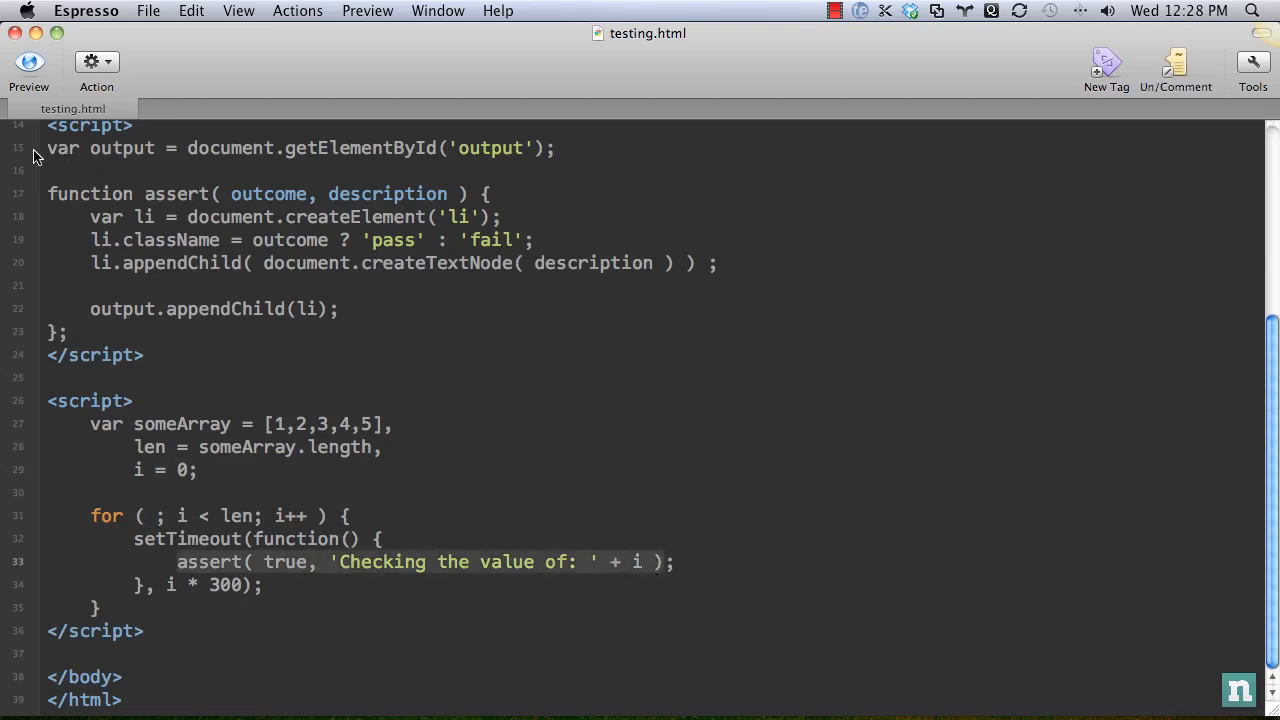
pyautogui.click(28, 68)
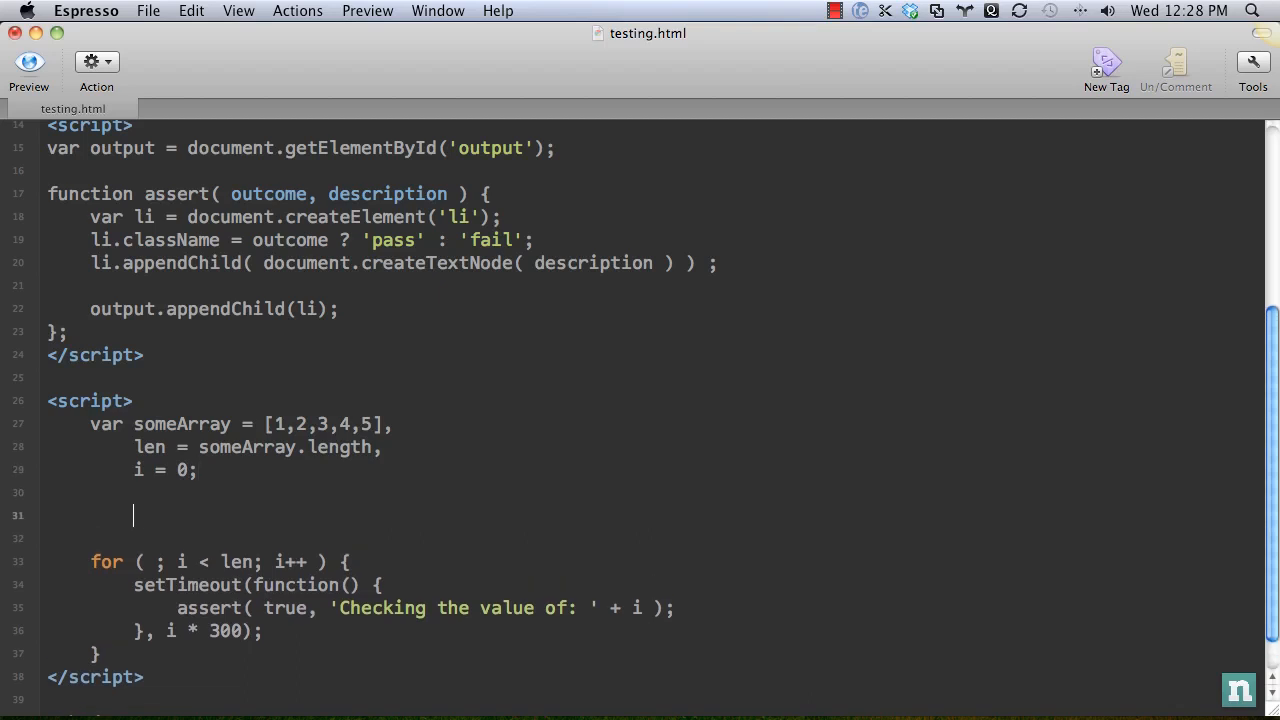
# Step: Add var count = 0; and change the assertion condition to count++ === i
pyautogui.write('var')
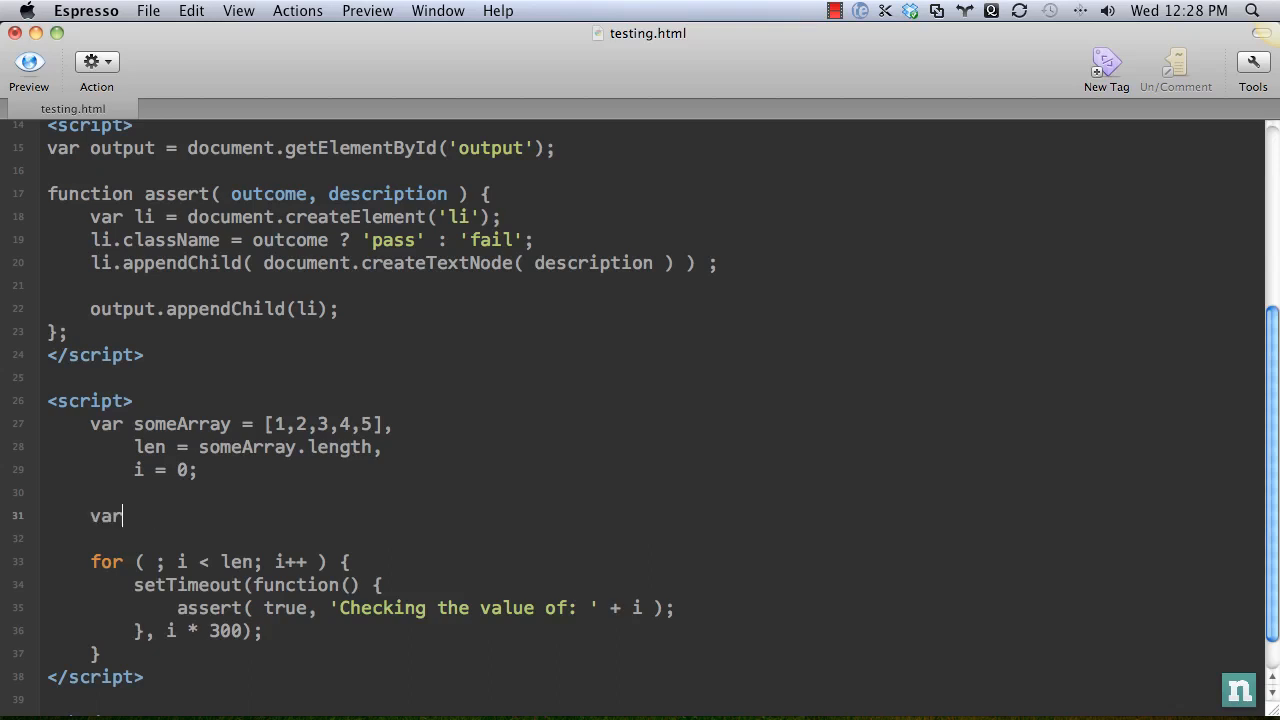
pyautogui.write('count =')
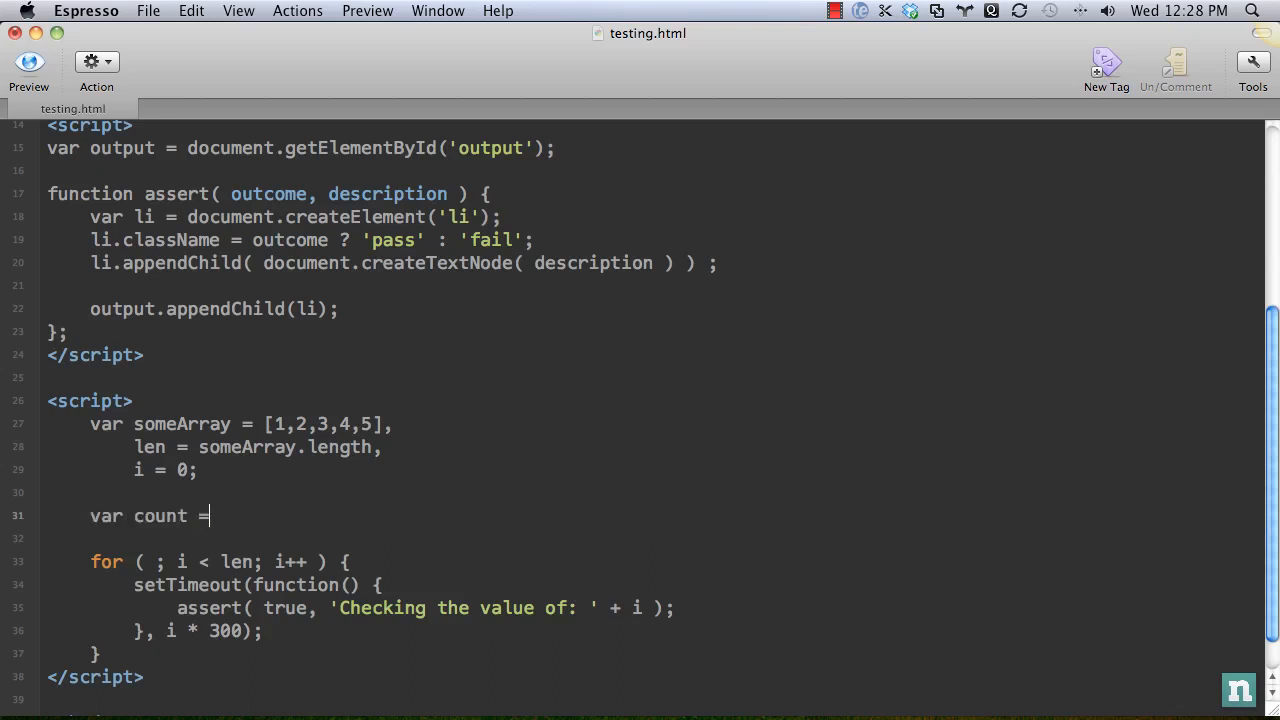
pyautogui.write('0;')
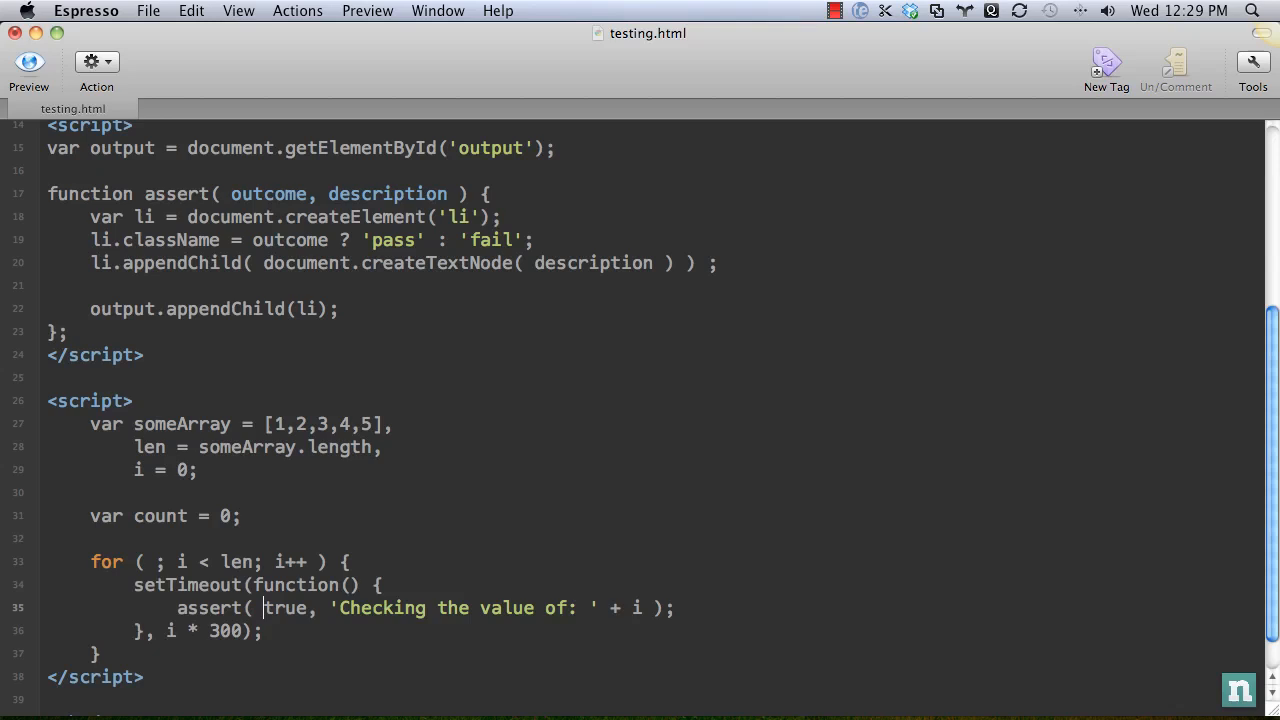
pyautogui.press('Backspace')
pyautogui.write('count')
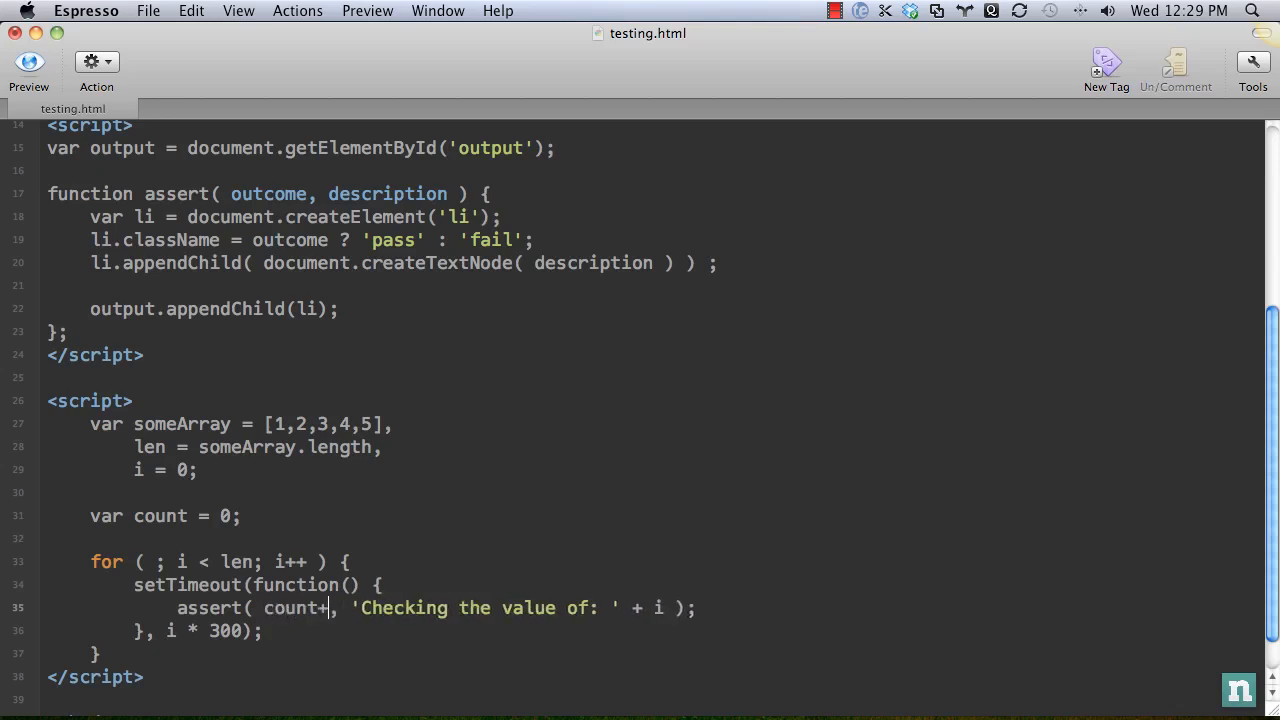
pyautogui.write('+ === i')
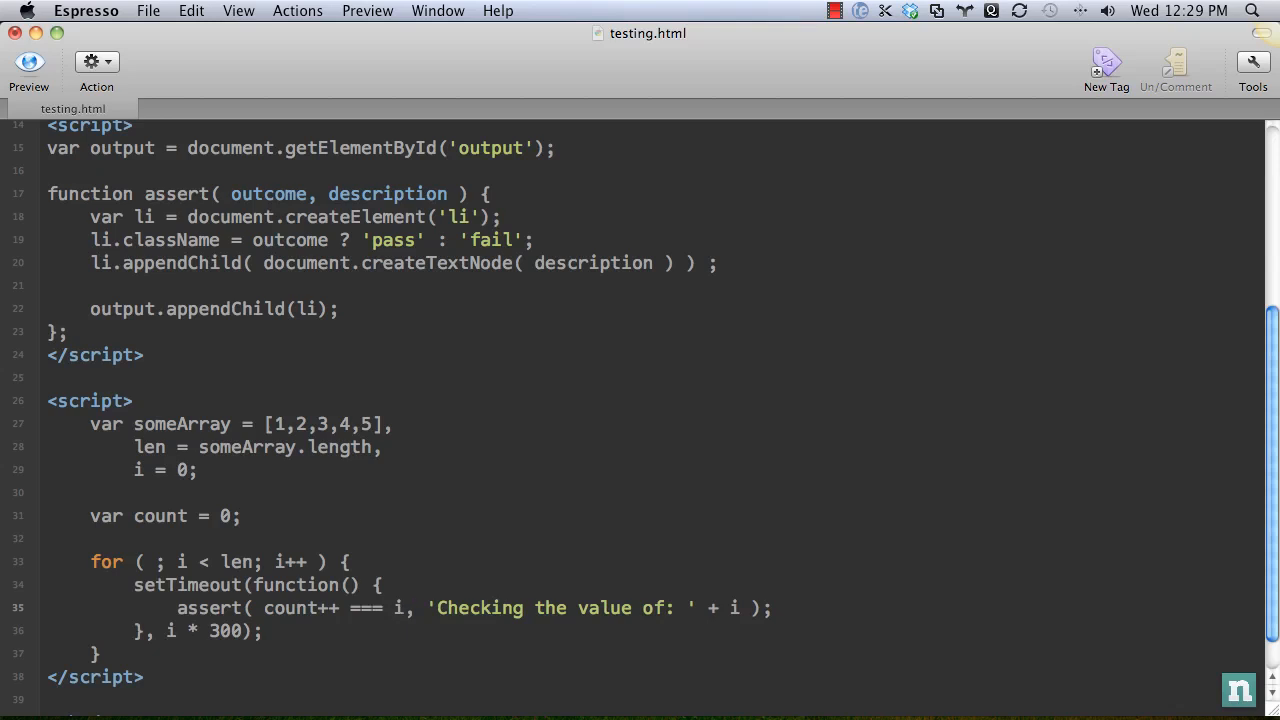
pyautogui.click(403, 608)
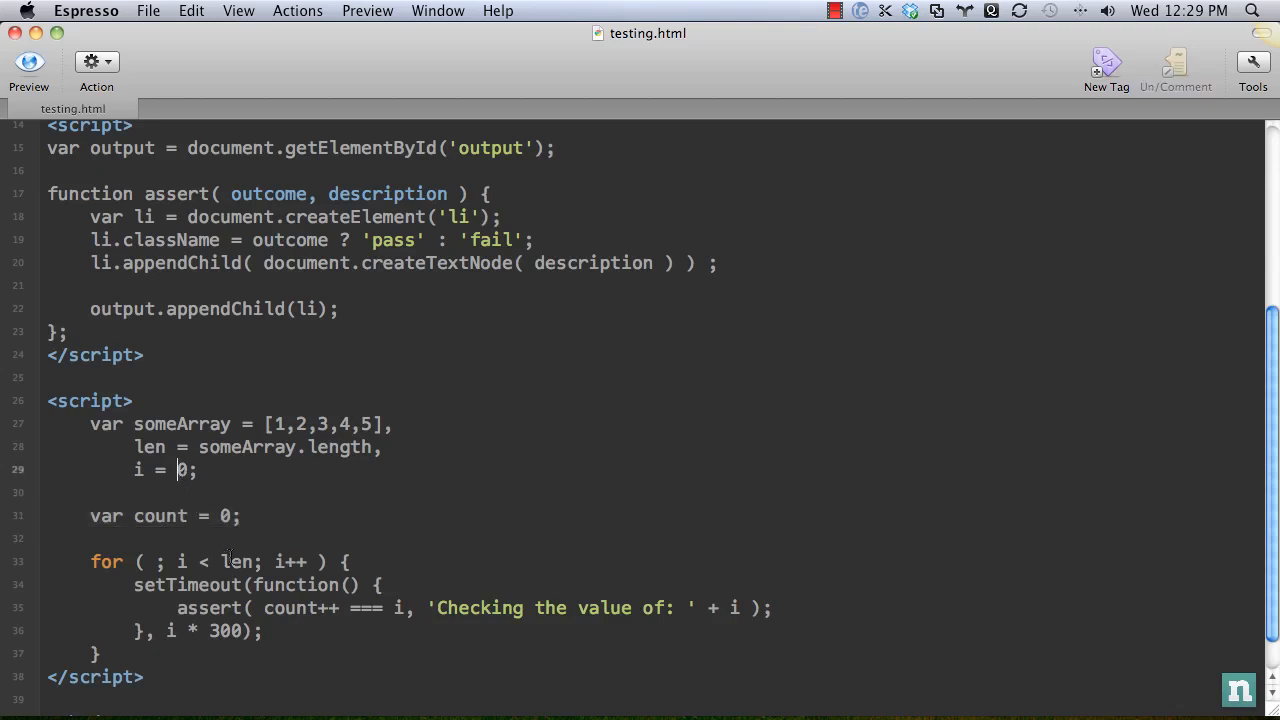
pyautogui.moveTo(432, 635)
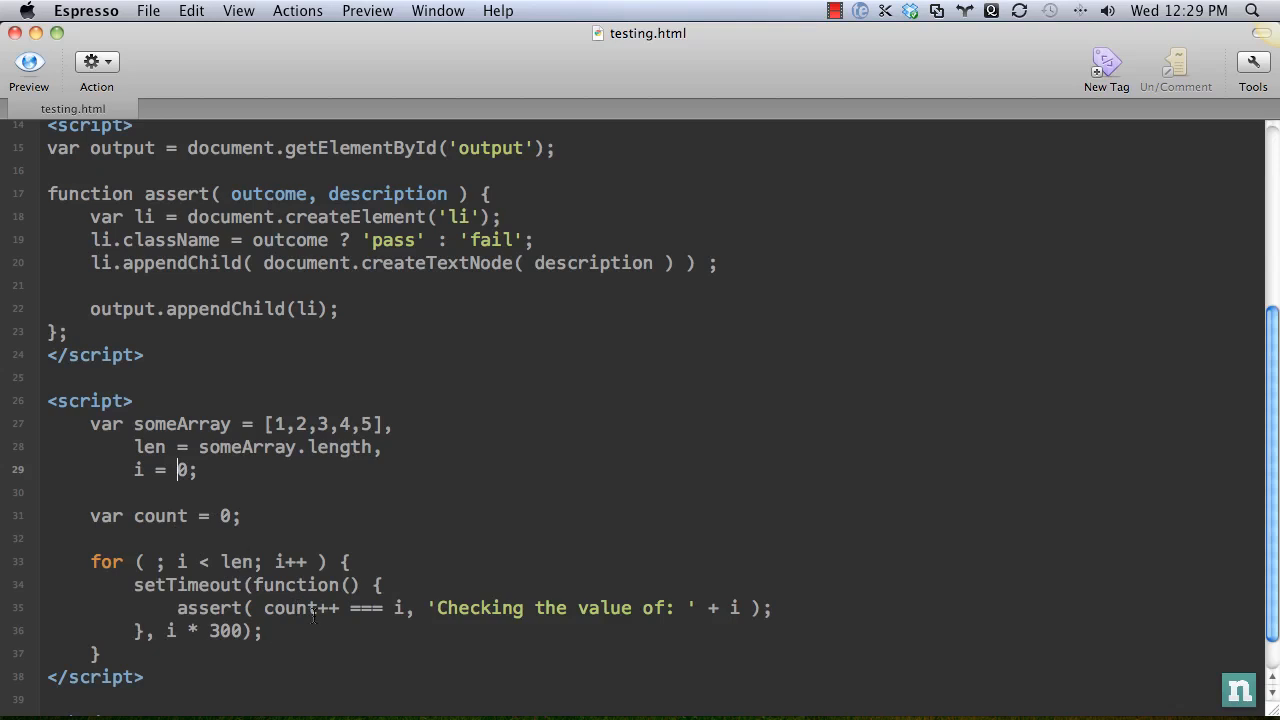
pyautogui.moveTo(325, 610)
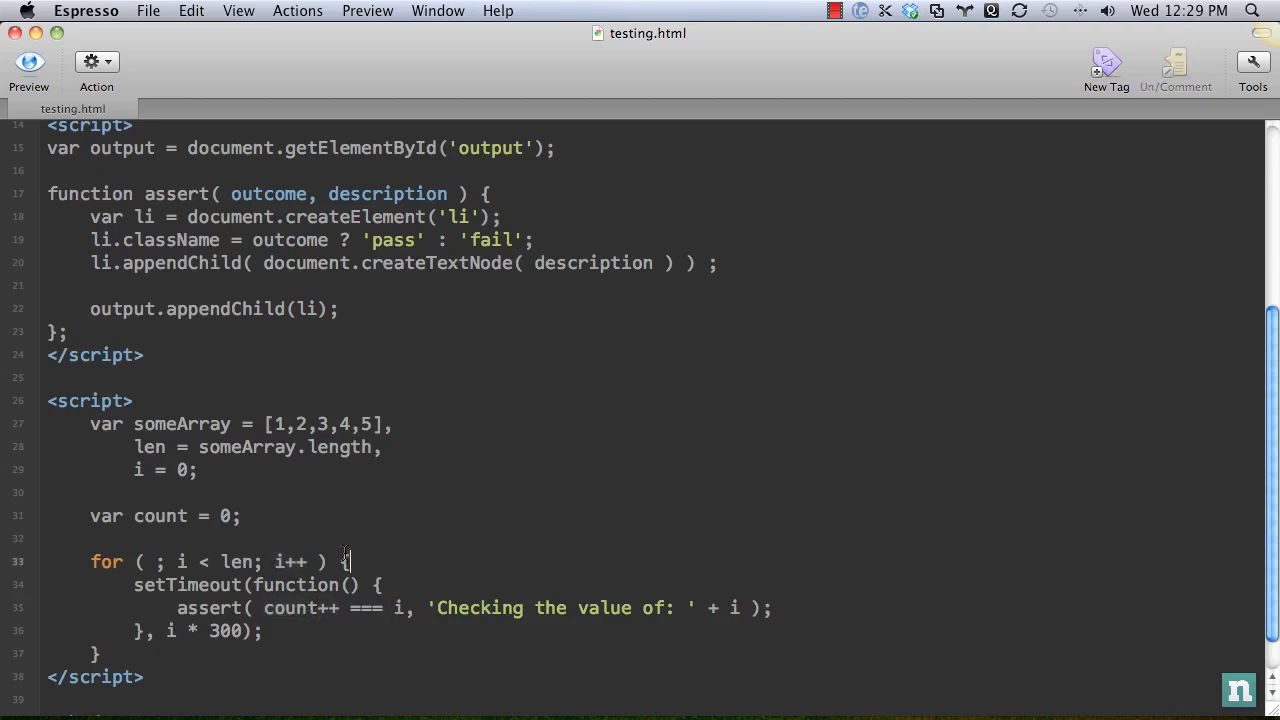
# Step: Preview the page showing five 'Checking the value of: 5' items, then return to the source
pyautogui.click(28, 62)
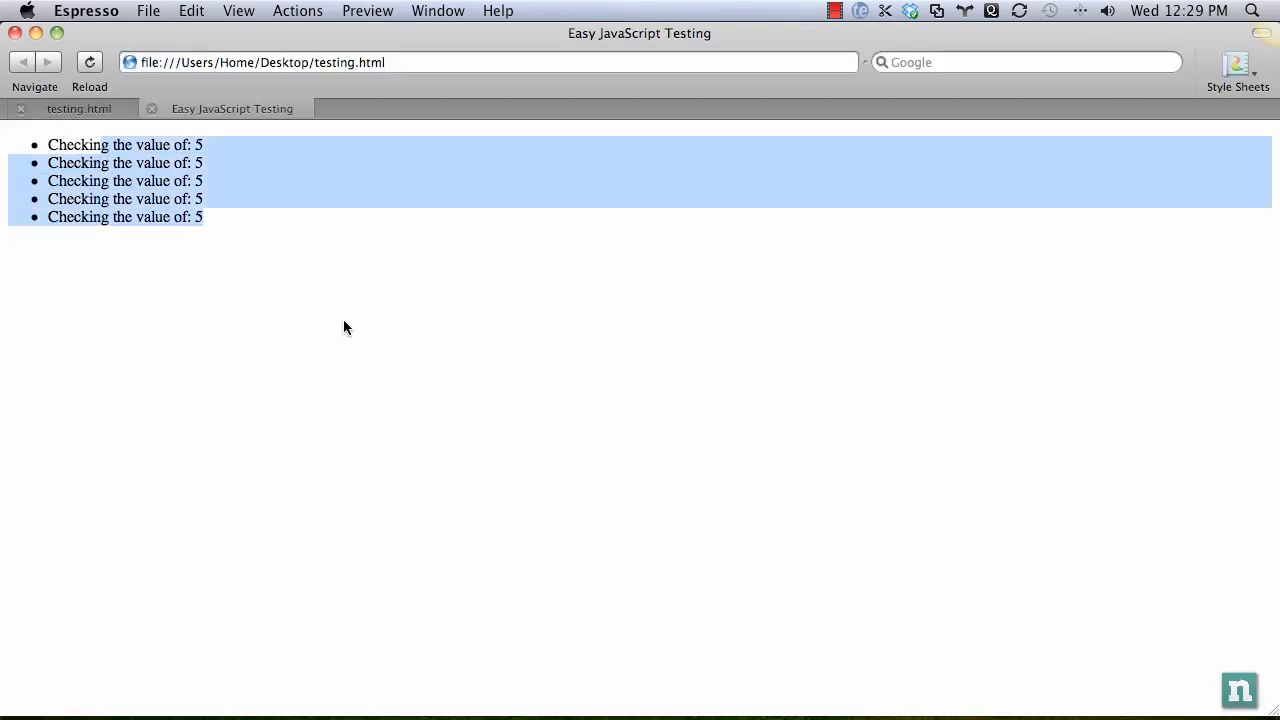
pyautogui.moveTo(320, 310)
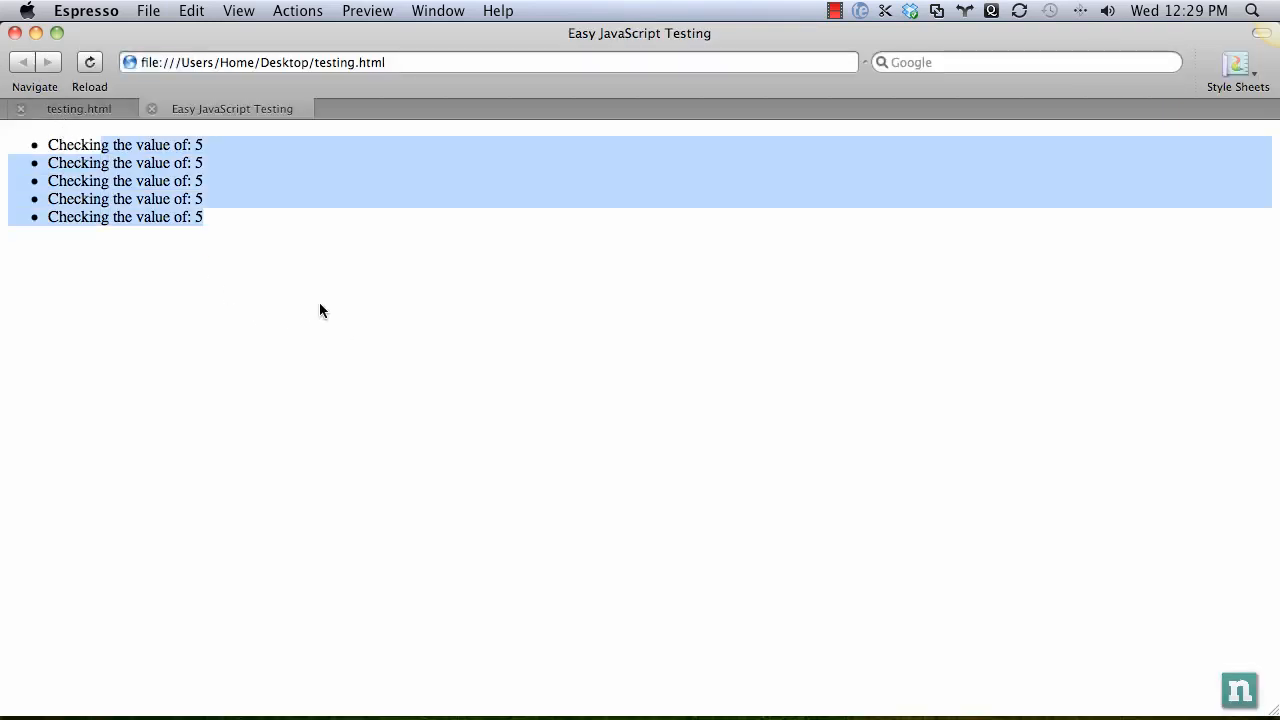
pyautogui.click(79, 108)
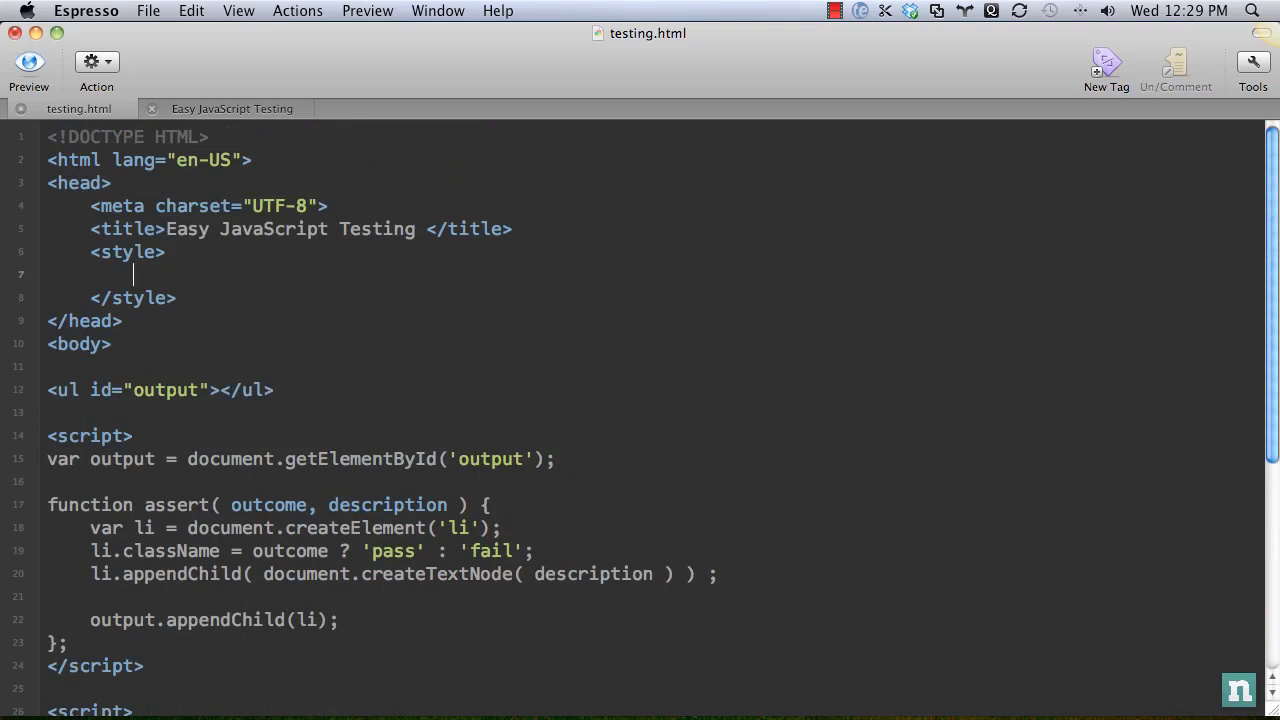
# Step: Add bold blue 'PASS: ' and red 'FAIL: ' :before label rules, then close the preview
pyautogui.write('.pass {')
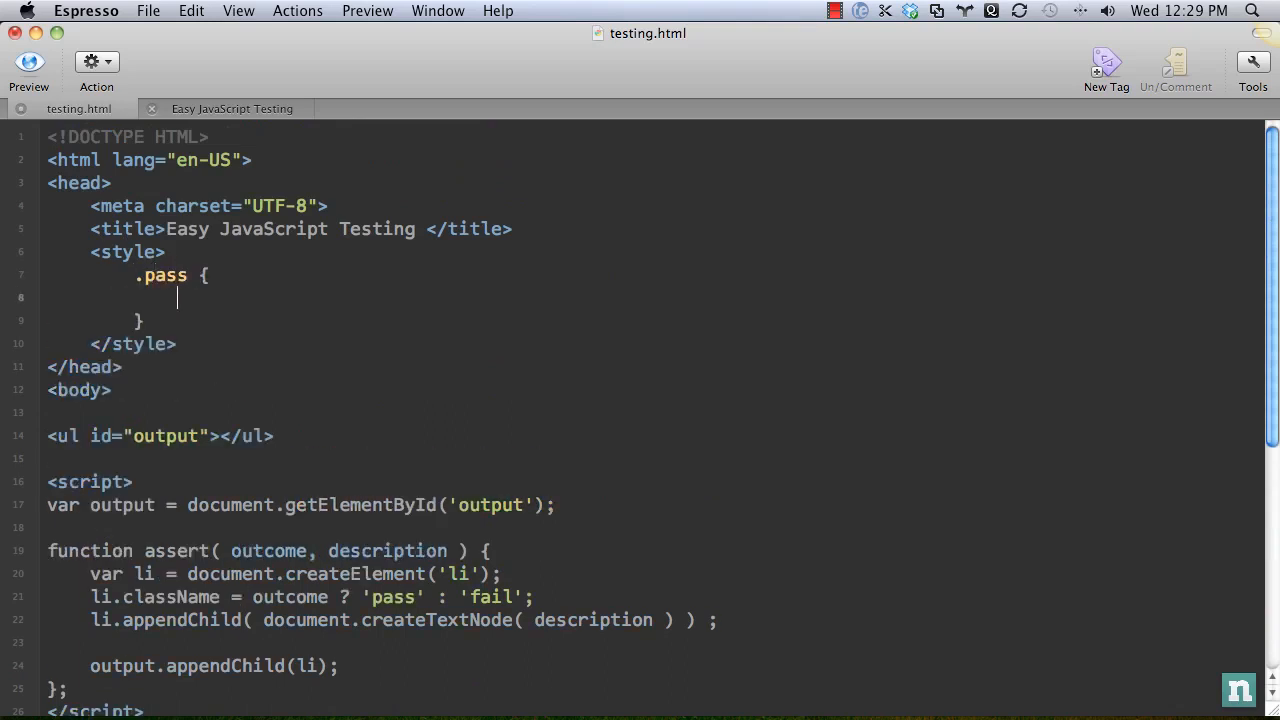
pyautogui.press('Return')
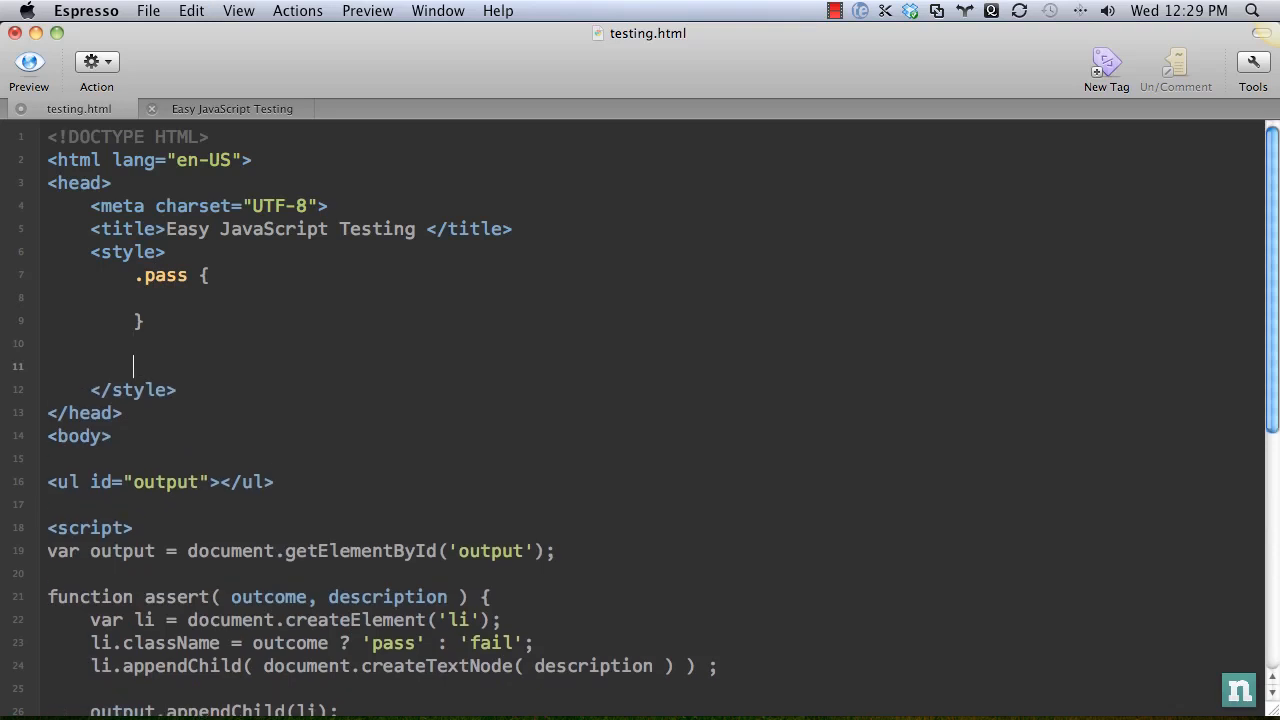
pyautogui.write('.fail {')
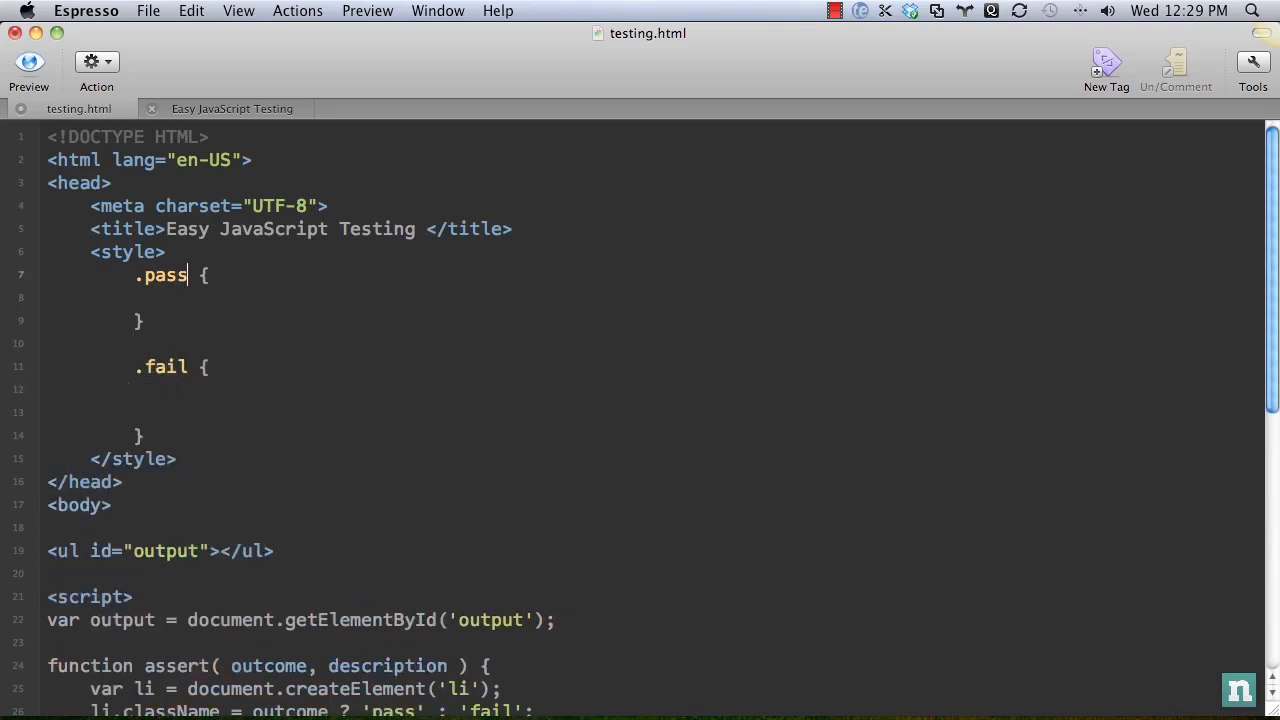
pyautogui.write(':before')
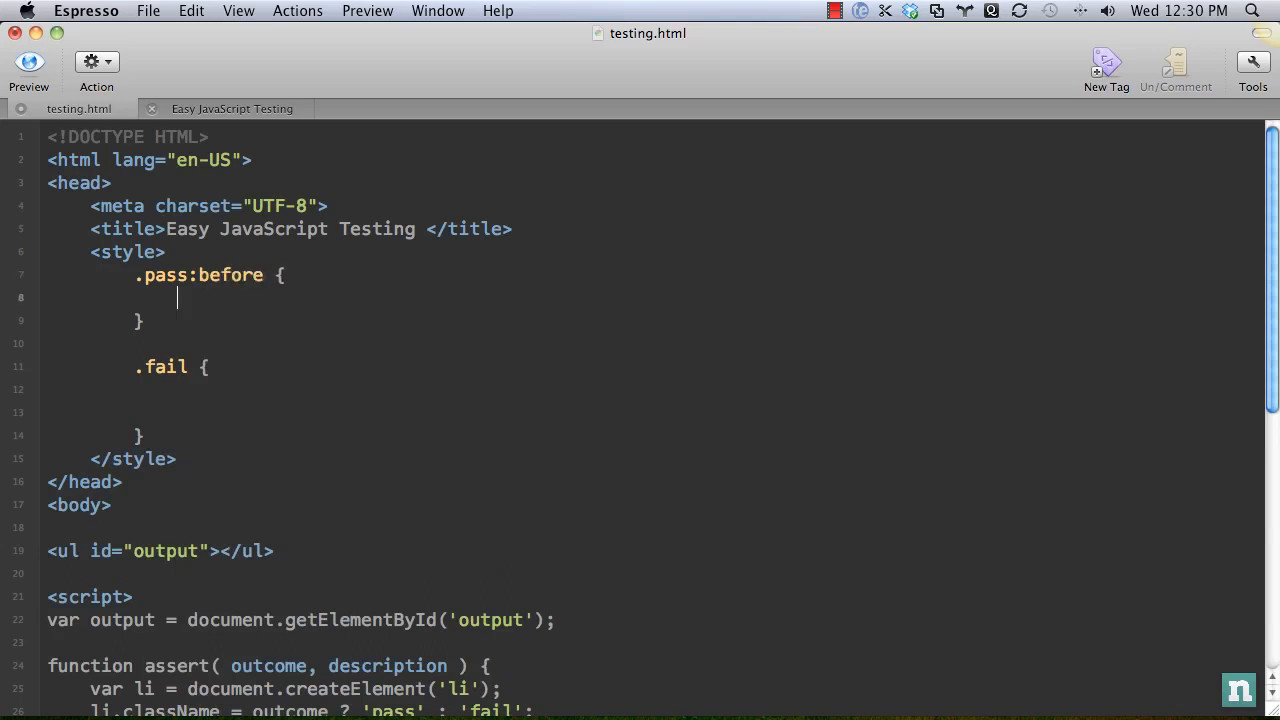
pyautogui.write('contrn')
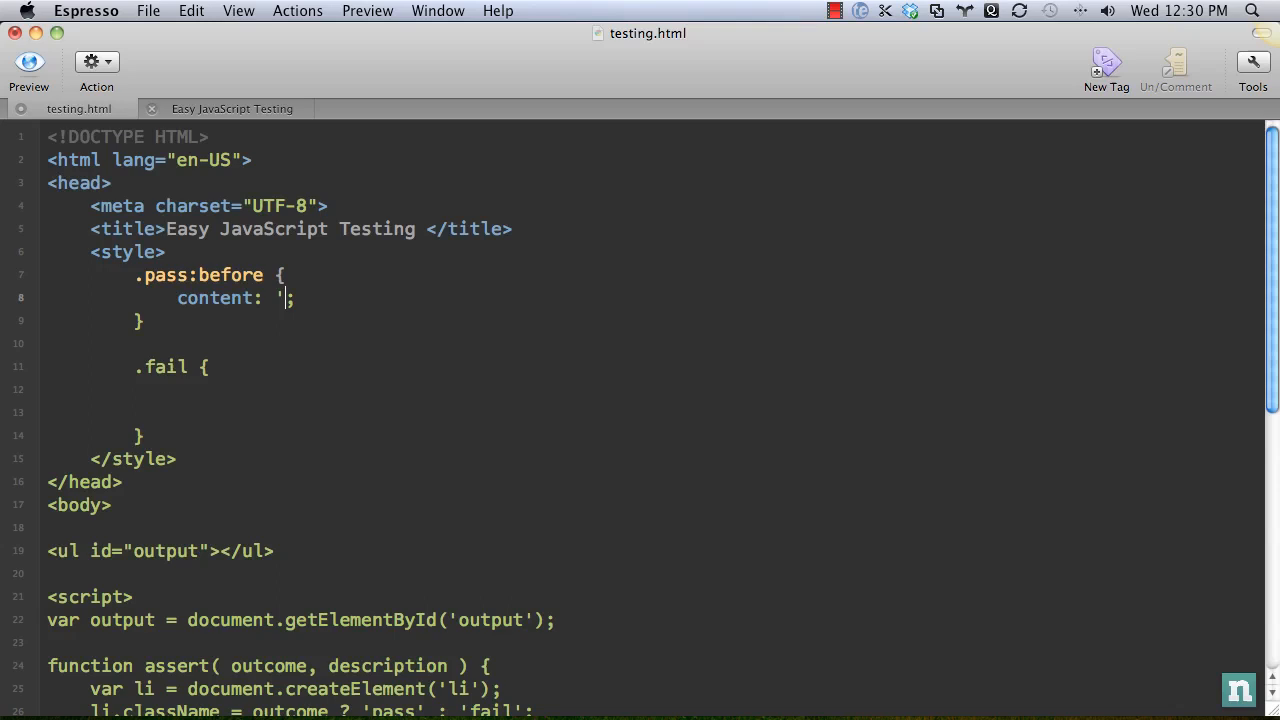
pyautogui.write("PASS: '")
pyautogui.write('color:  ;')
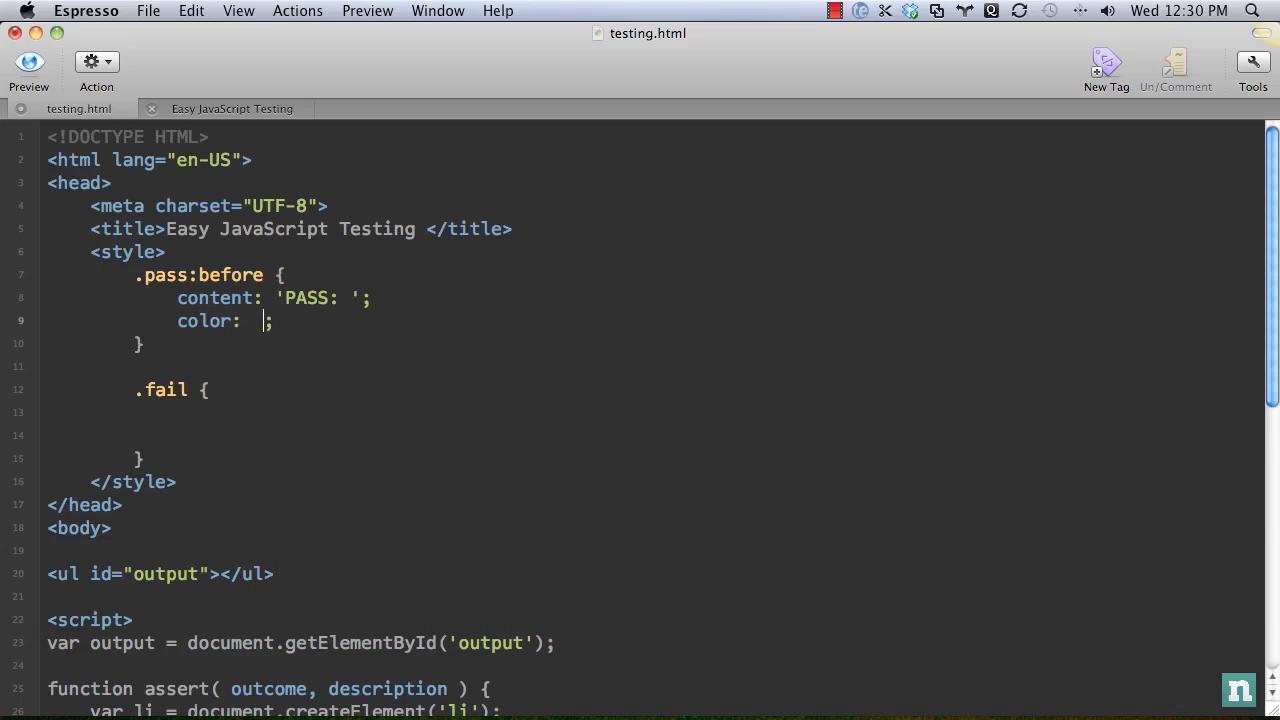
pyautogui.write('blue')
pyautogui.write('font-weight: ;')
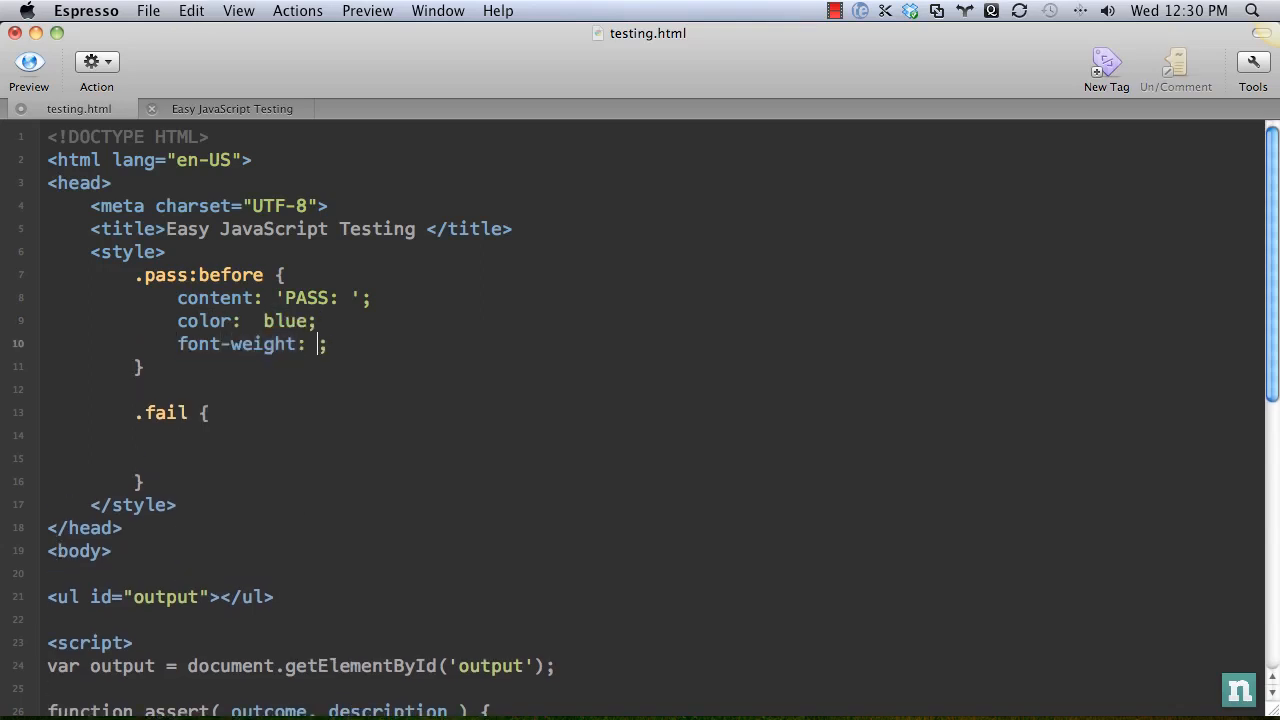
pyautogui.write('bold')
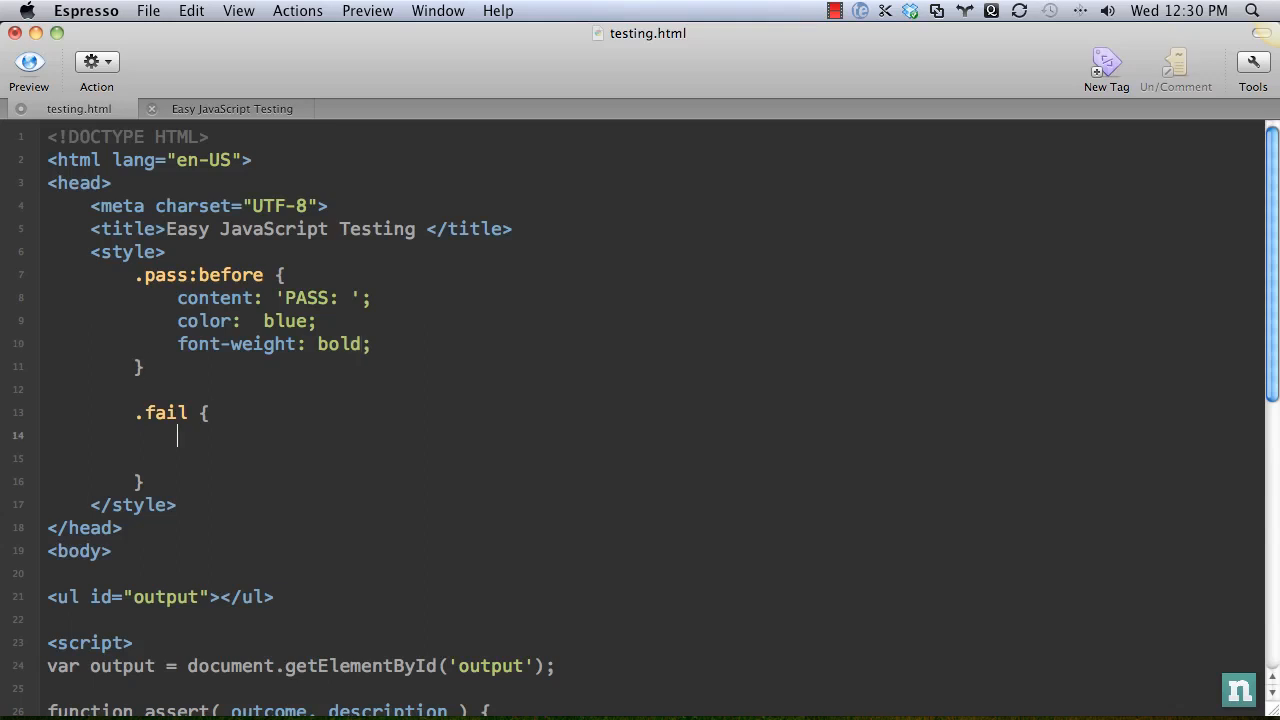
pyautogui.write(':b')
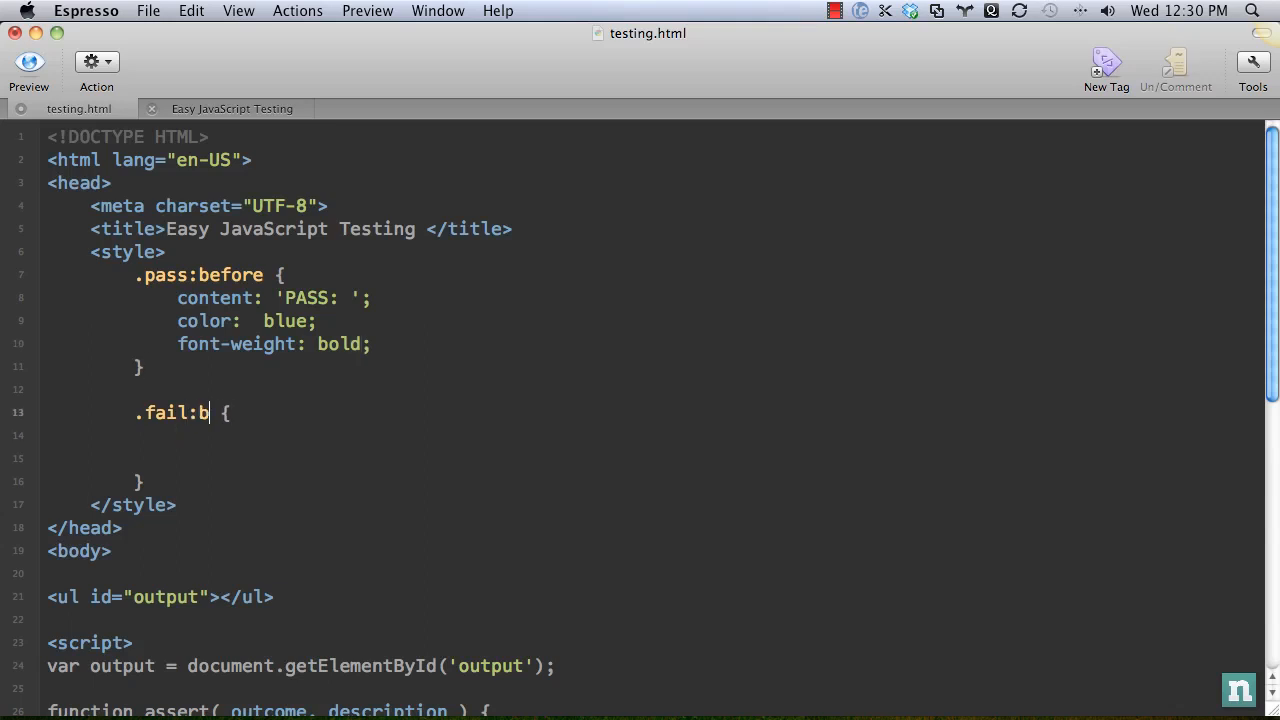
pyautogui.write('efore {')
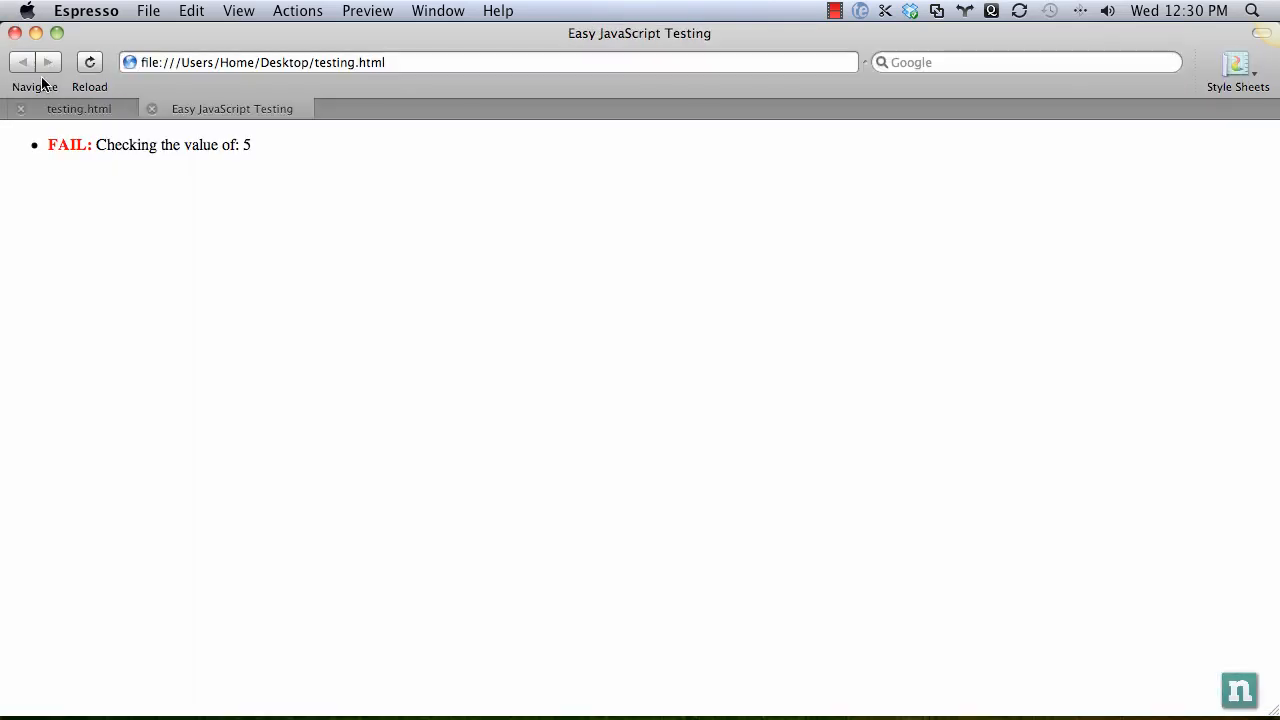
pyautogui.click(89, 62)
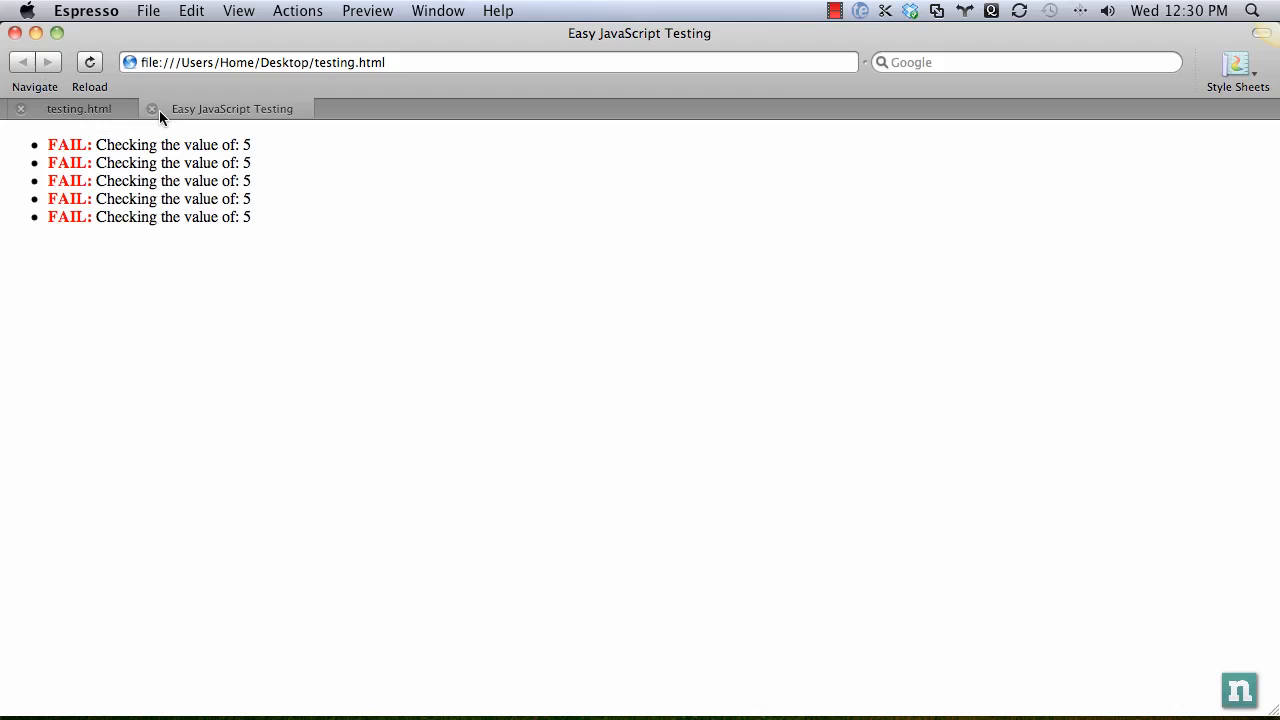
pyautogui.moveTo(151, 108)
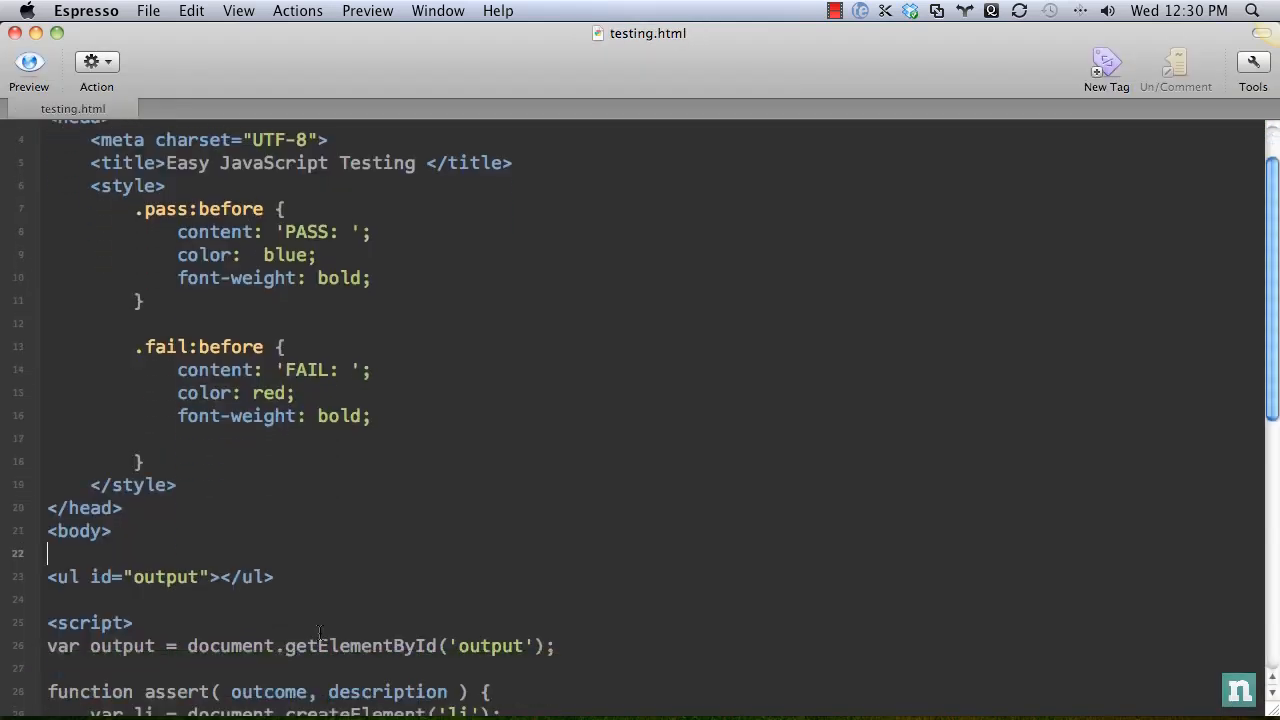
# Step: Wrap the loop's setTimeout in (function(i){ ... })(i) so each timeout captures i
pyautogui.scroll(-3)
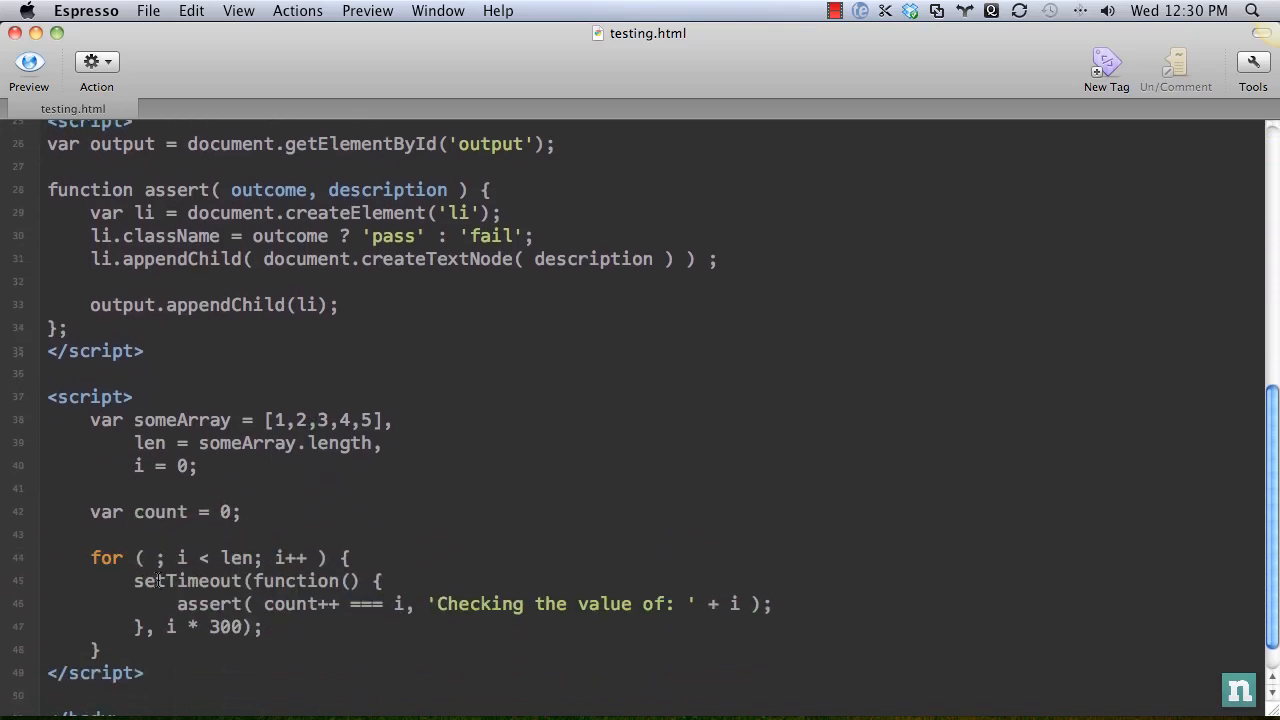
pyautogui.scroll(-3)
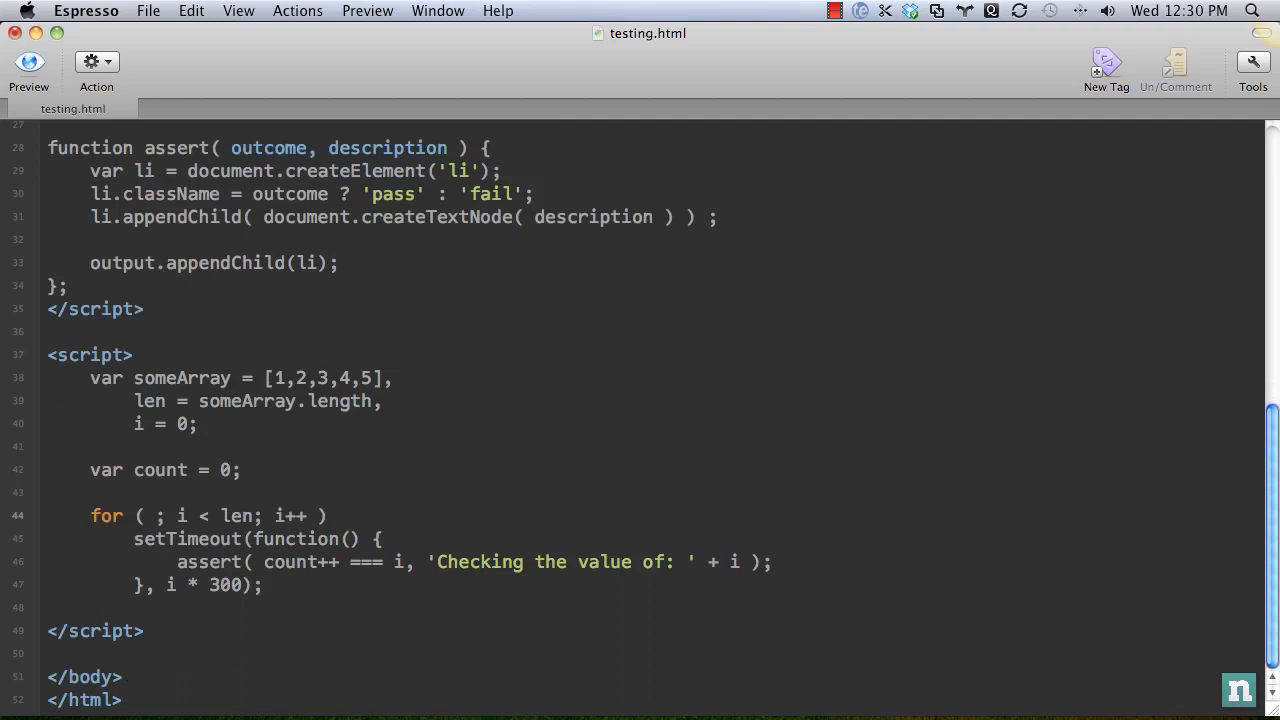
pyautogui.write('(function()')
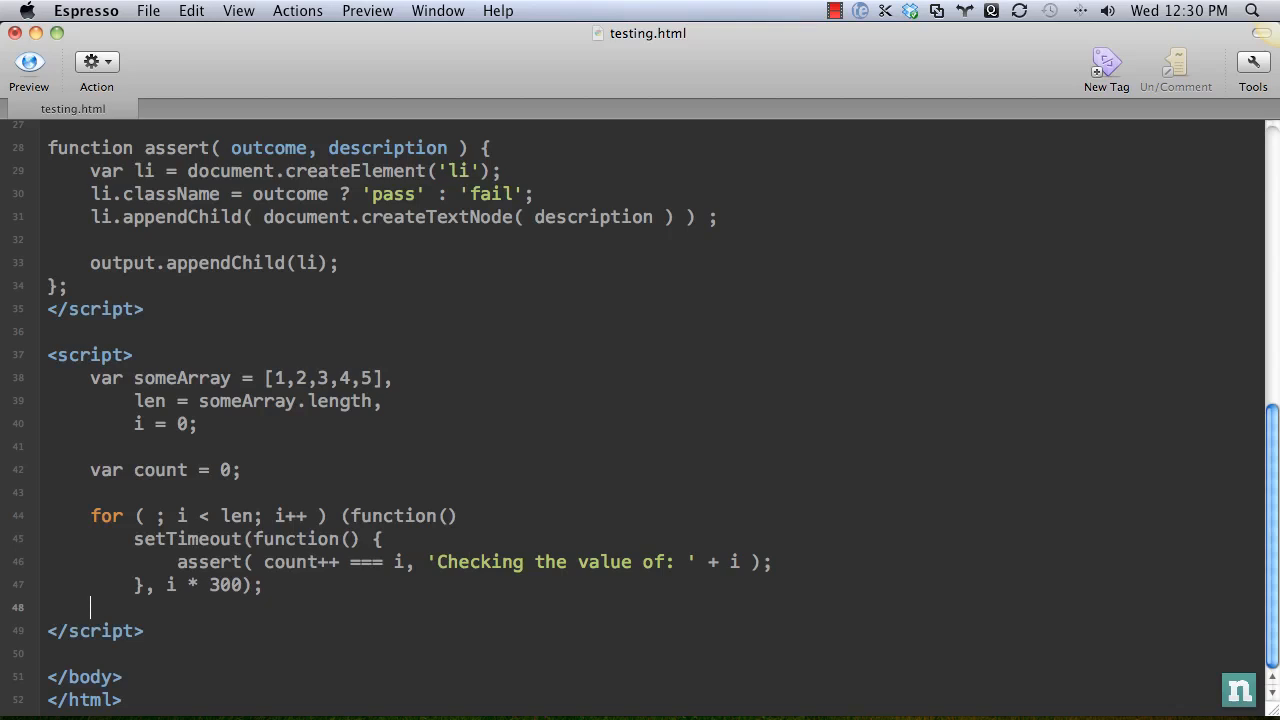
pyautogui.write('{')
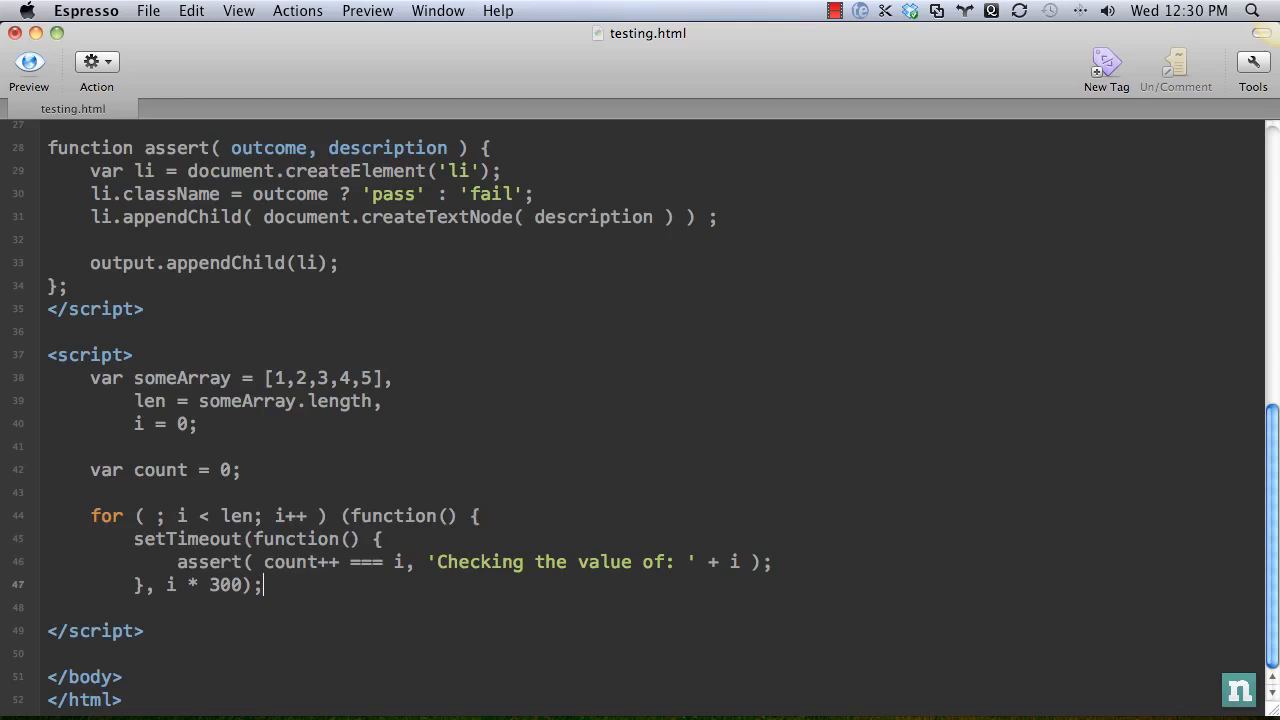
pyautogui.write('}();')
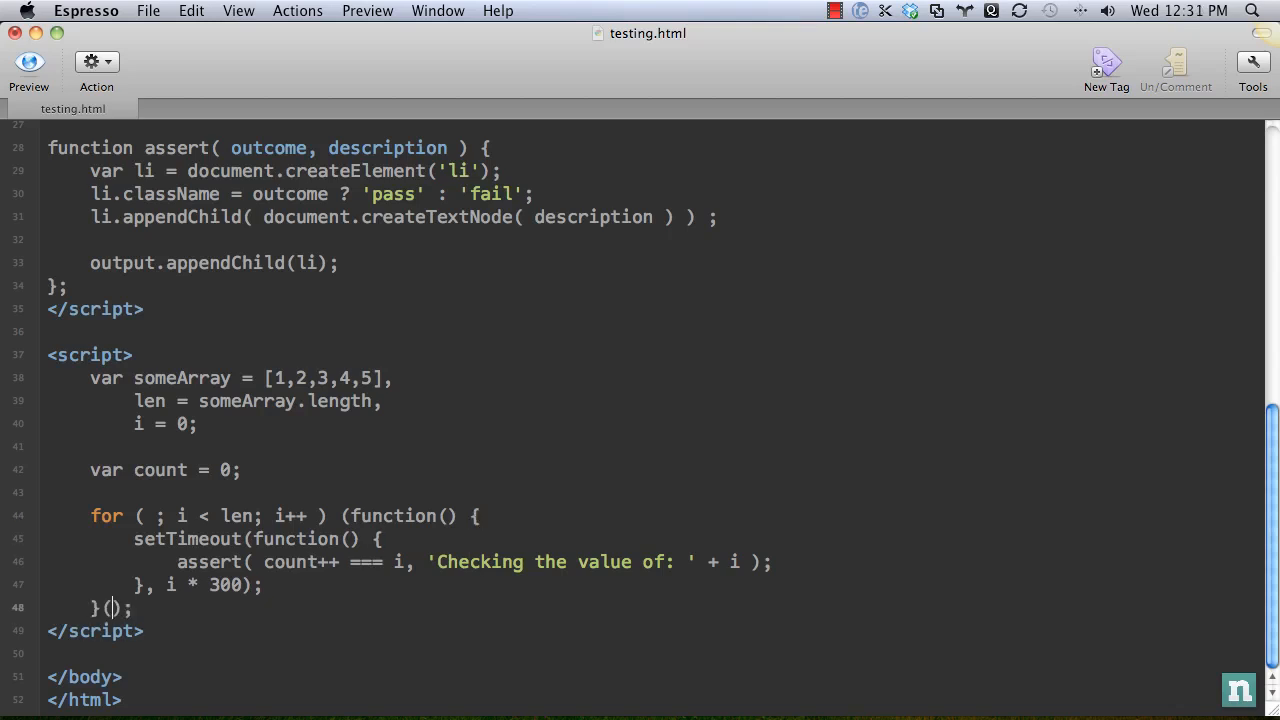
pyautogui.write('i')
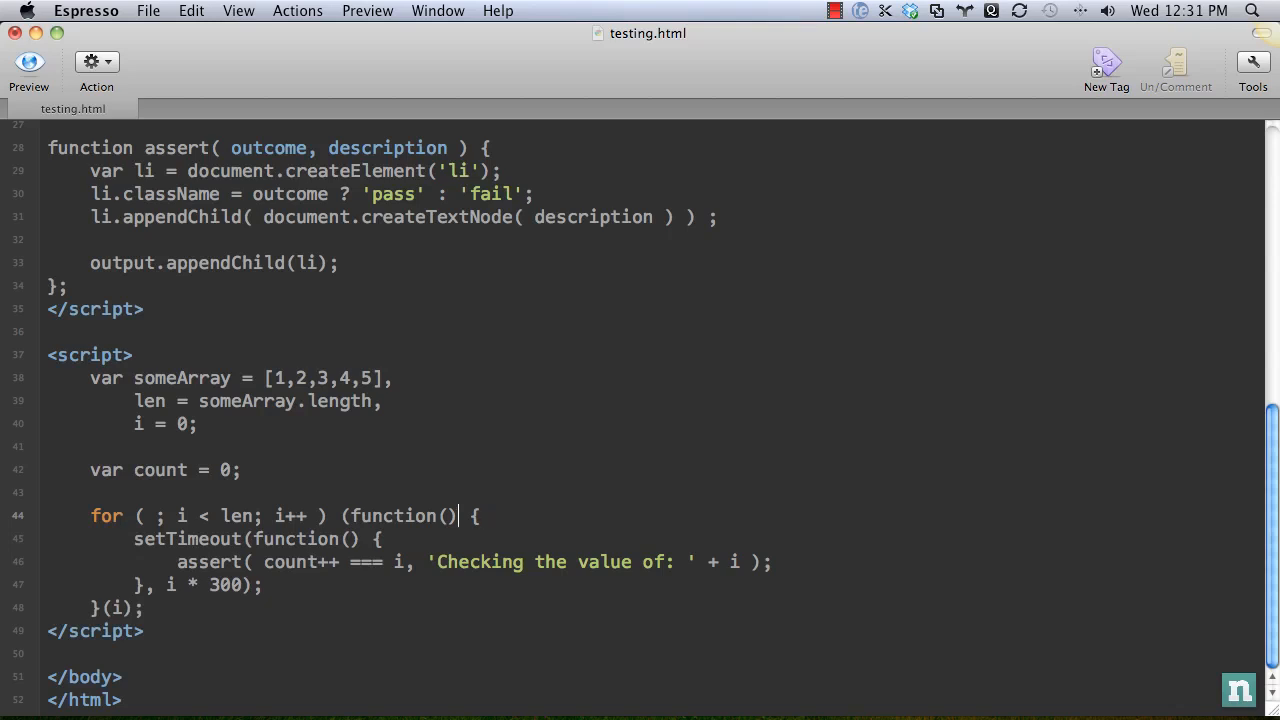
pyautogui.write('i')
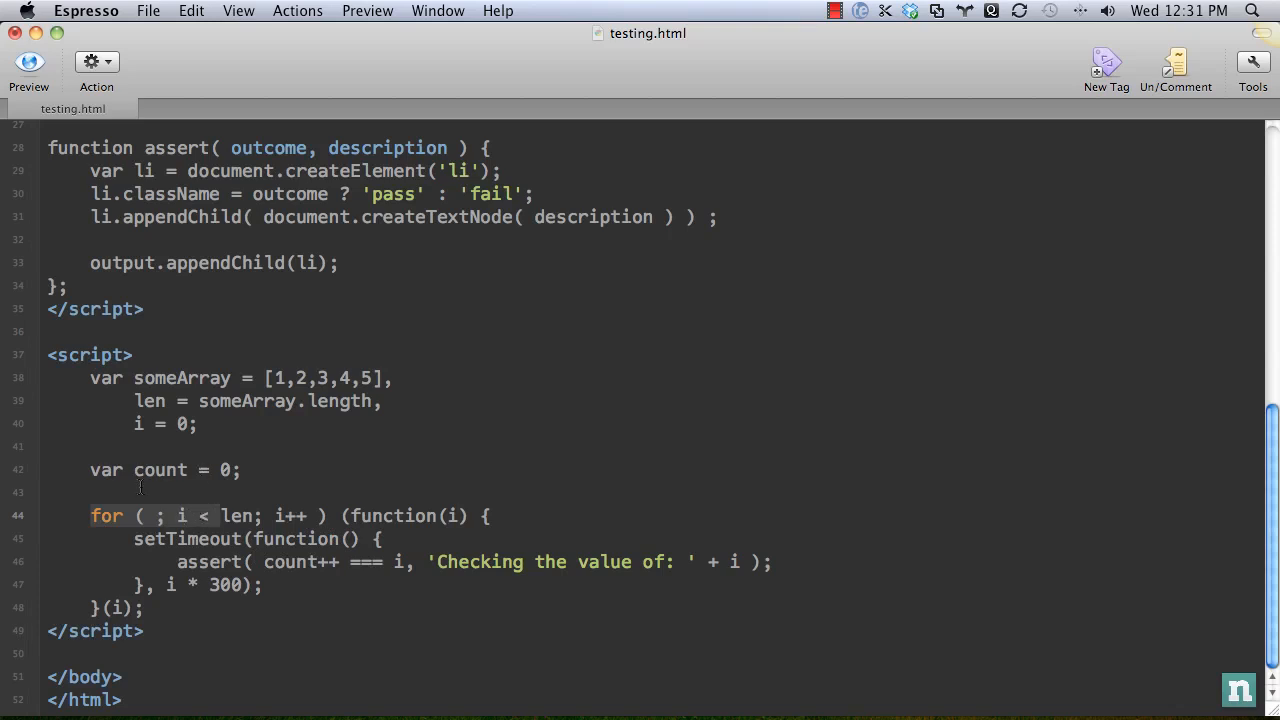
pyautogui.moveTo(380, 519)
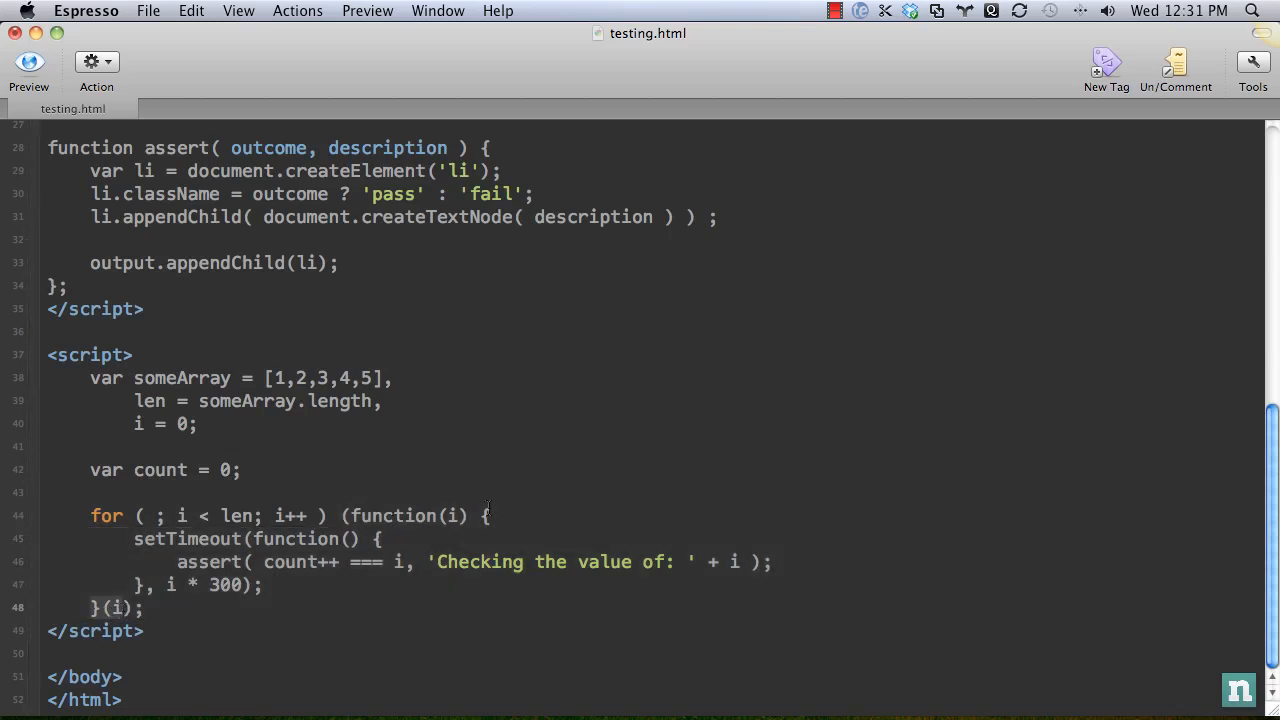
pyautogui.write('ned')
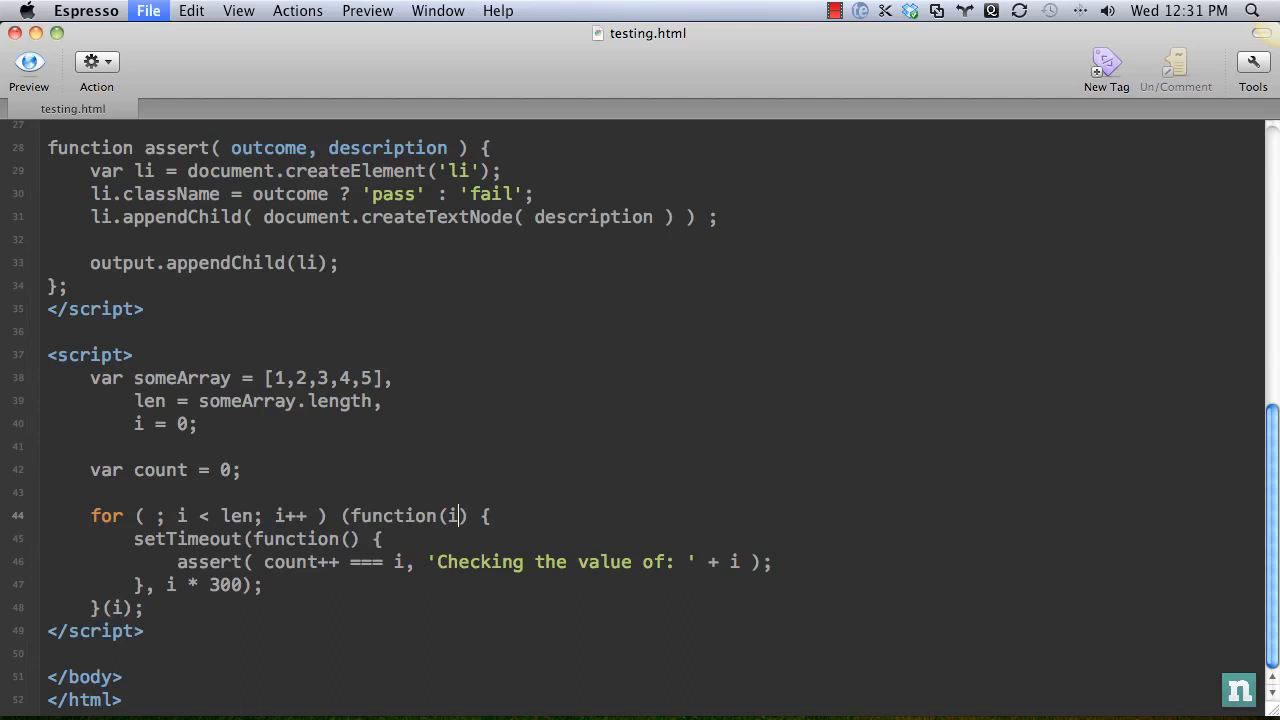
pyautogui.click(101, 607)
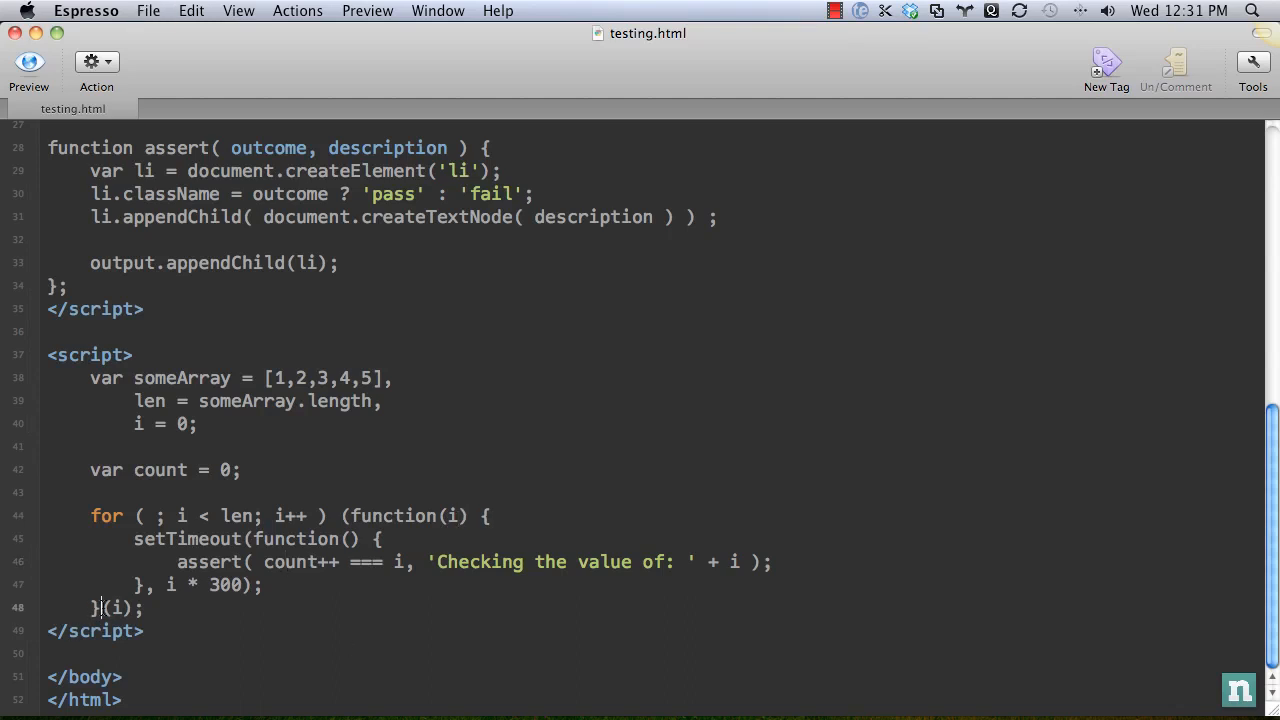
pyautogui.write(')')
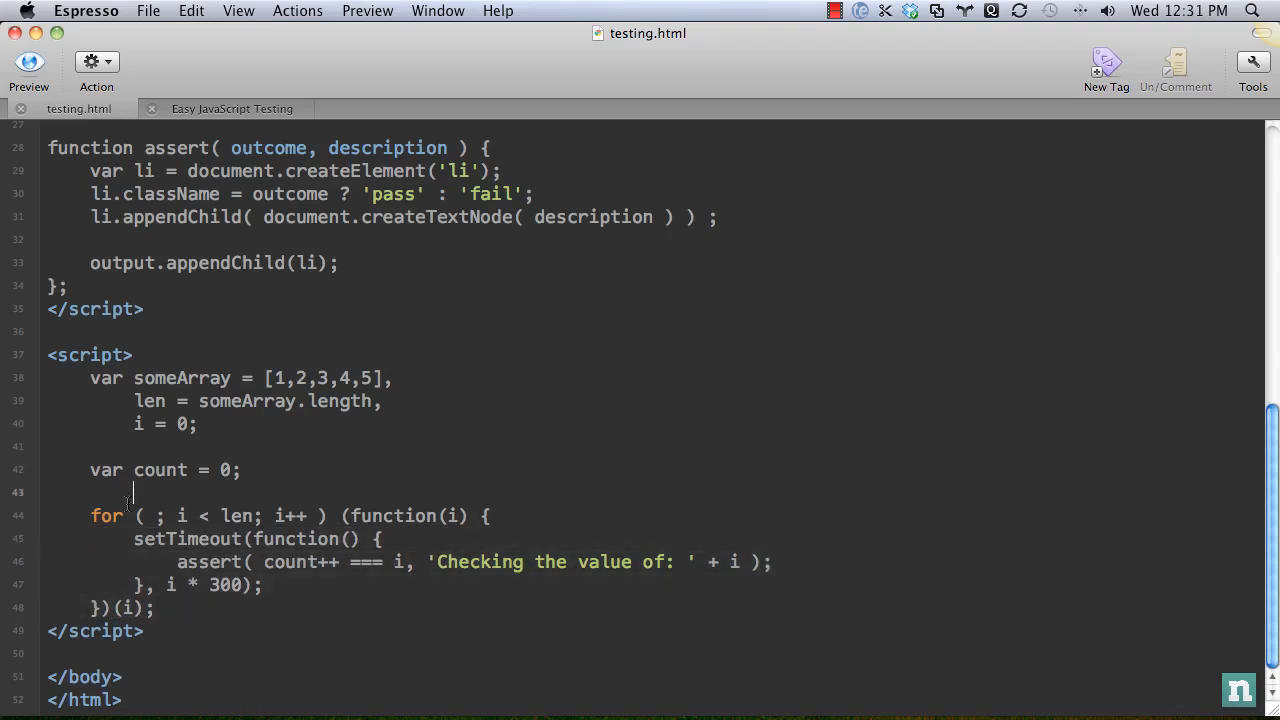
# Step: Comment out the loop with /* */ and define add(num1, num2) returning num1 + num2
pyautogui.write('/*')
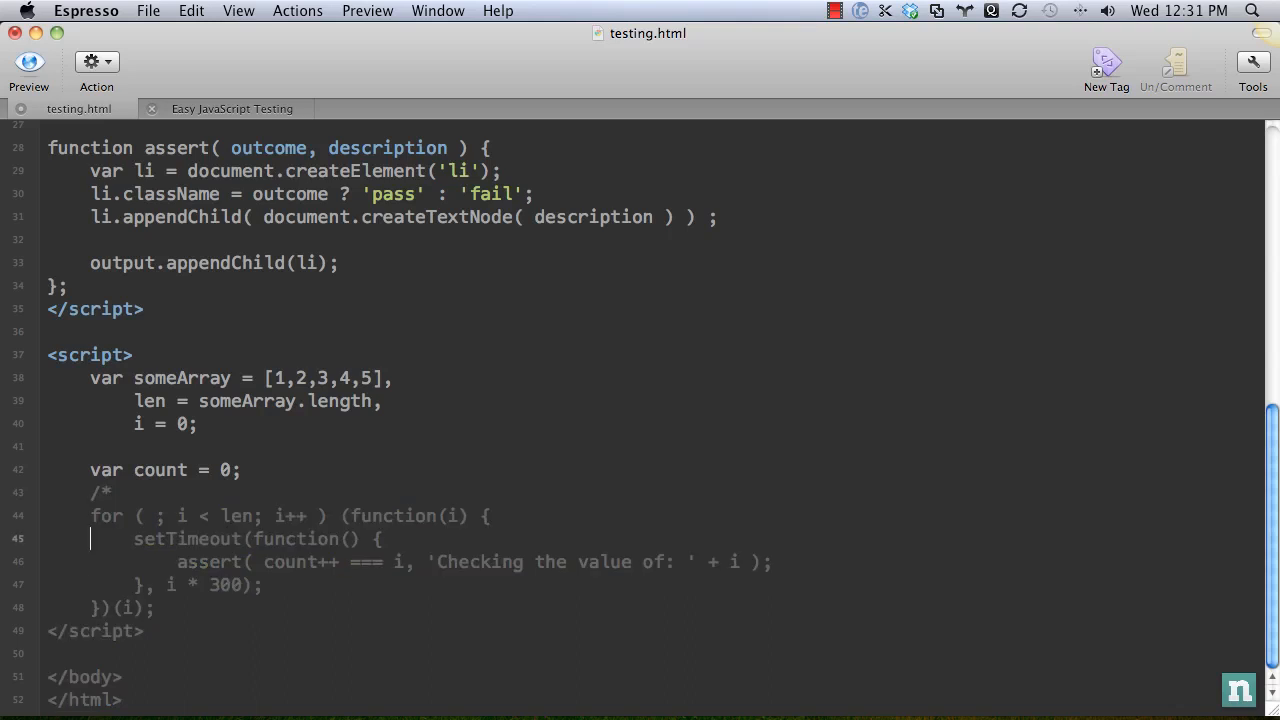
pyautogui.write('*/')
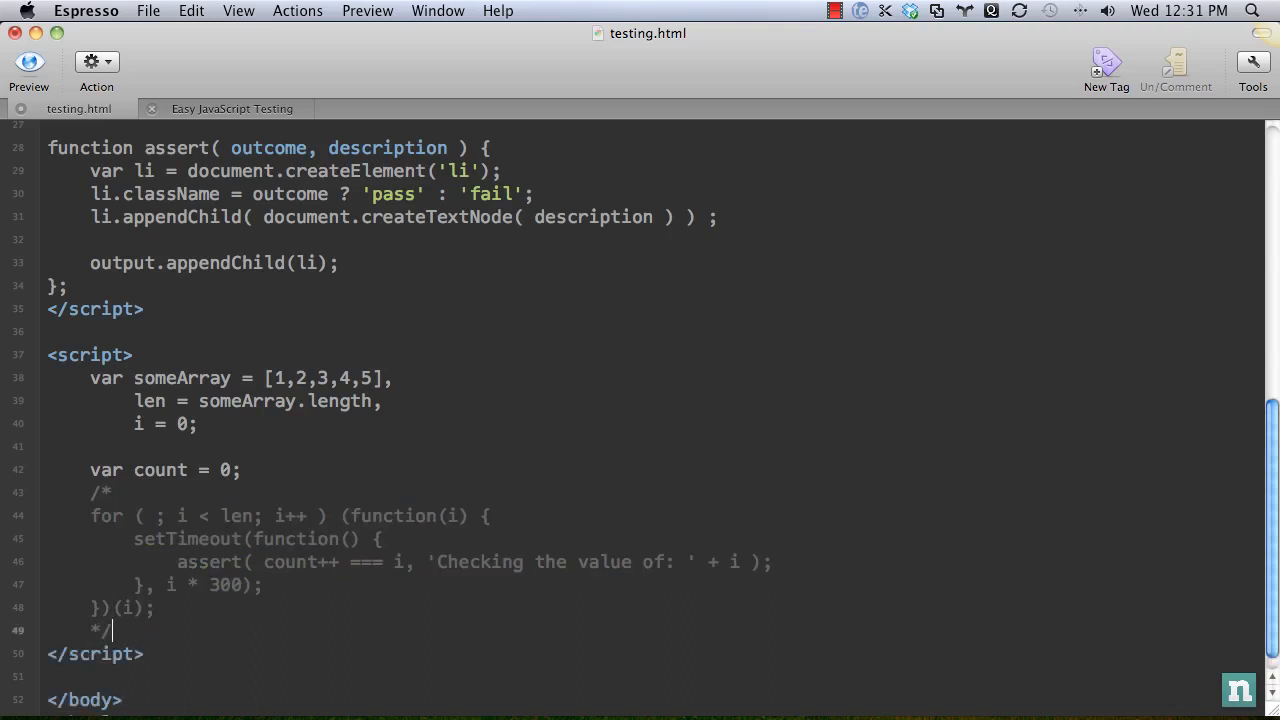
pyautogui.scroll(-3)
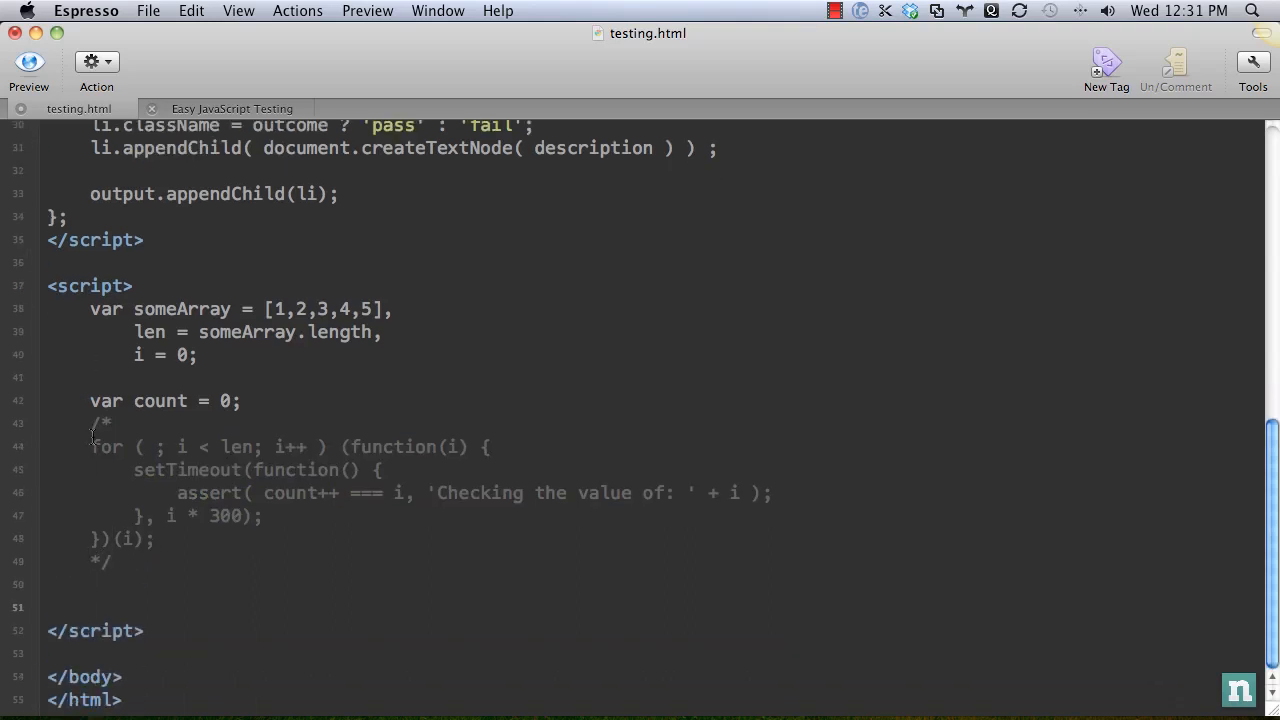
pyautogui.write('function add(')
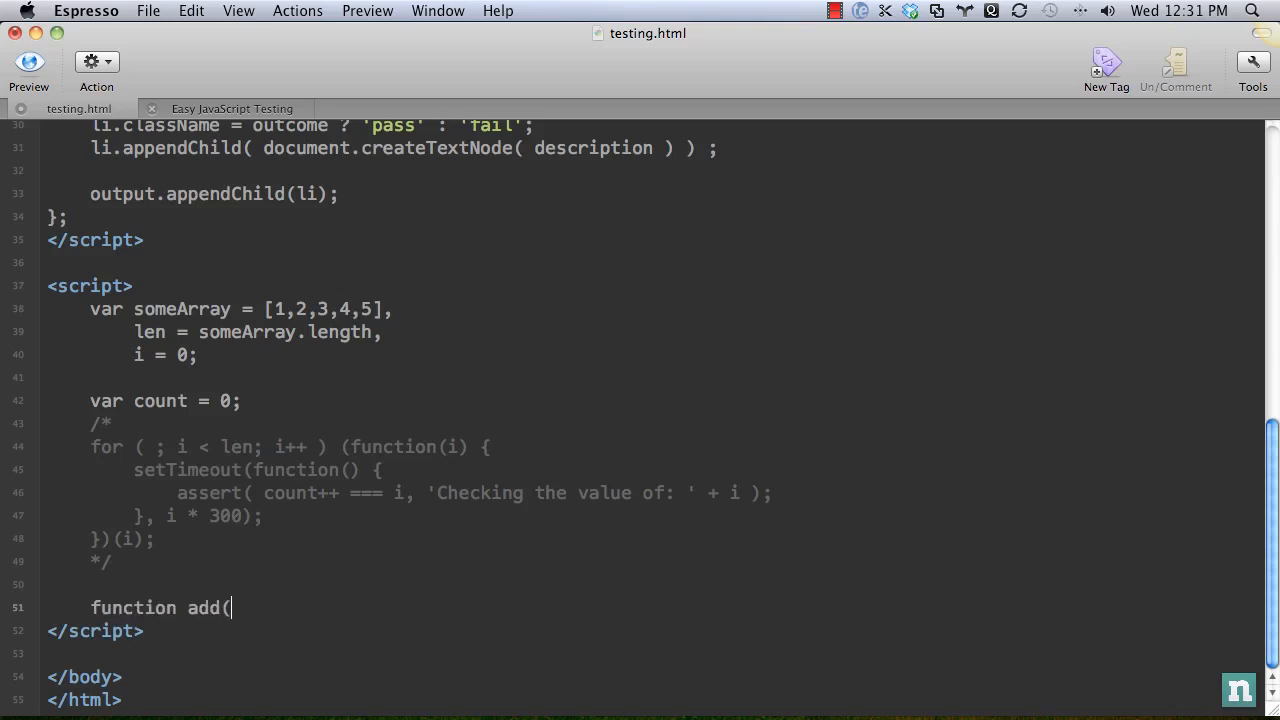
pyautogui.write('num1, num2) {')
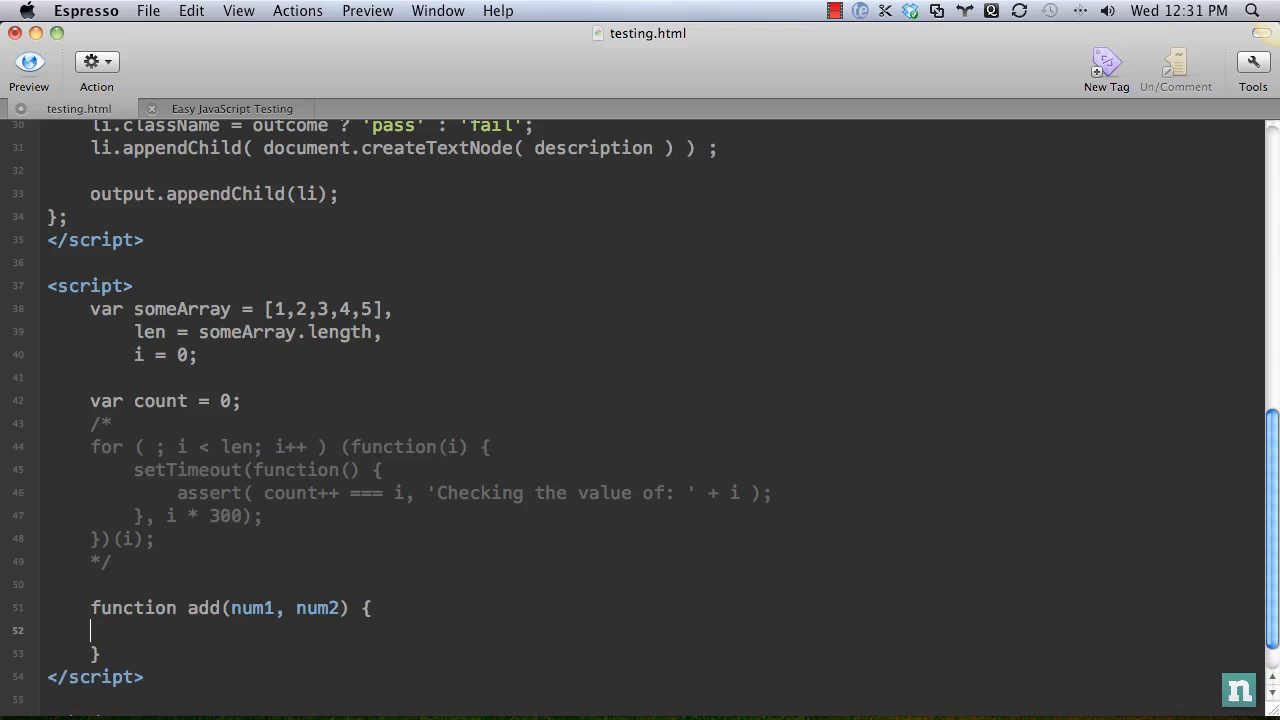
pyautogui.write('return num1 +')
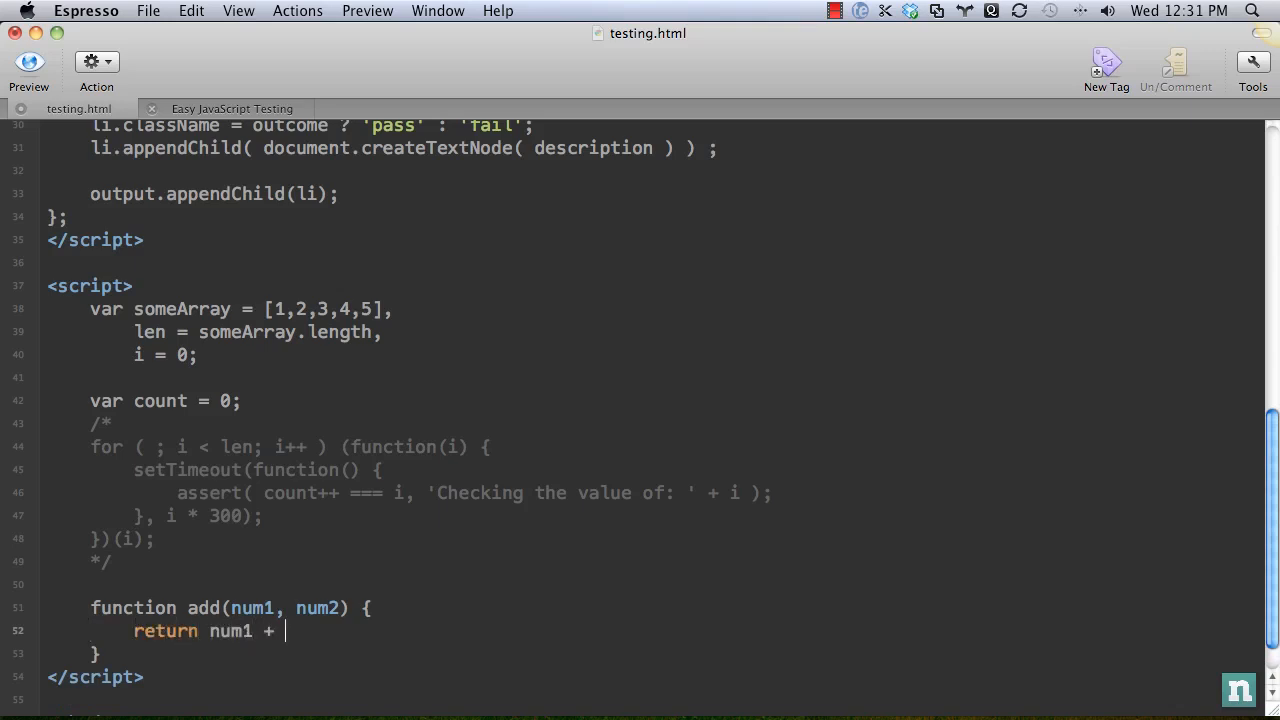
pyautogui.write('num2;')
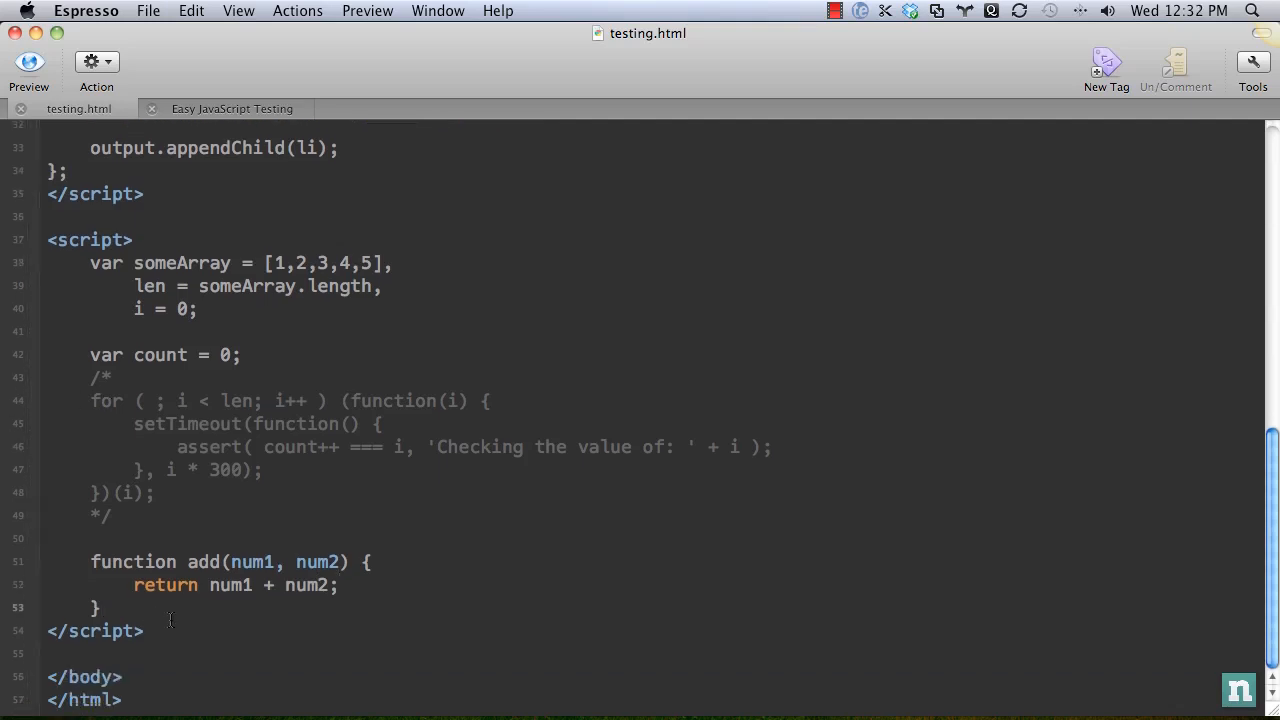
# Step: Store add(5, 20) in result and assert result === 25 with 'Checking the add function'
pyautogui.write('add(5')
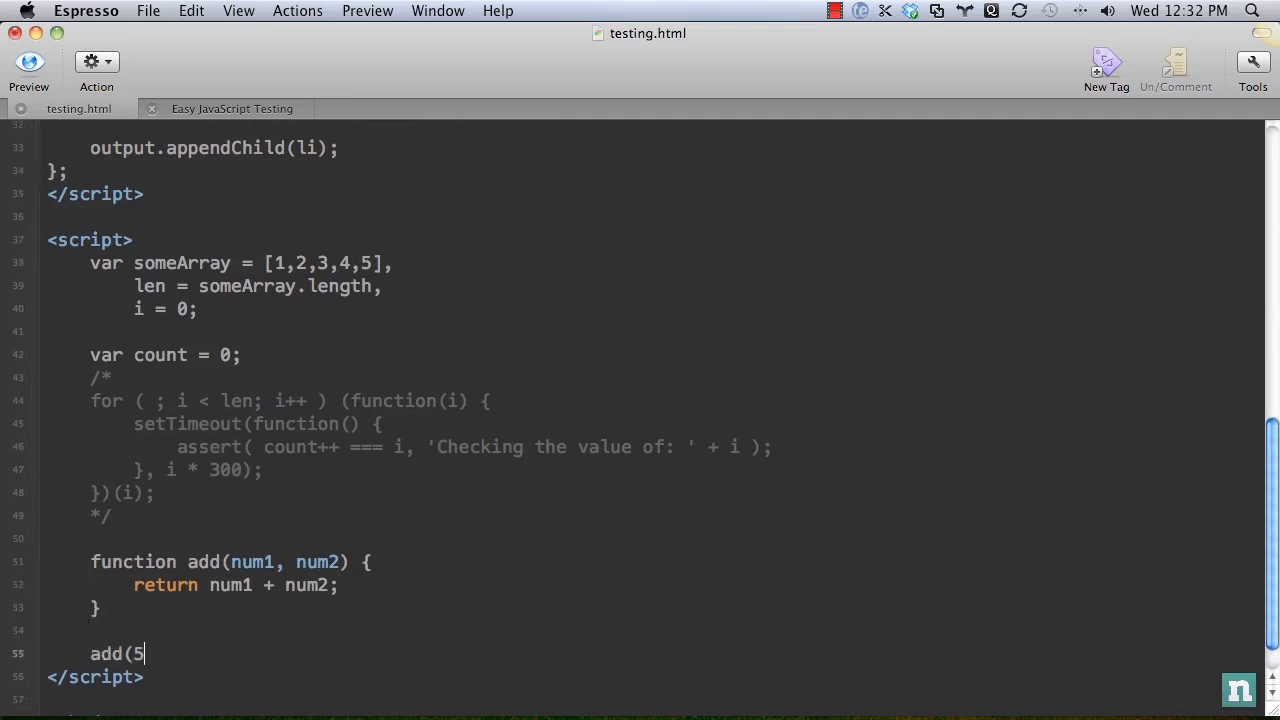
pyautogui.write(', 20)')
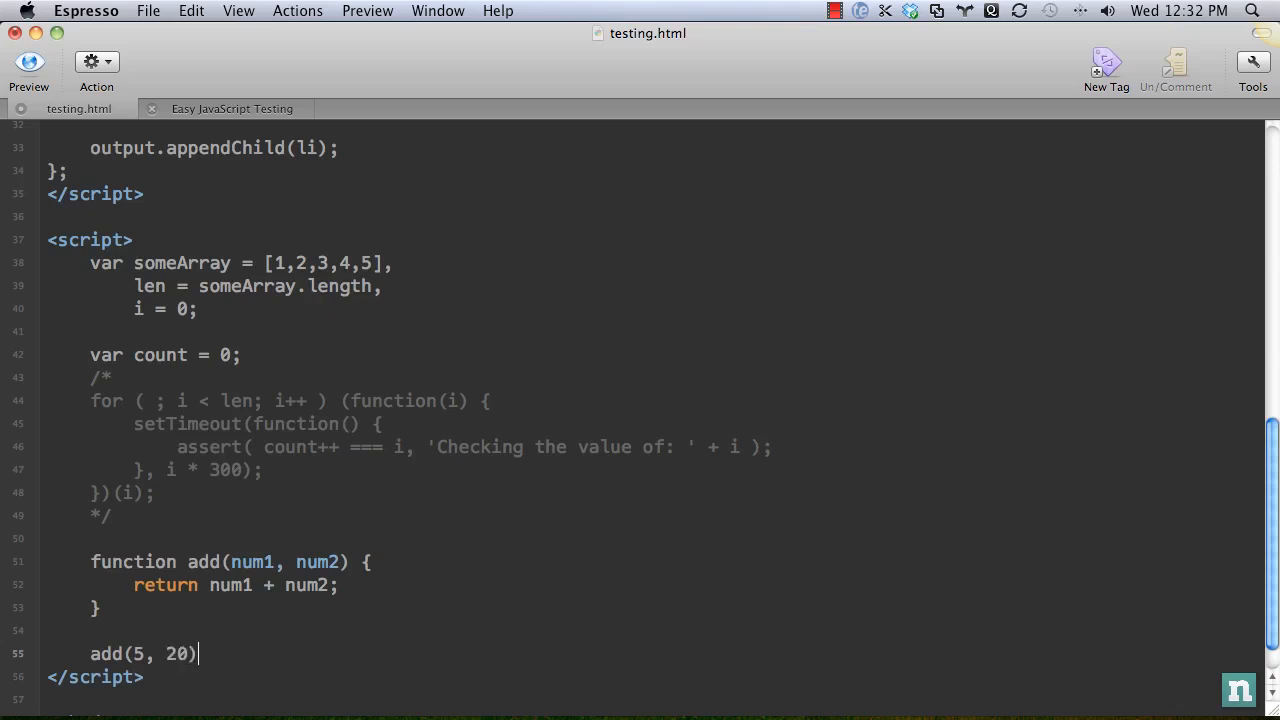
pyautogui.write(';')
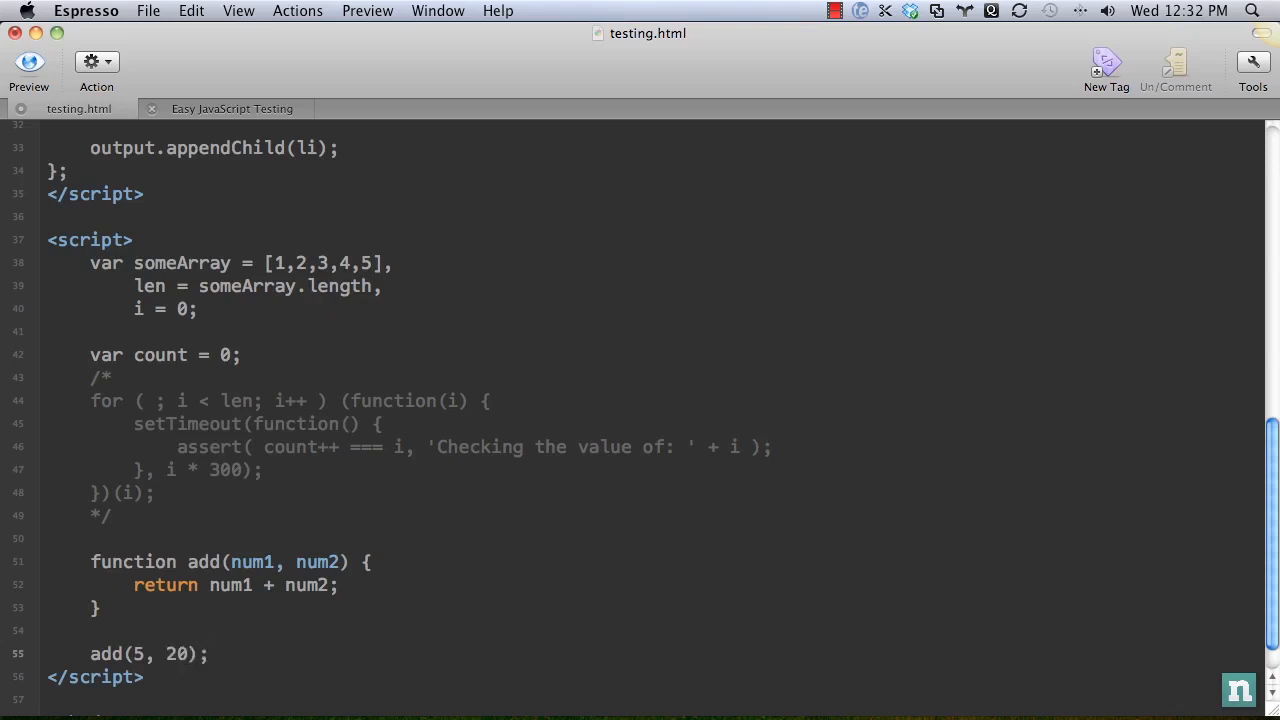
pyautogui.write('s')
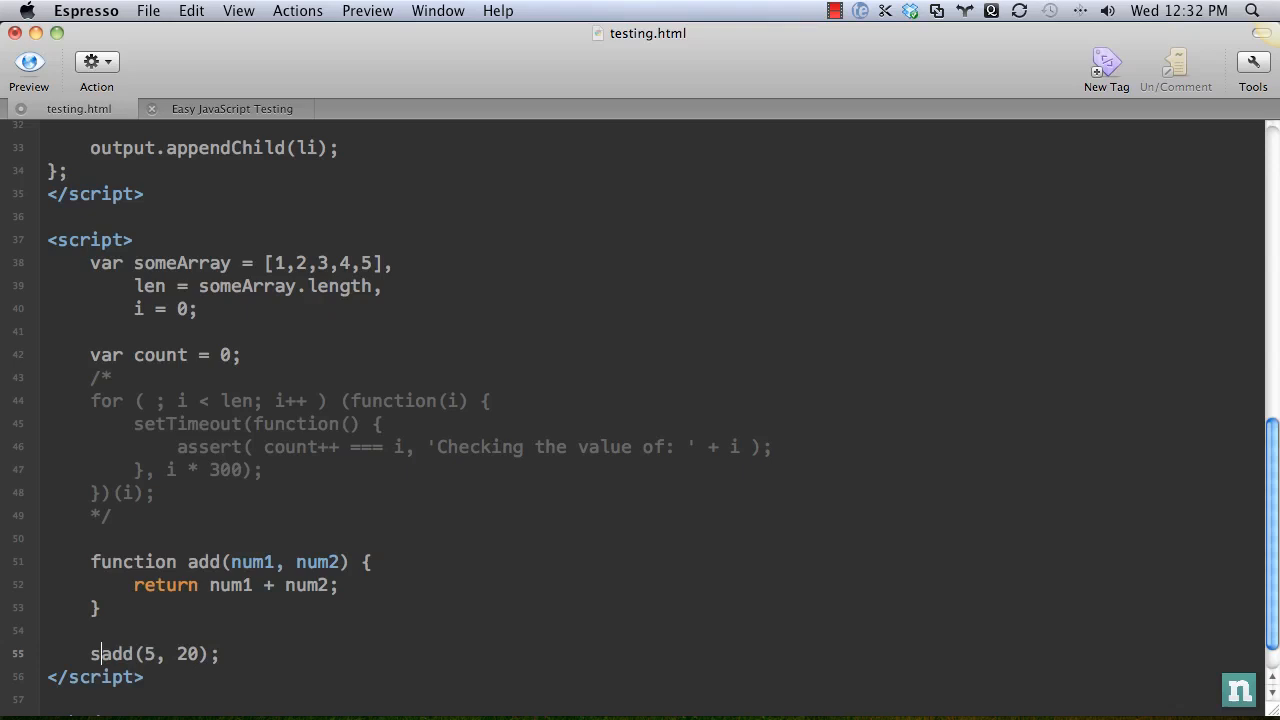
pyautogui.write('var result =-')
pyautogui.write('assert( resul')
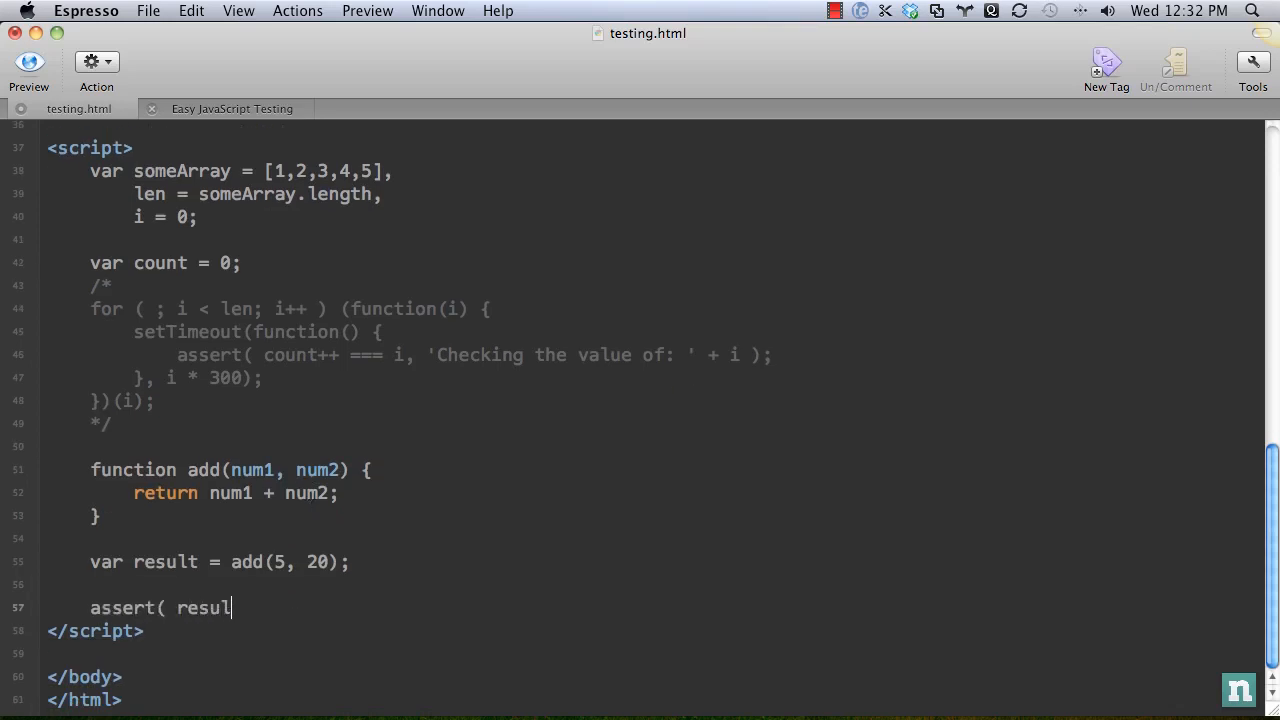
pyautogui.write('t === 25')
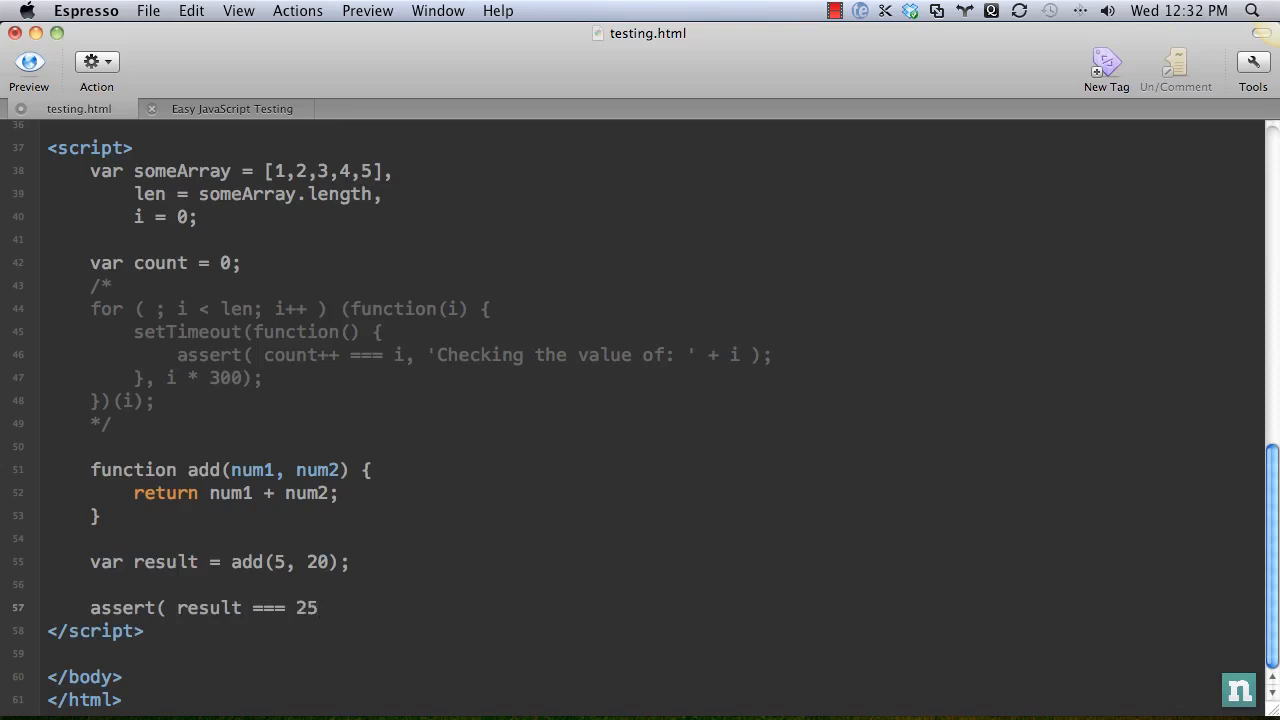
pyautogui.write(',')
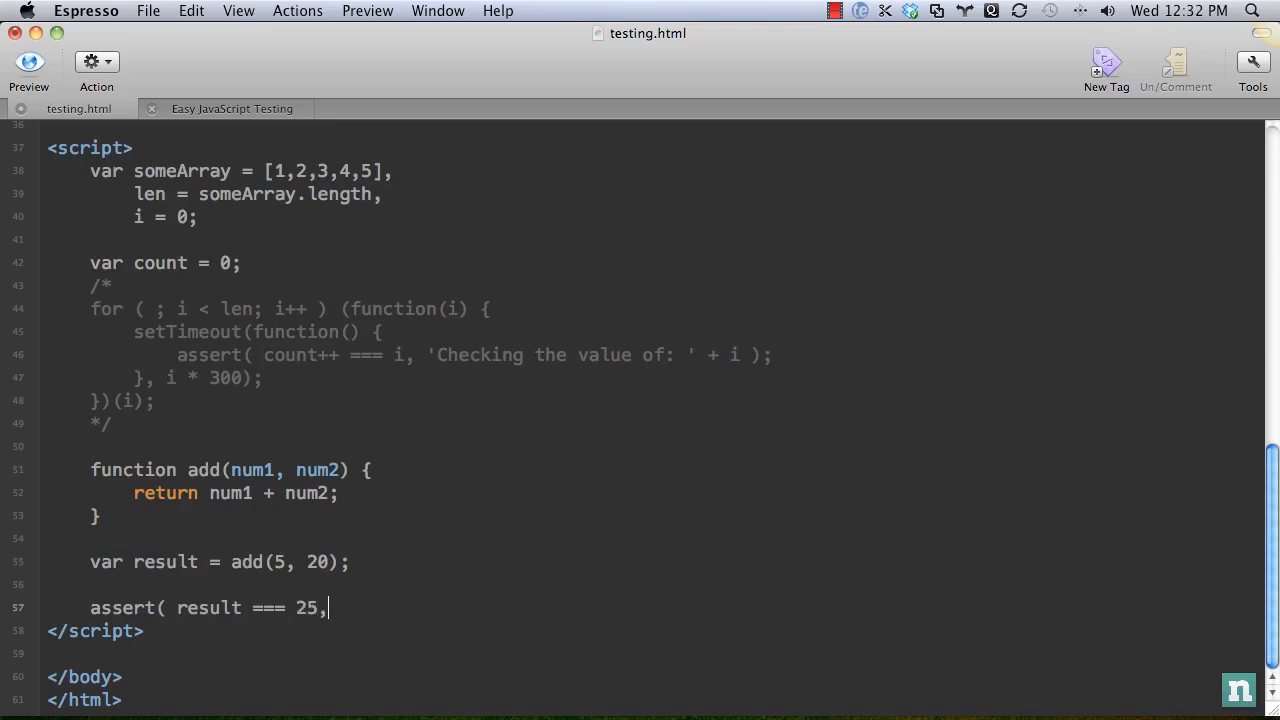
pyautogui.write("'Check")
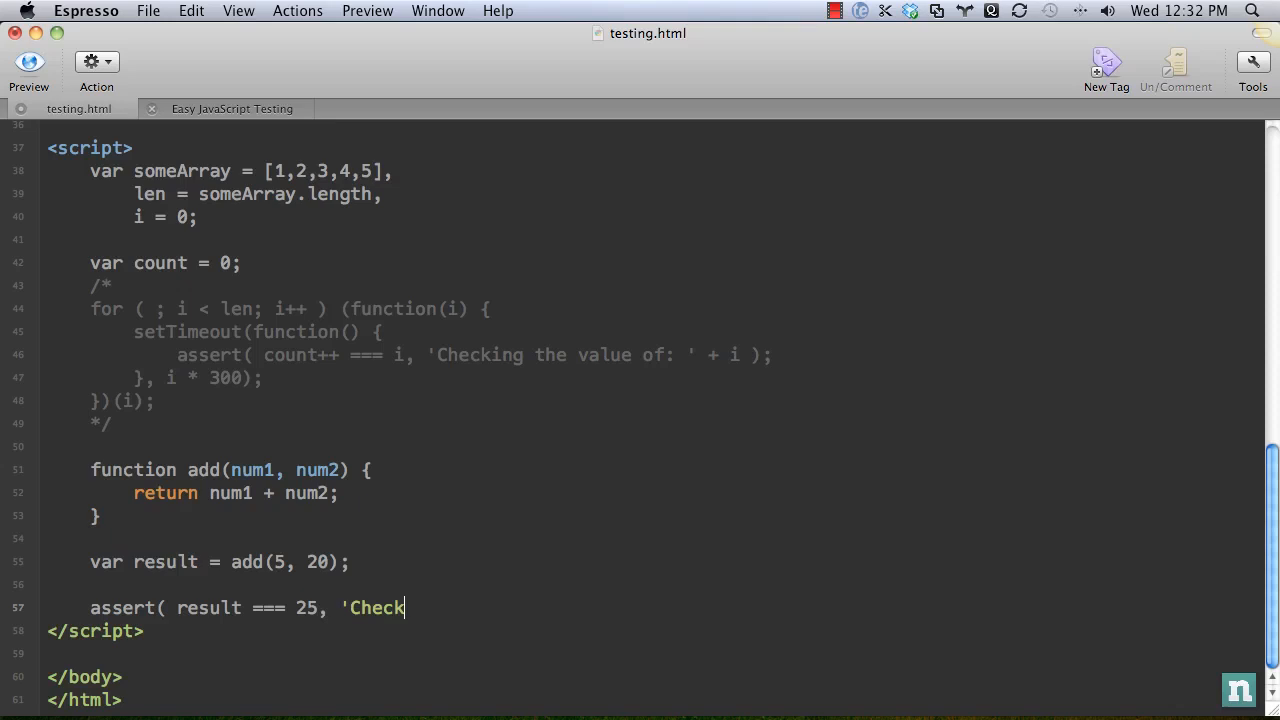
pyautogui.write('ing the')
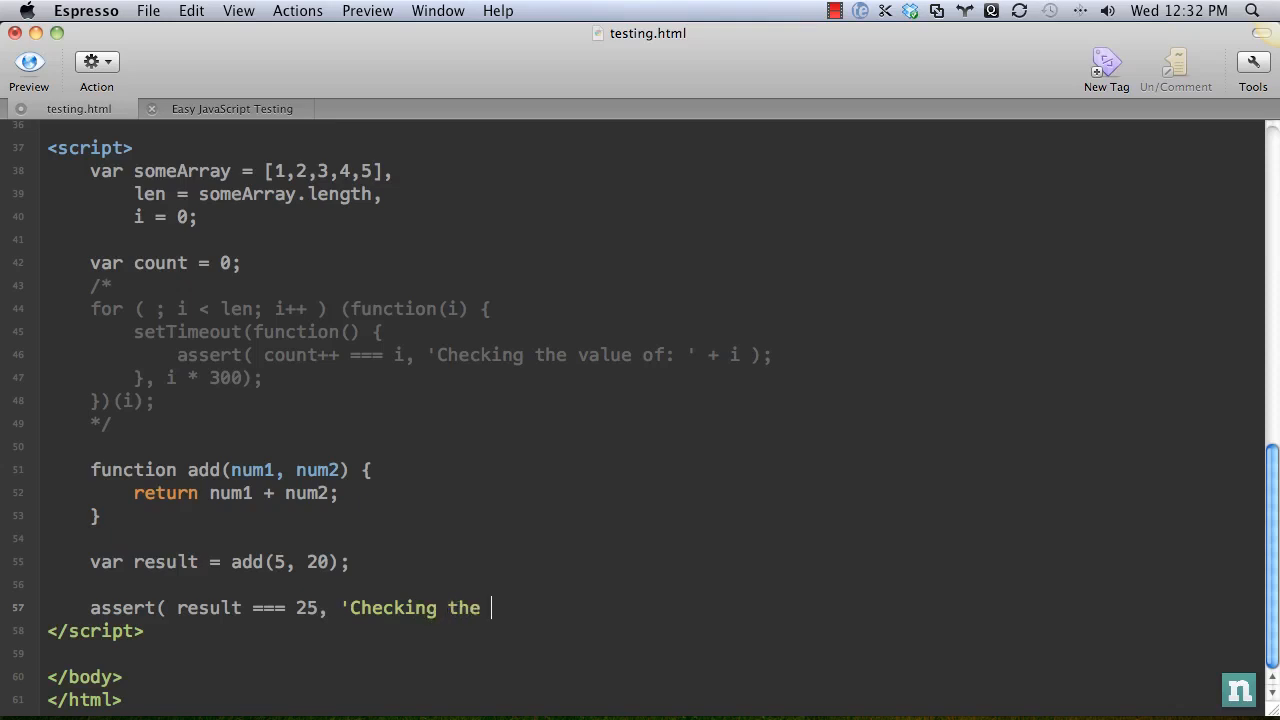
pyautogui.write("add function')")
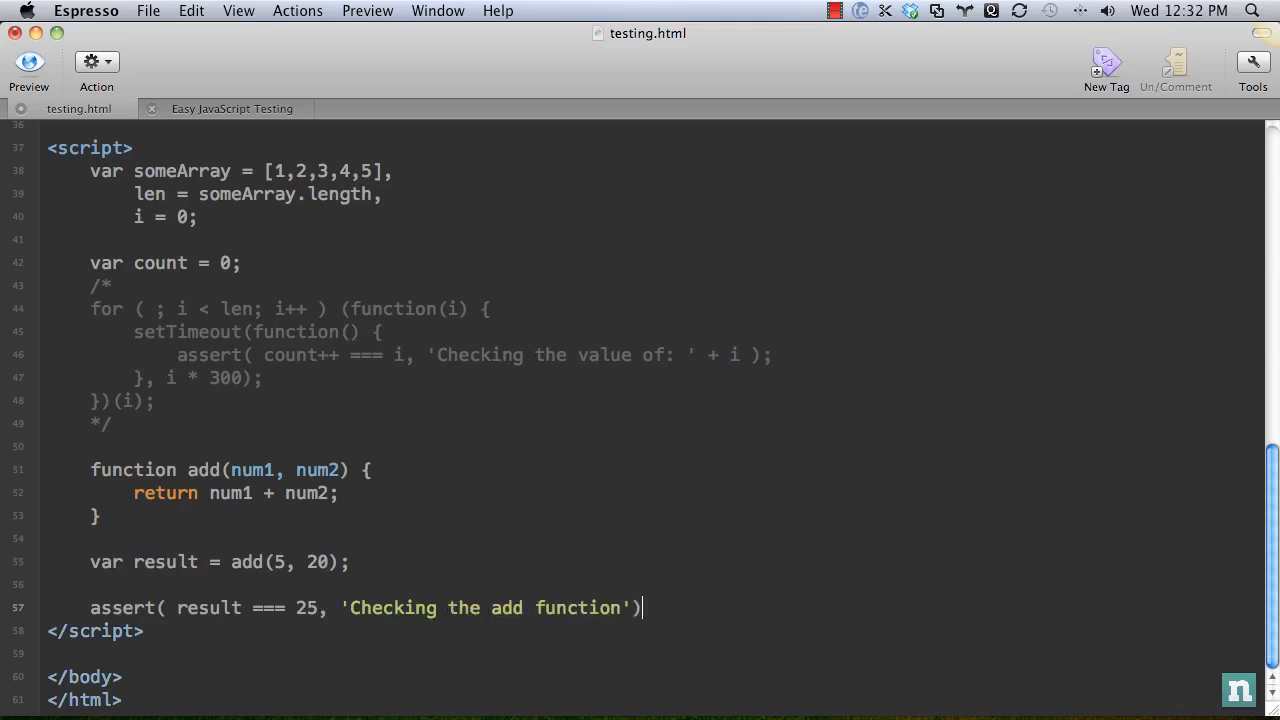
pyautogui.write(';')
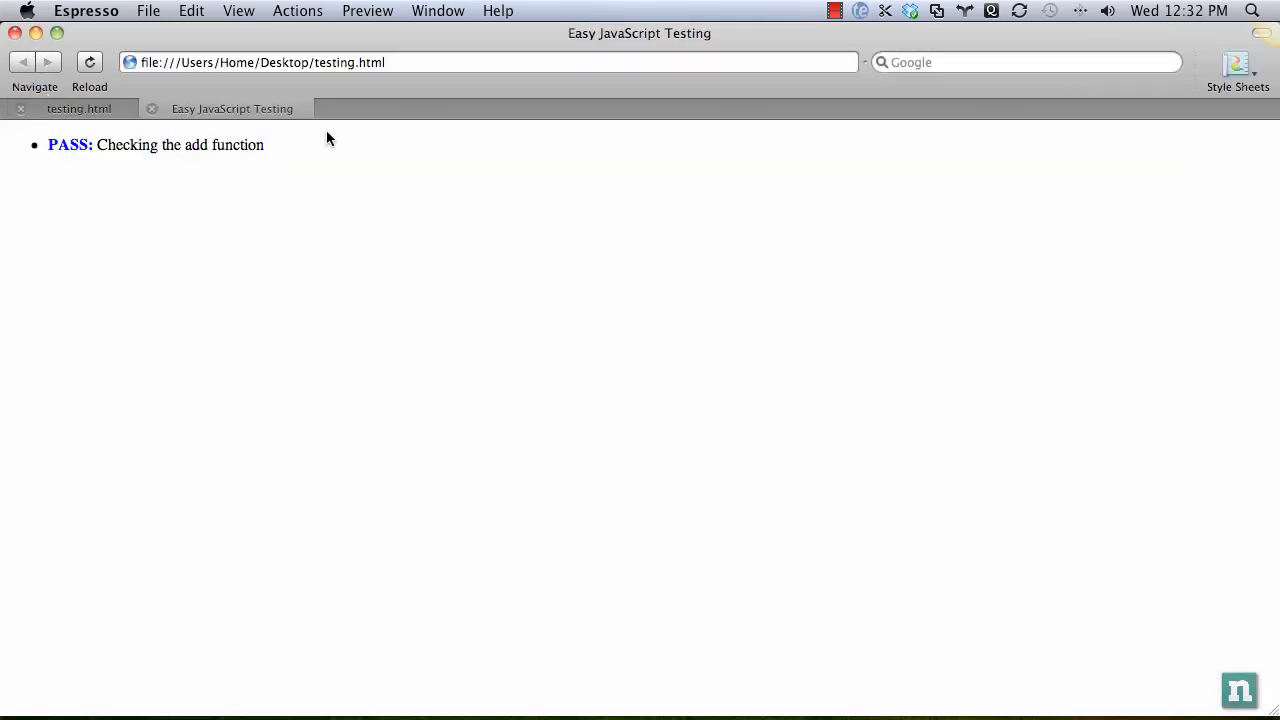
# Step: Preview the page to check the add function test result, then return to the code
pyautogui.click(79, 108)
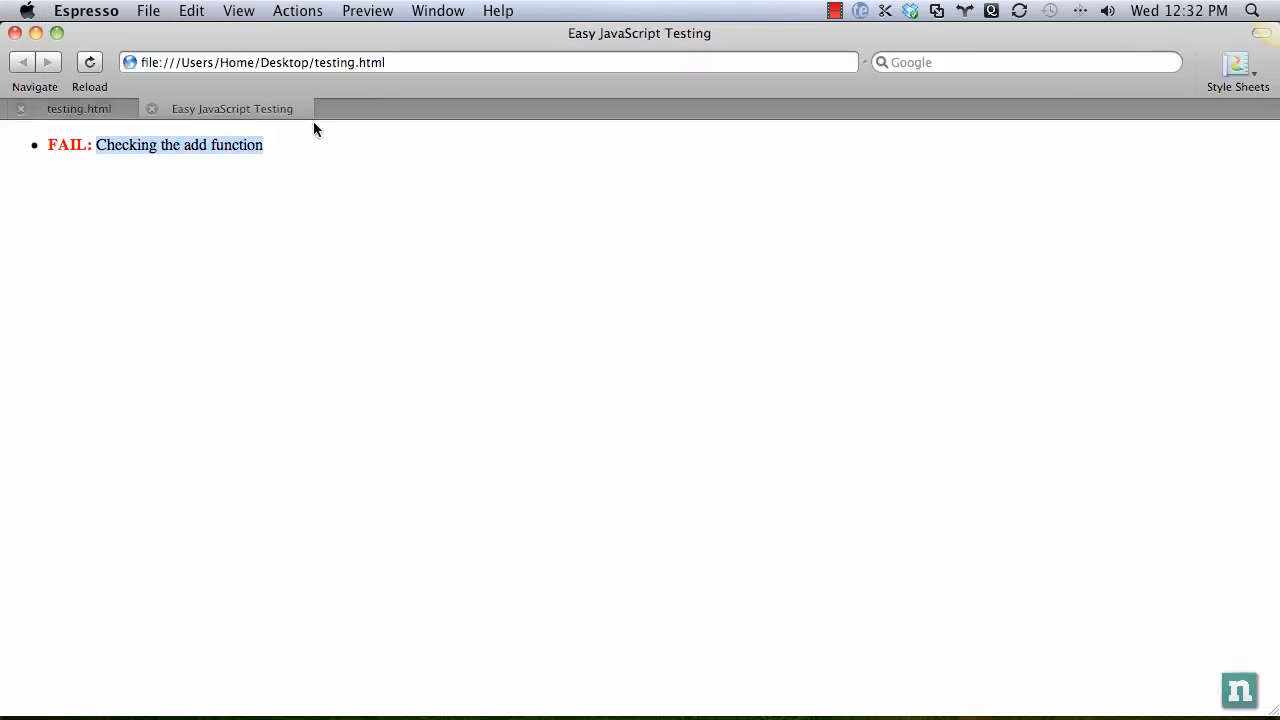
pyautogui.click(72, 108)
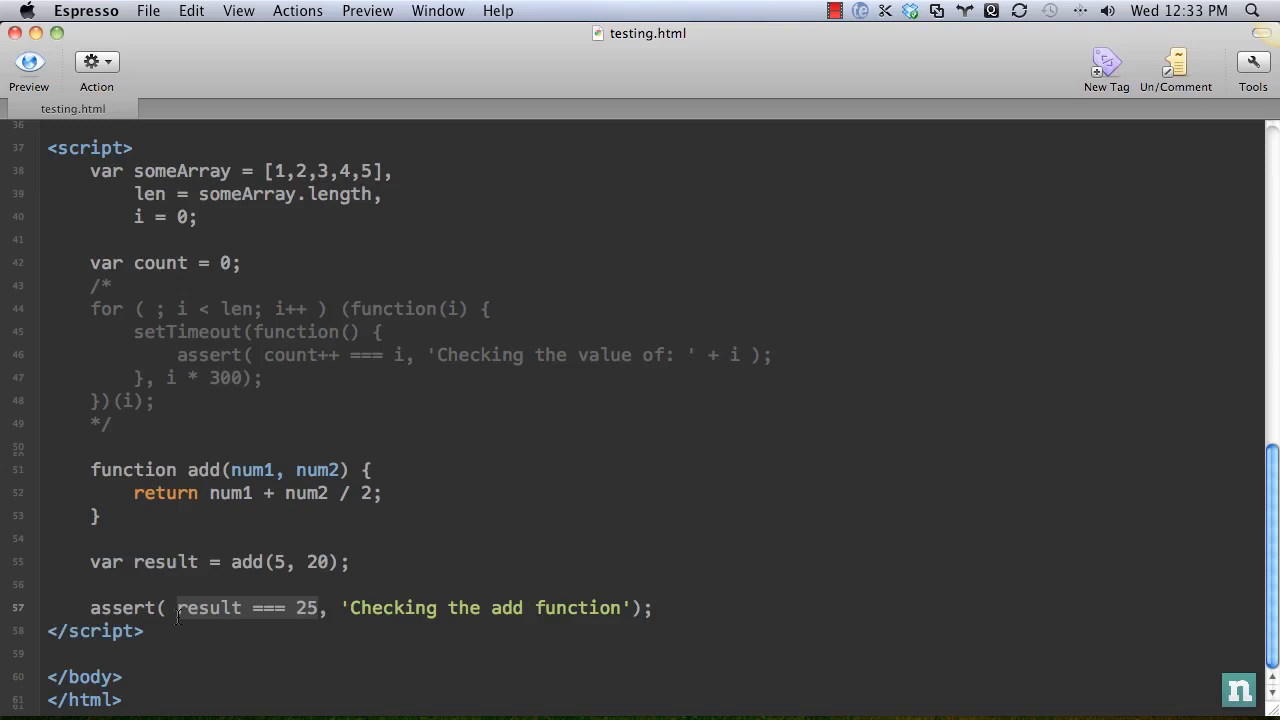
pyautogui.moveTo(310, 608)
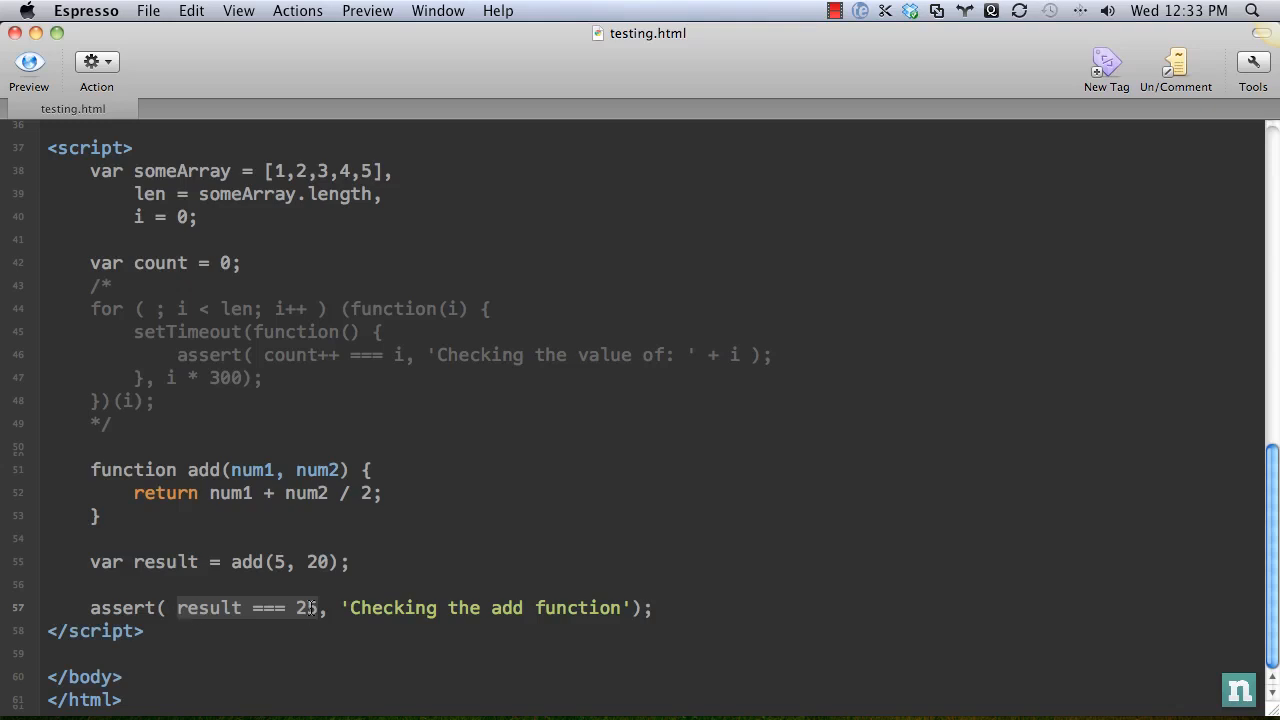